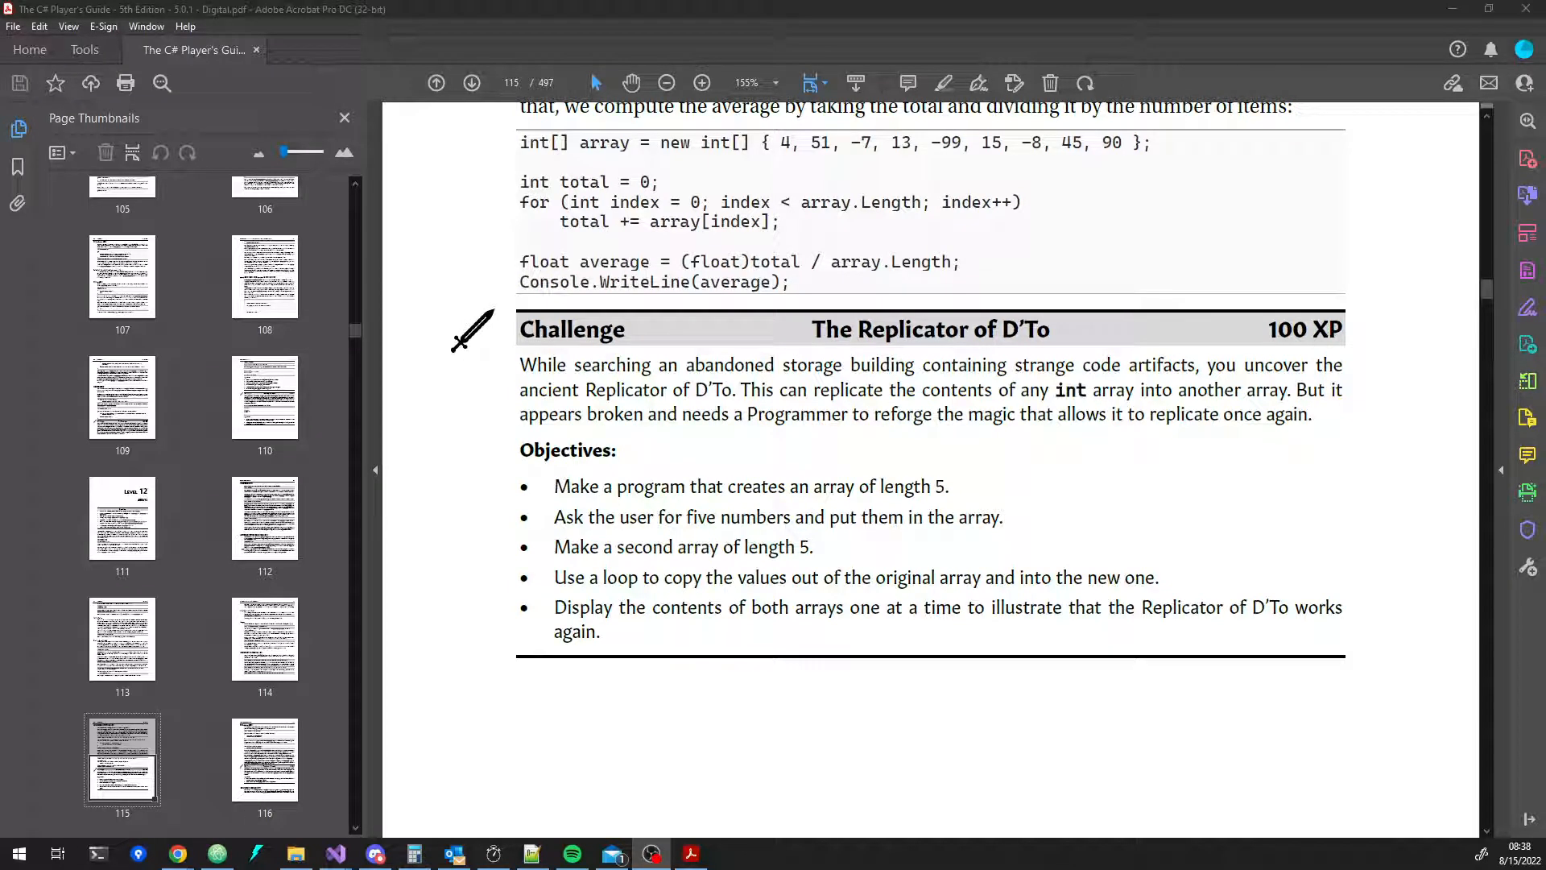
{"action": "mouse_move", "coordinate": [811, 496]}
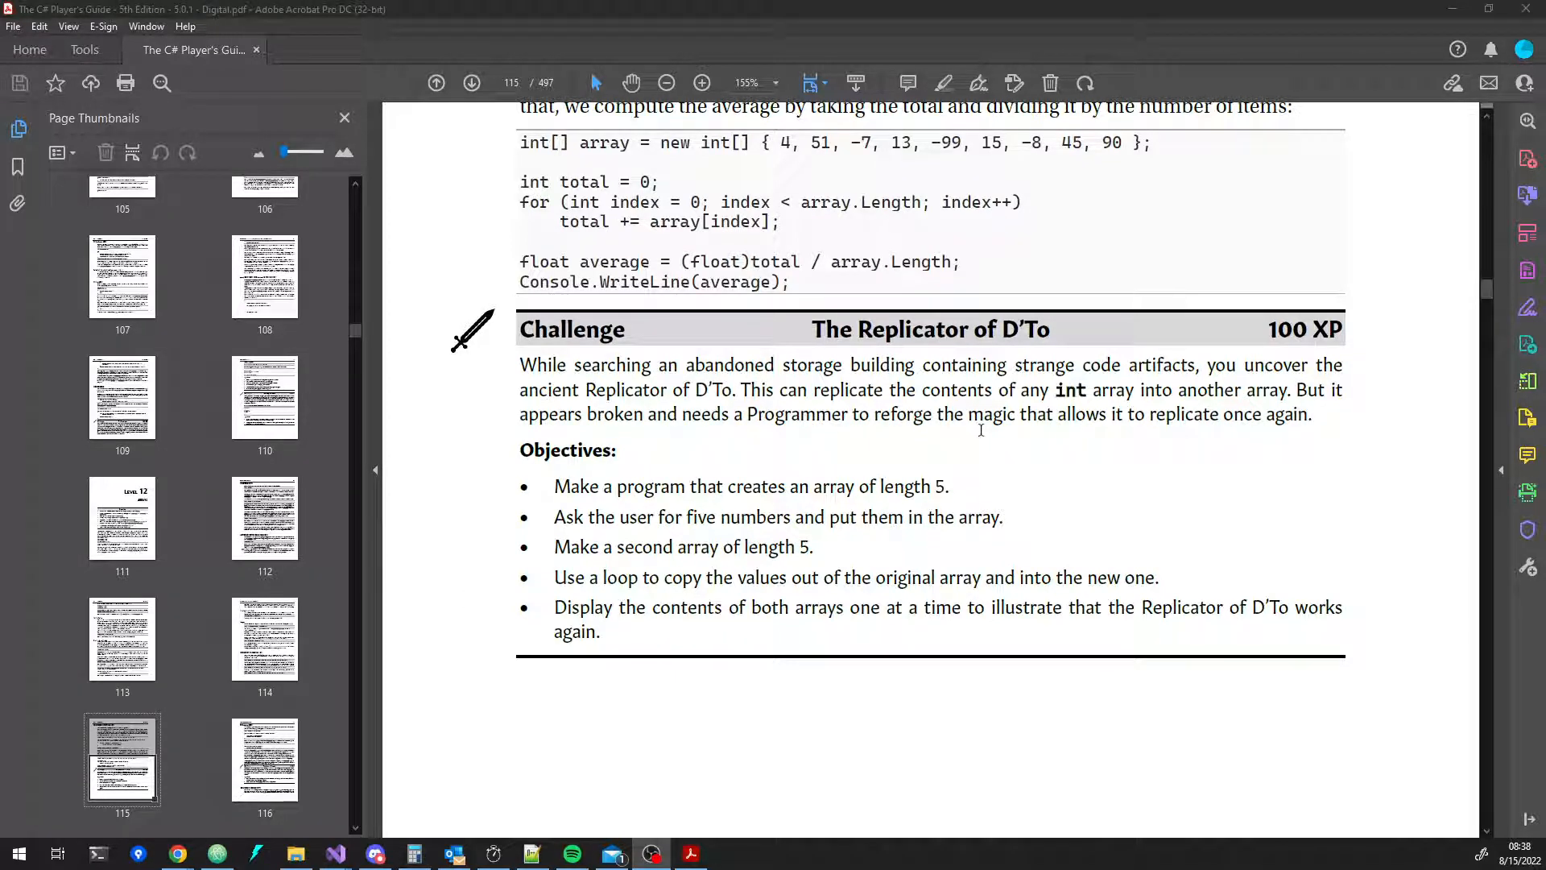
{"action": "mouse_move", "coordinate": [817, 515]}
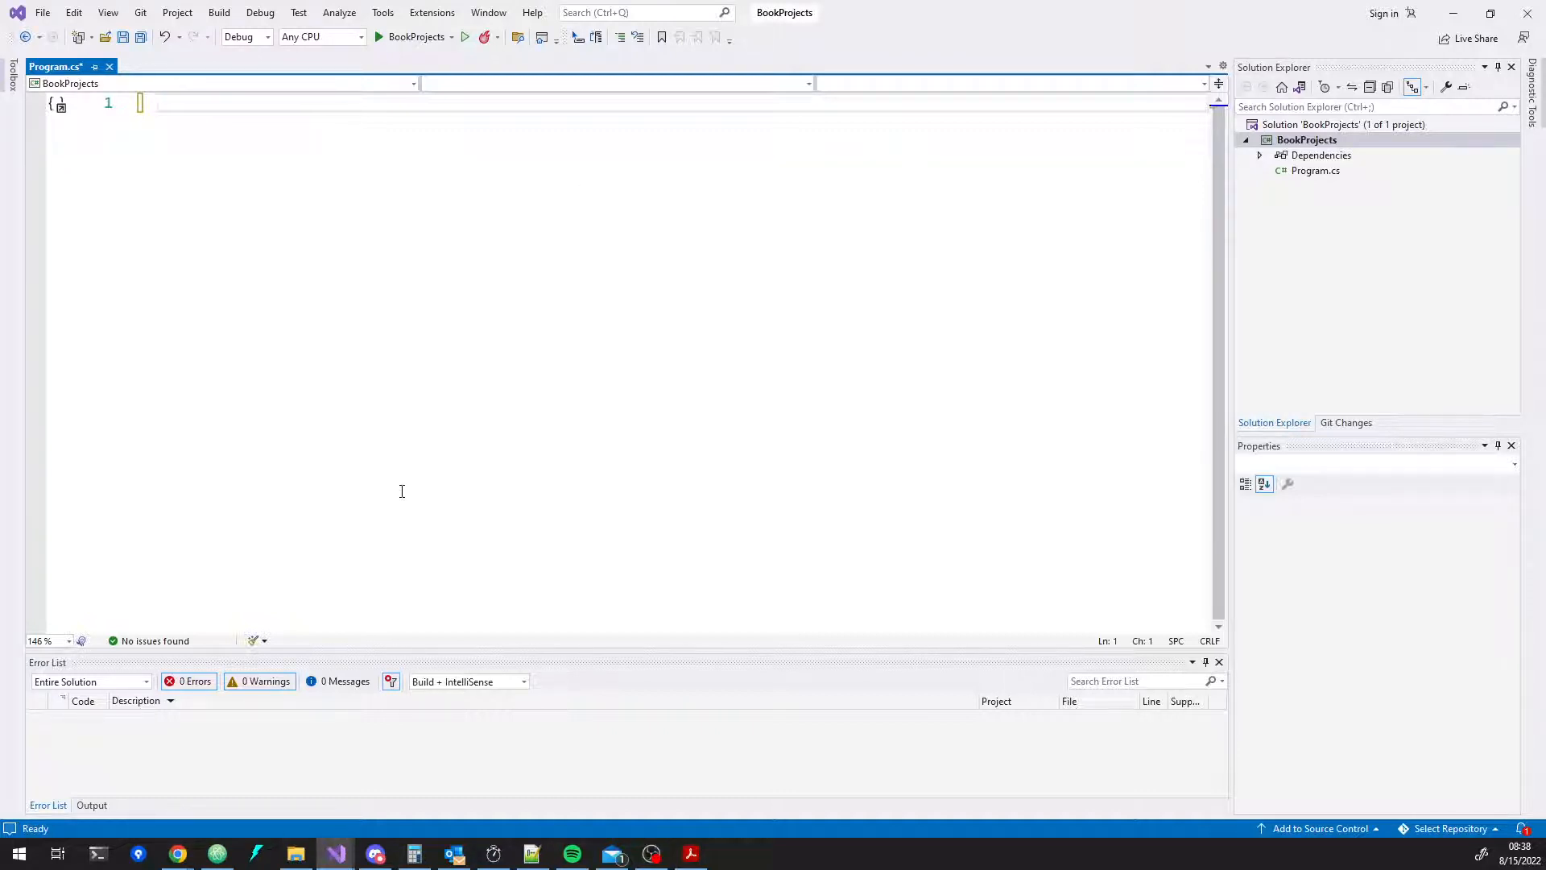
- Declare int[] numbers = new int[5];
{"action": "type", "text": "int[]"}
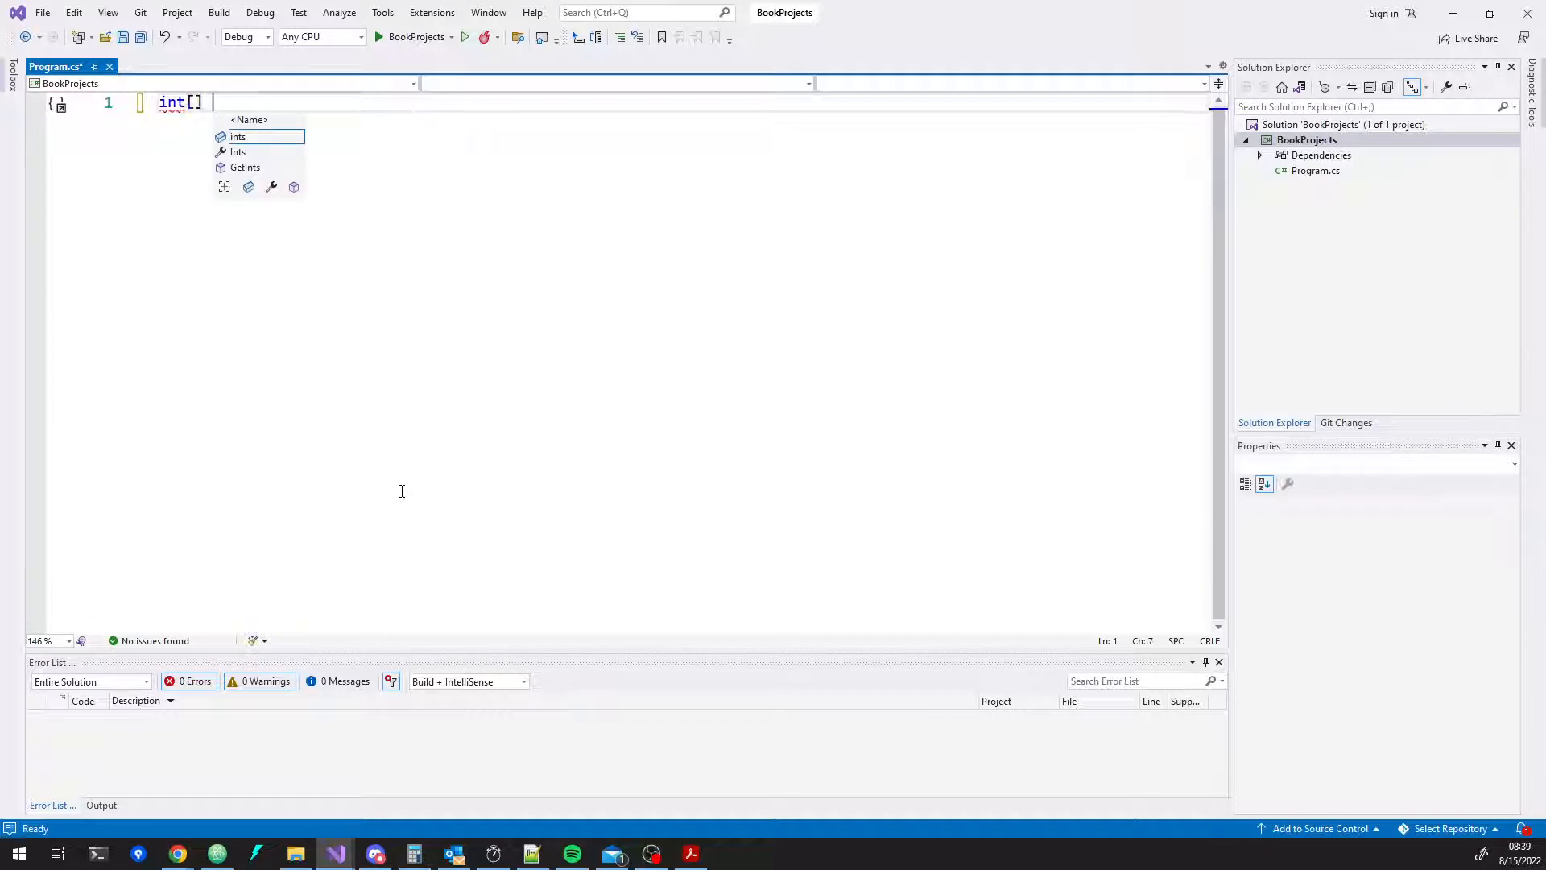
{"action": "type", "text": "numbers =-"}
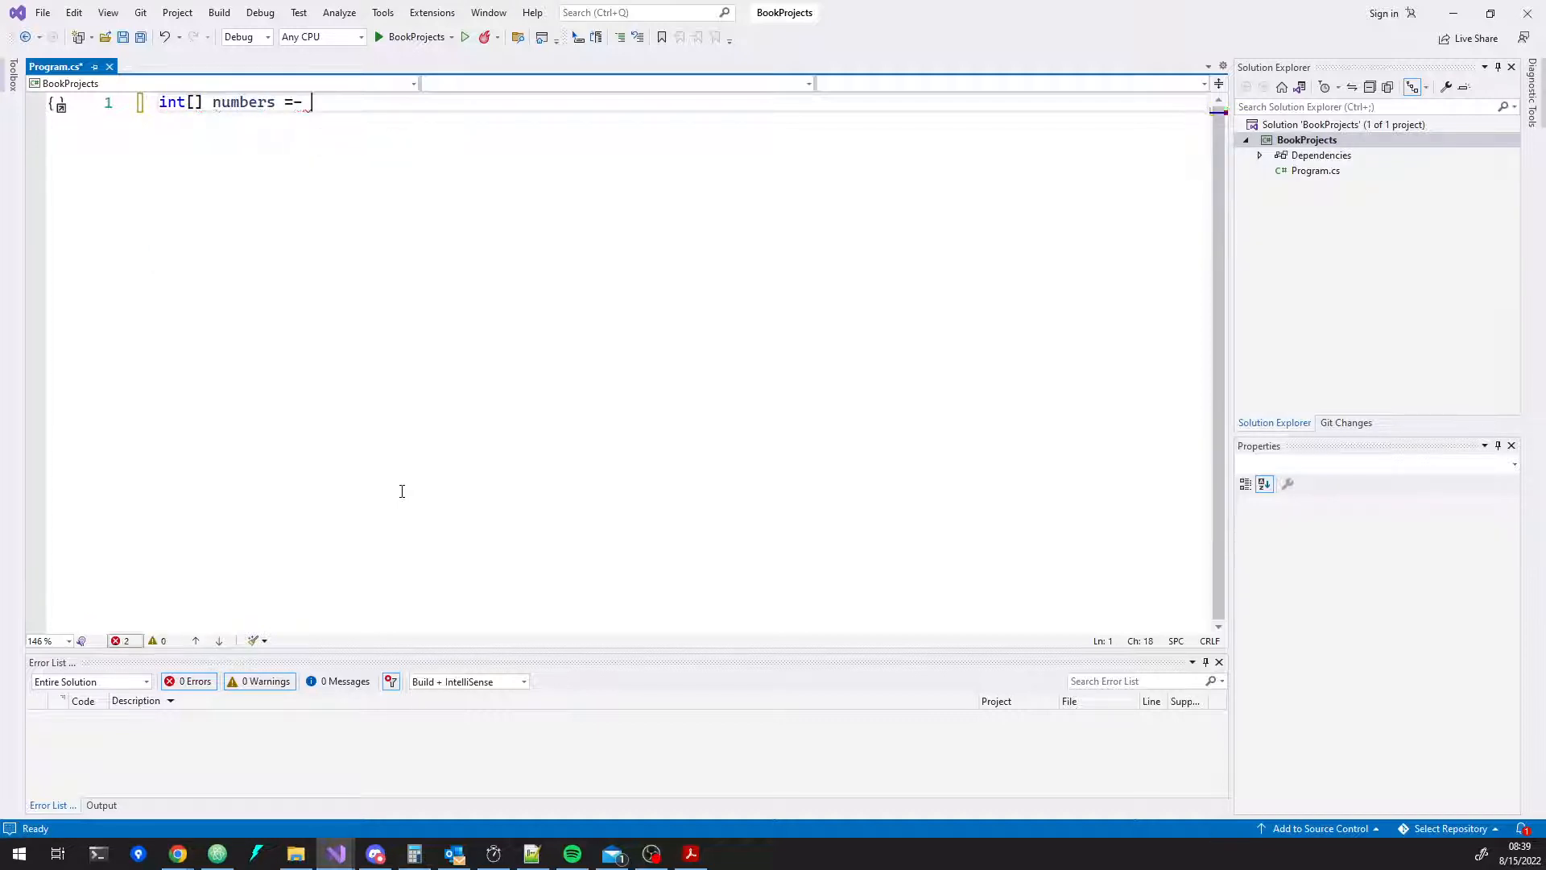
{"action": "type", "text": "new int[5];p"}
{"action": "type", "text": "for (int i = 0; i < numbers.Length; i++"}
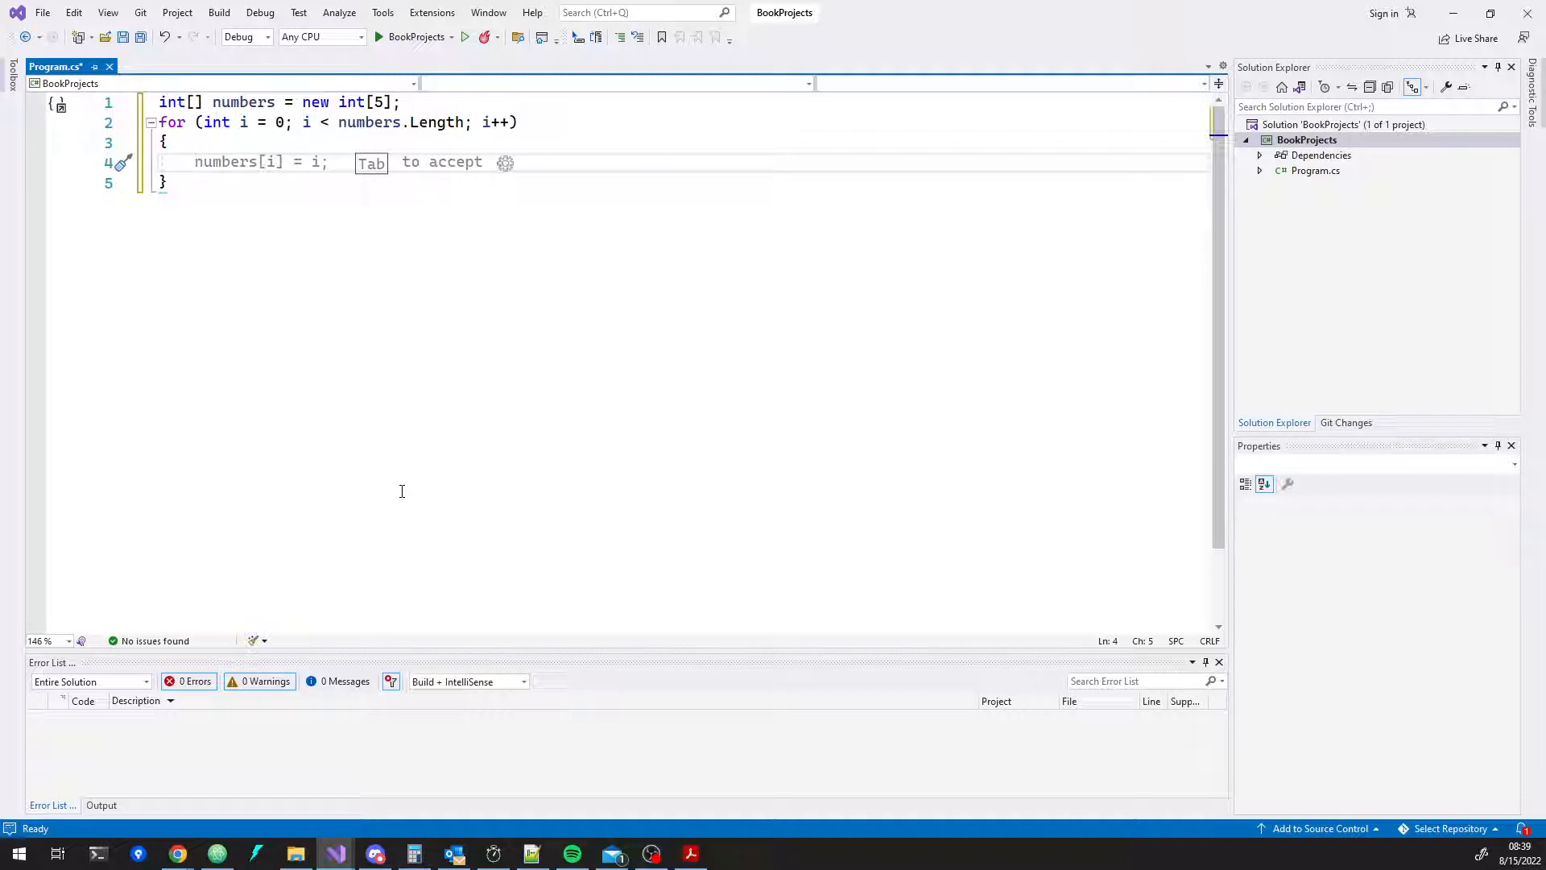
- Loop over numbers.Length prompting "Enter a number: " and converting the read line to int value
{"action": "type", "text": "Console.ReadLine("}
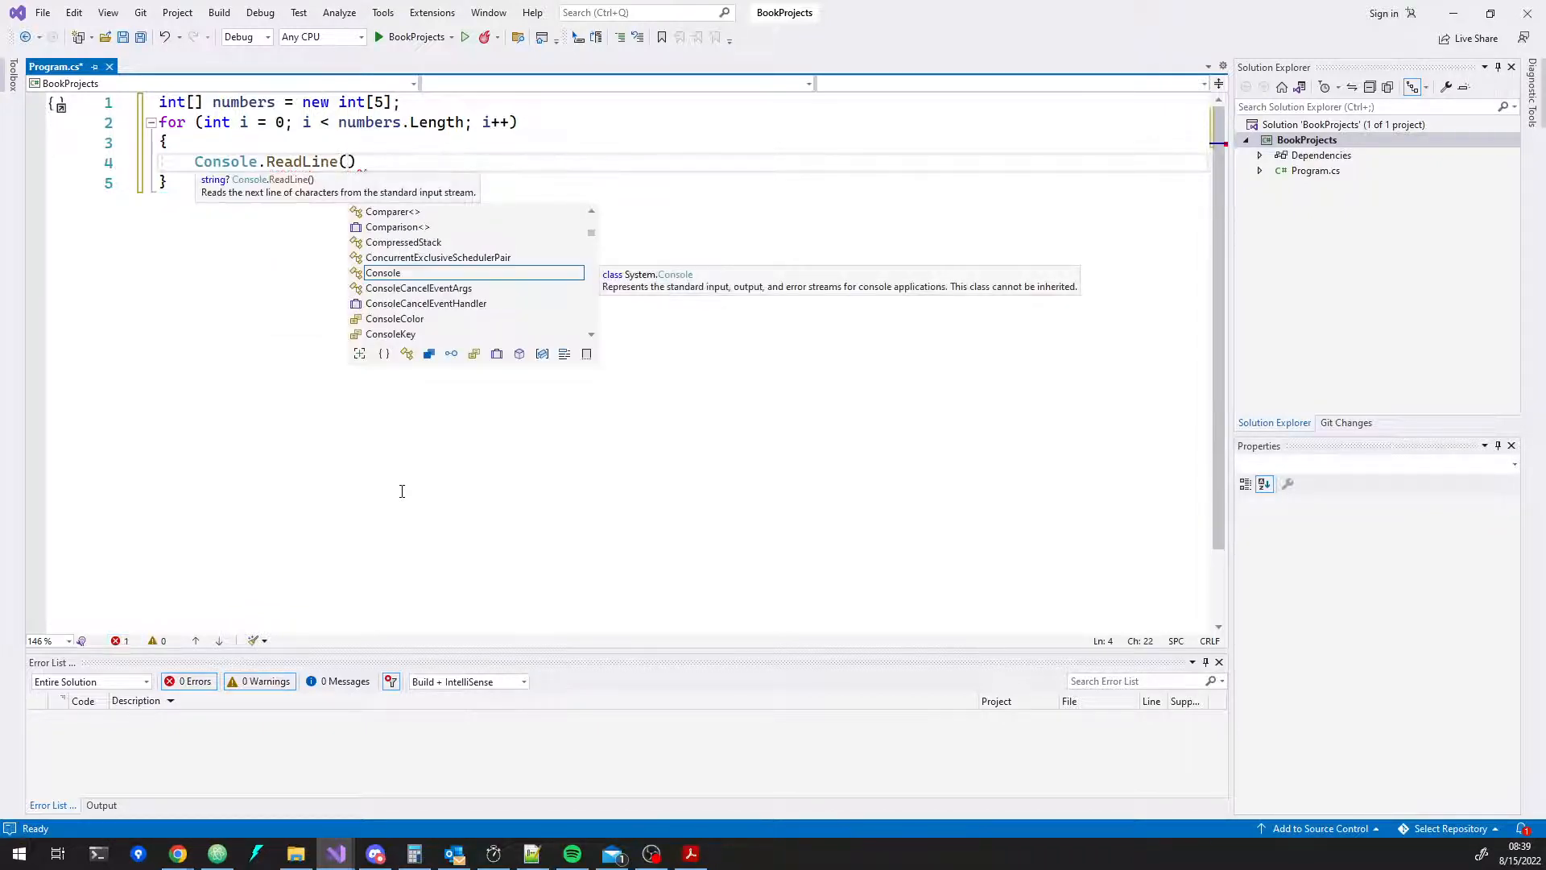
{"action": "type", "text": "numbers[i] = i;"}
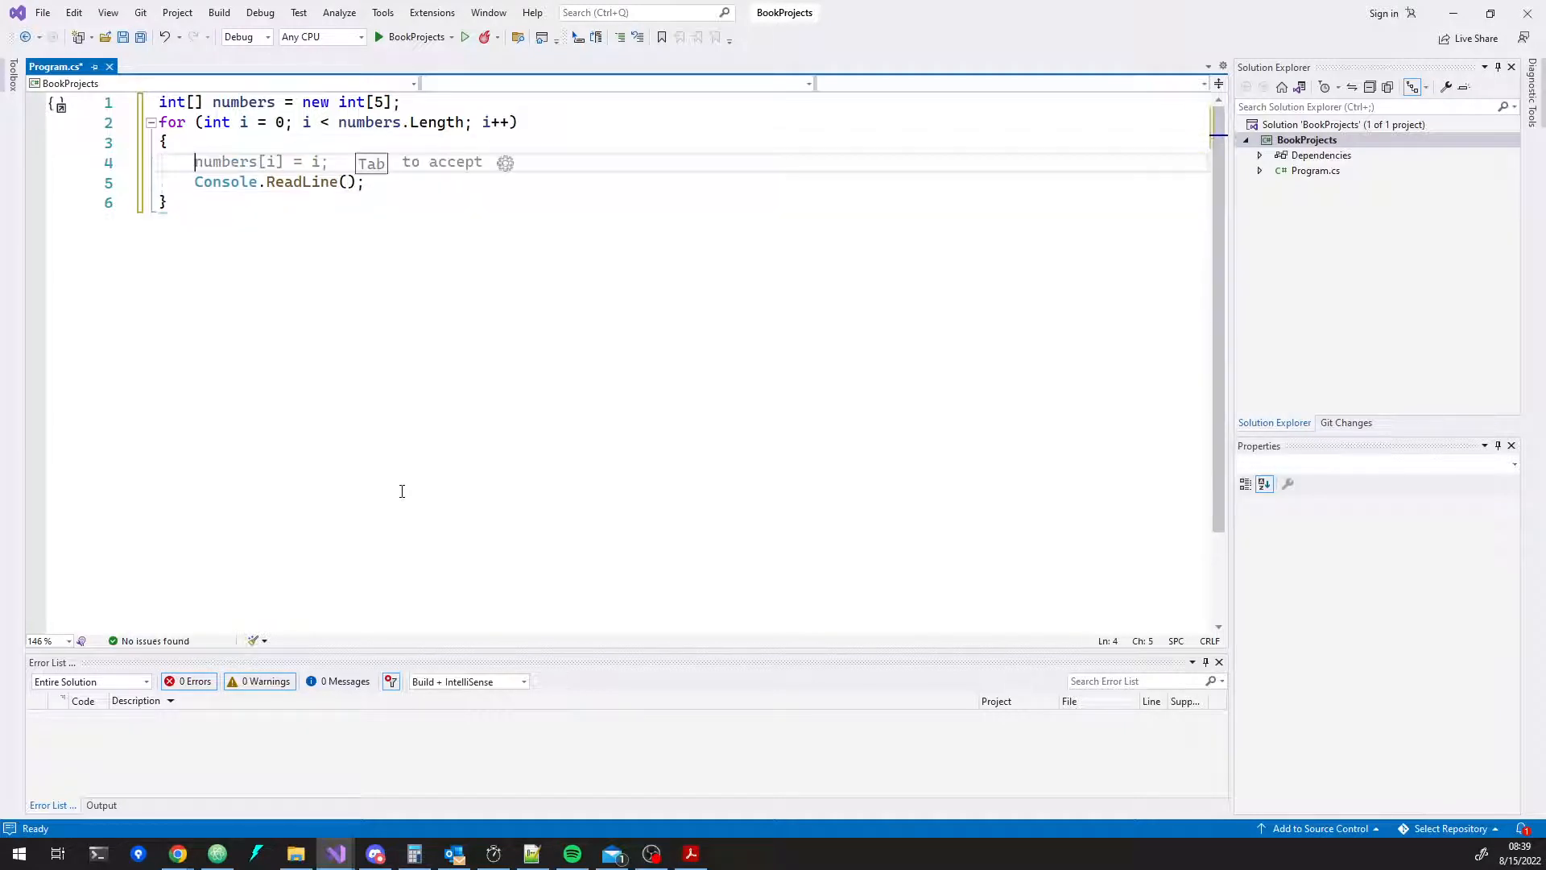
{"action": "type", "text": "Console.Wrti"}
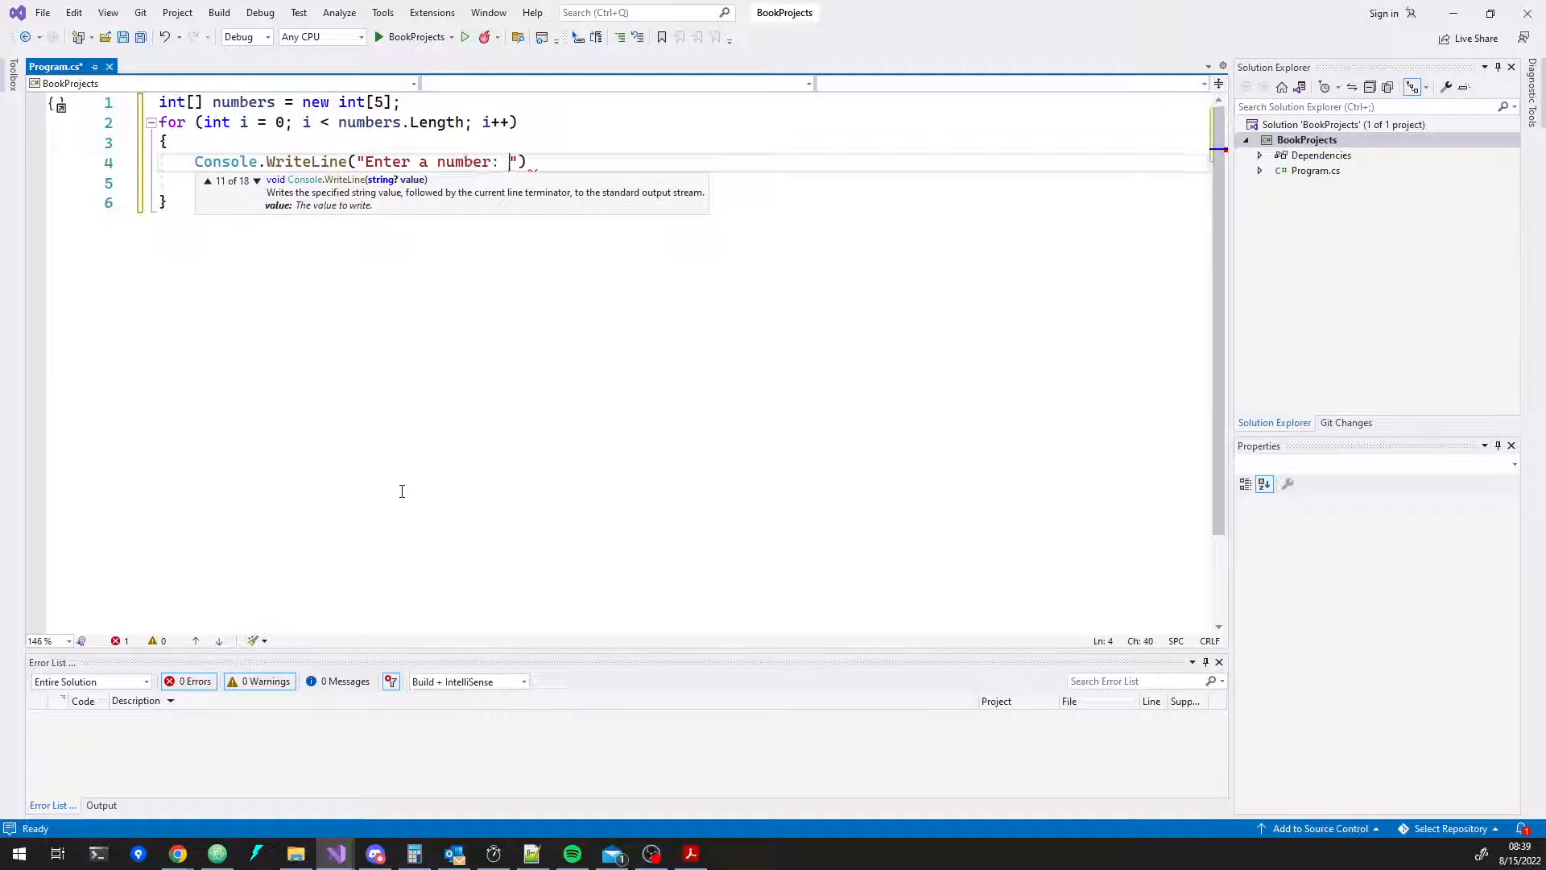
{"action": "type", "text": "Console.ReadLine();"}
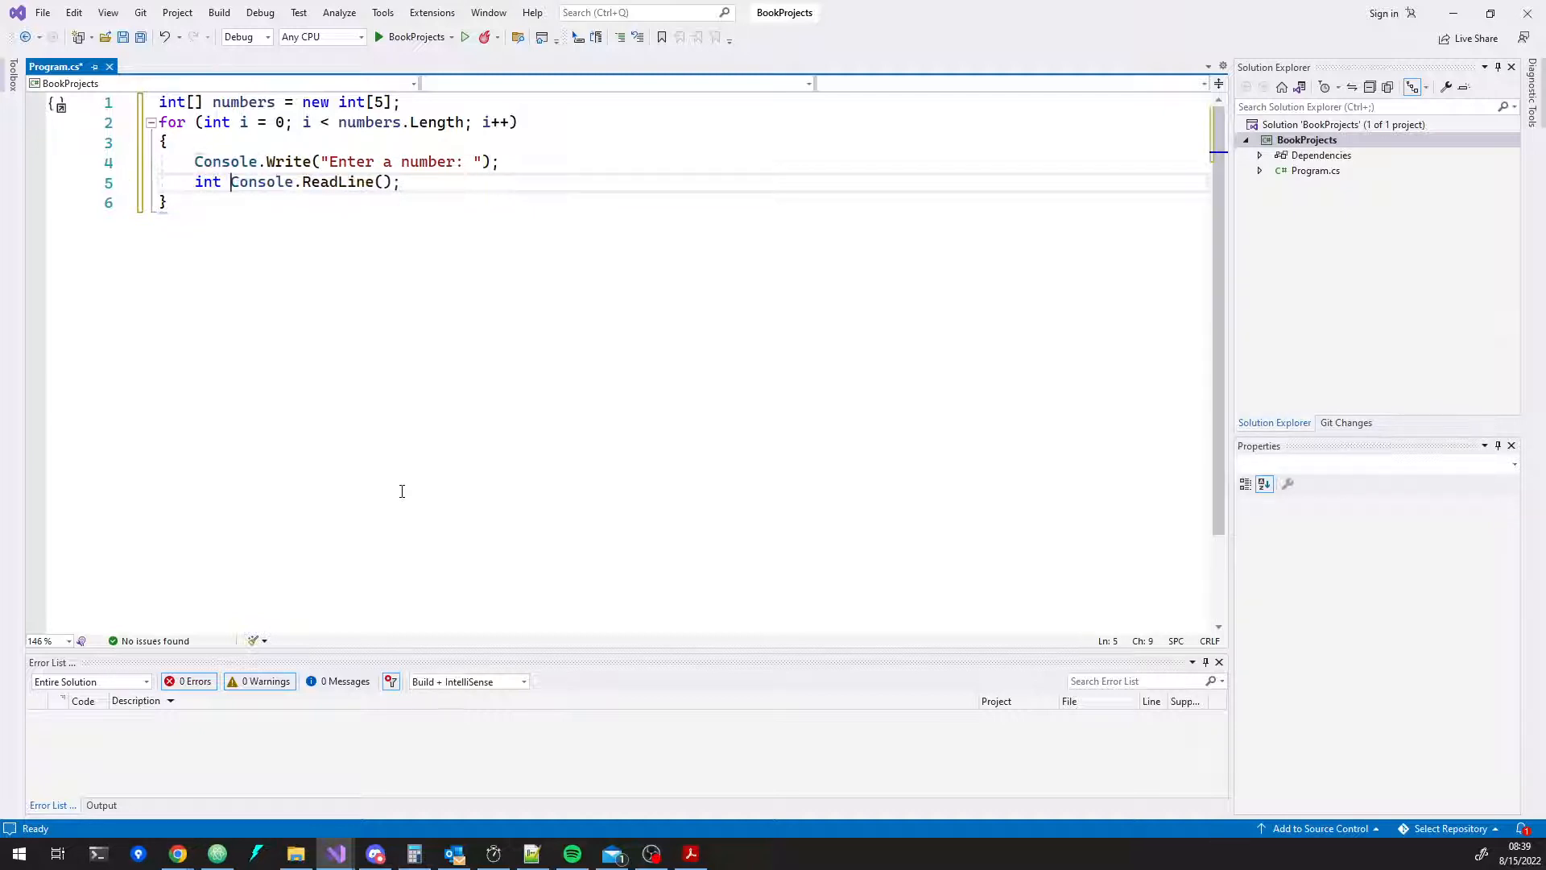
{"action": "type", "text": "value ="}
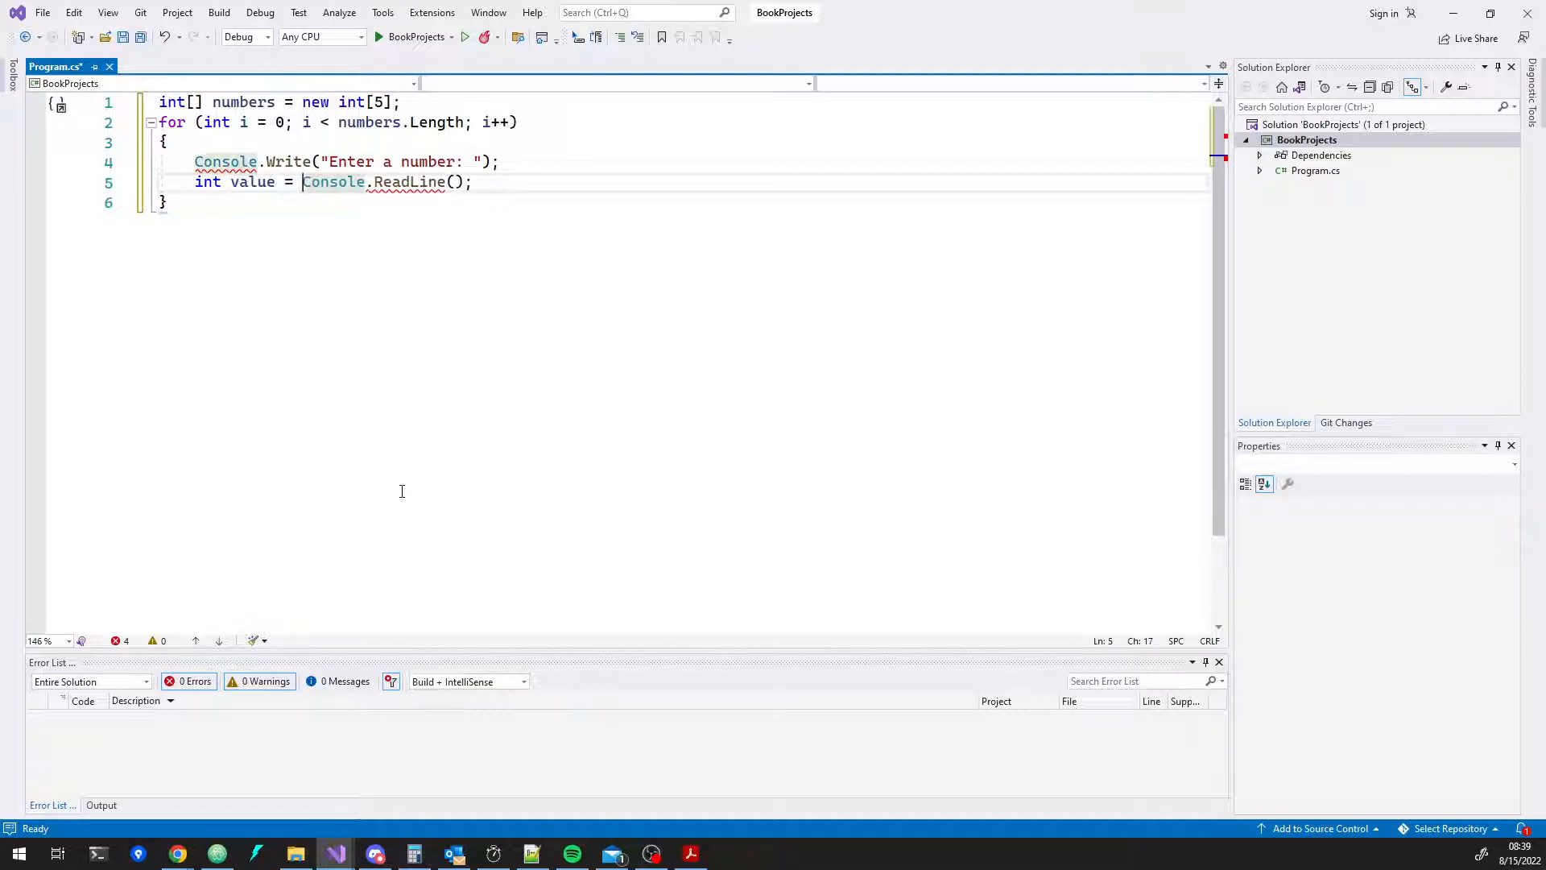
{"action": "type", "text": "Convert.To"}
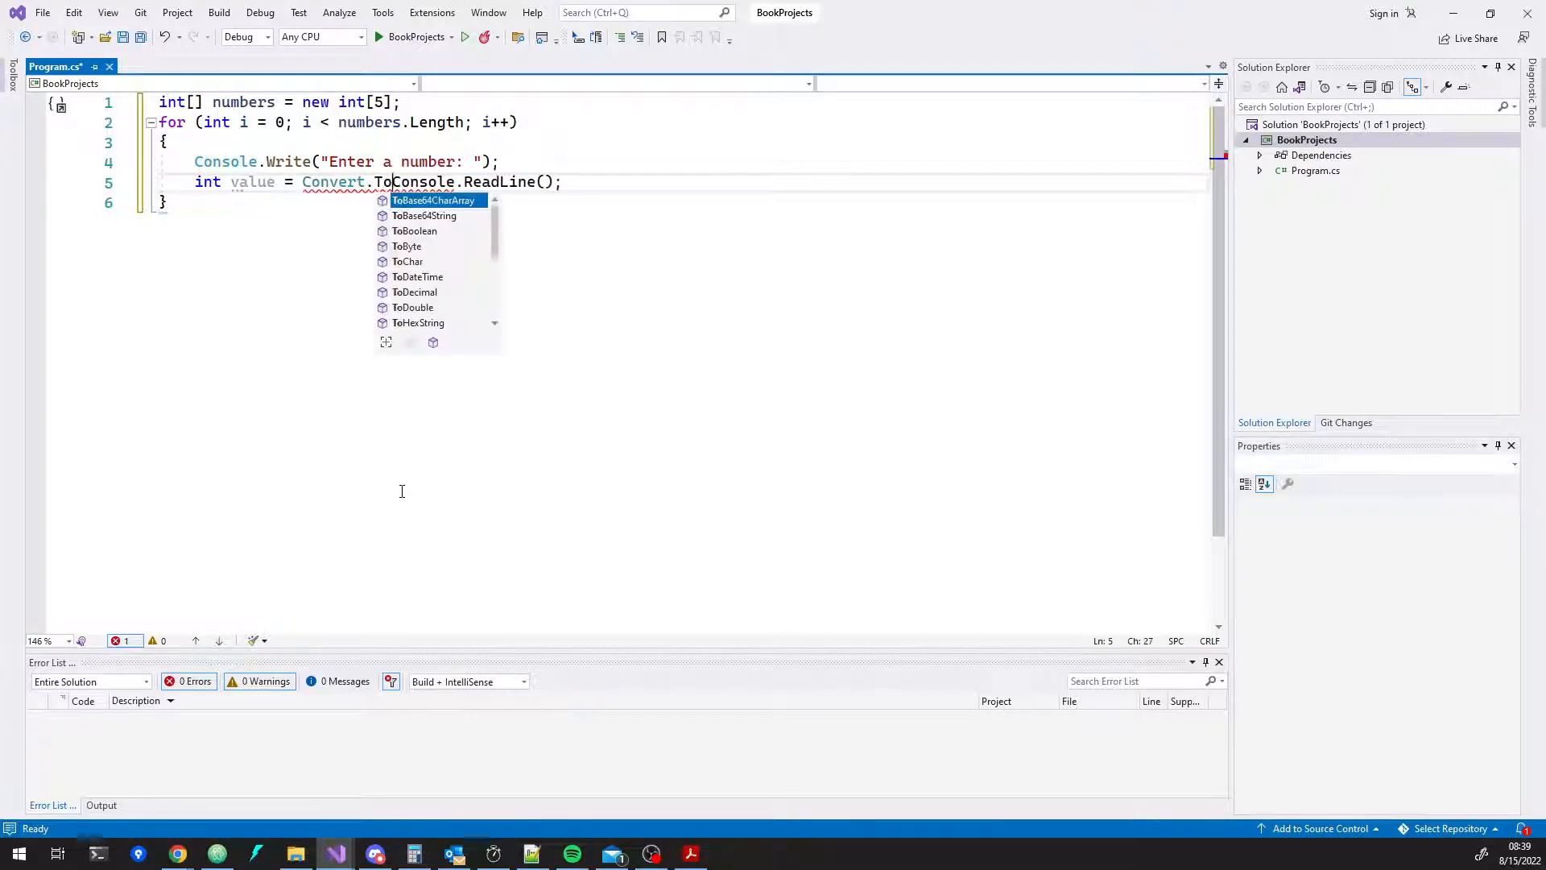
{"action": "type", "text": "IN"}
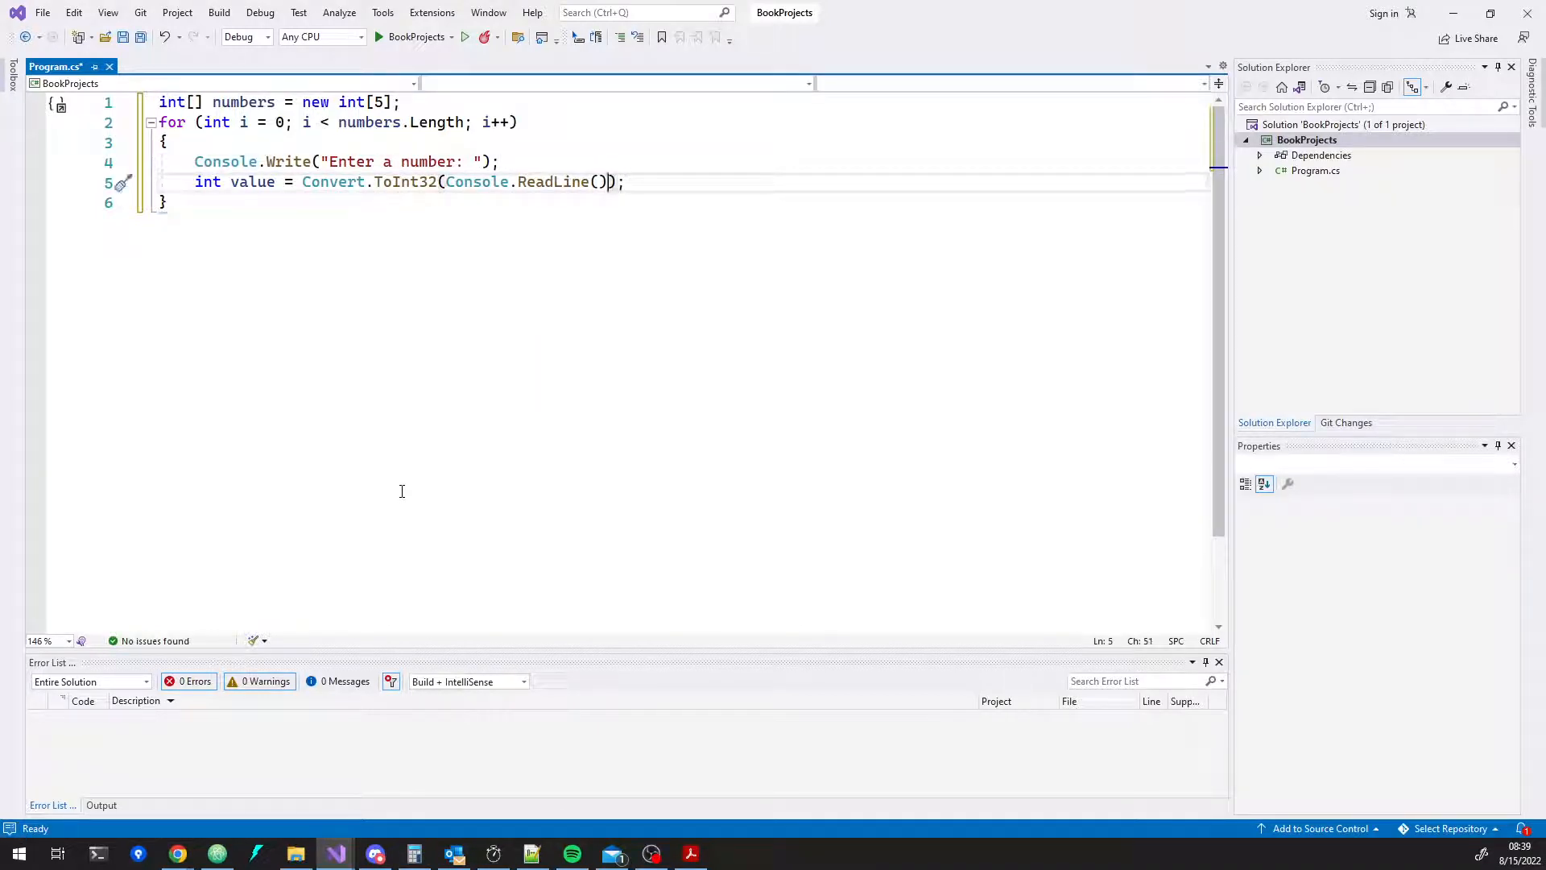
- Store each converted value into numbers[i] inside the loop
{"action": "double_click", "coordinate": [405, 182]}
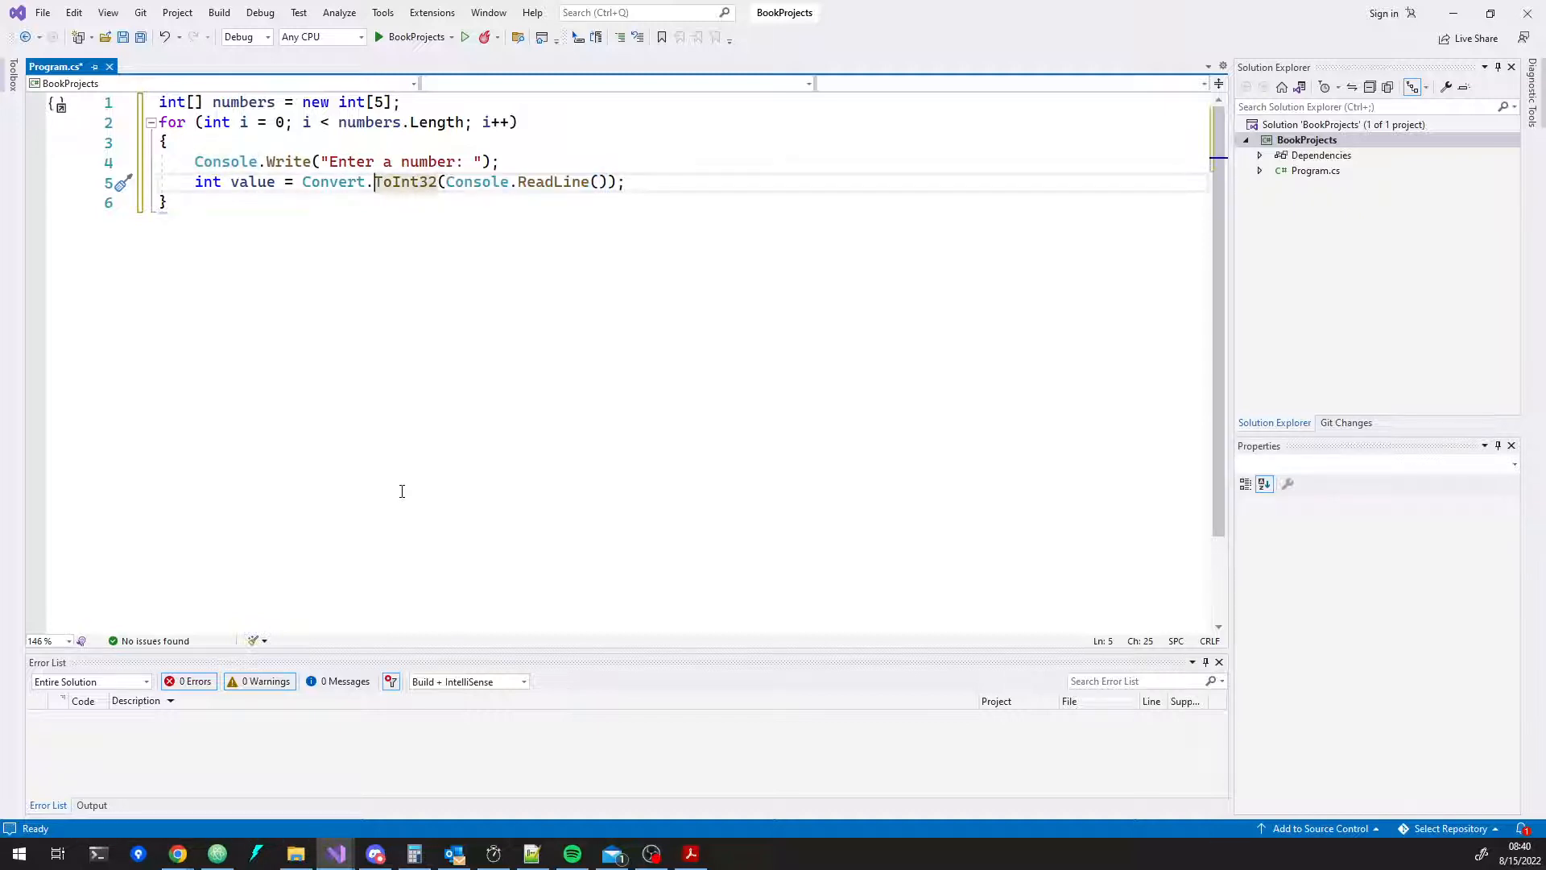
{"action": "type", "text": "Console.WriteLine(value);"}
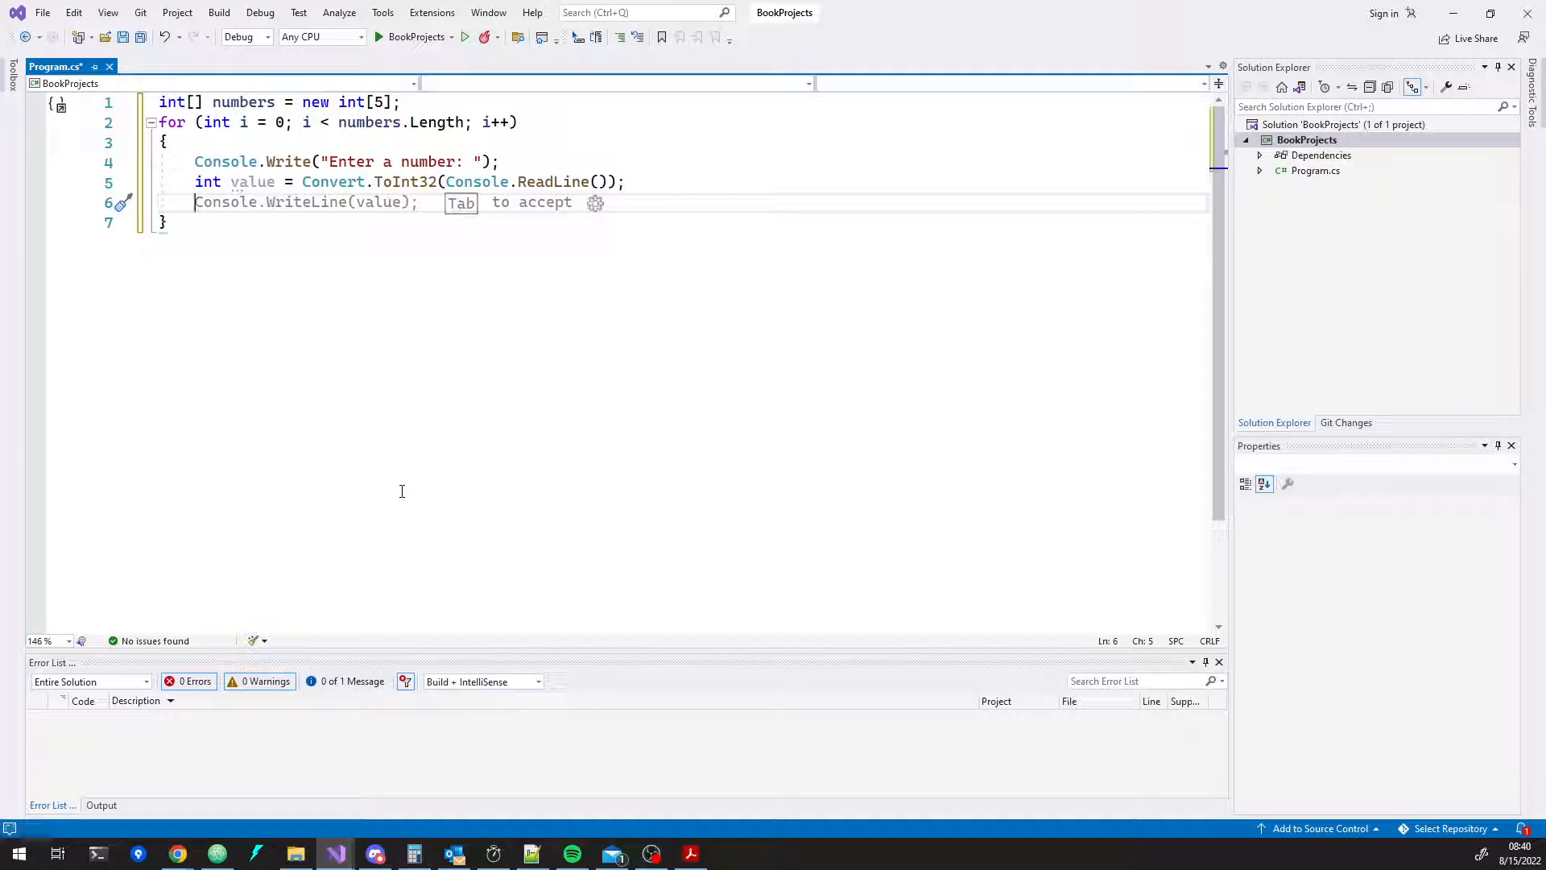
{"action": "type", "text": "numbers[i] = value;"}
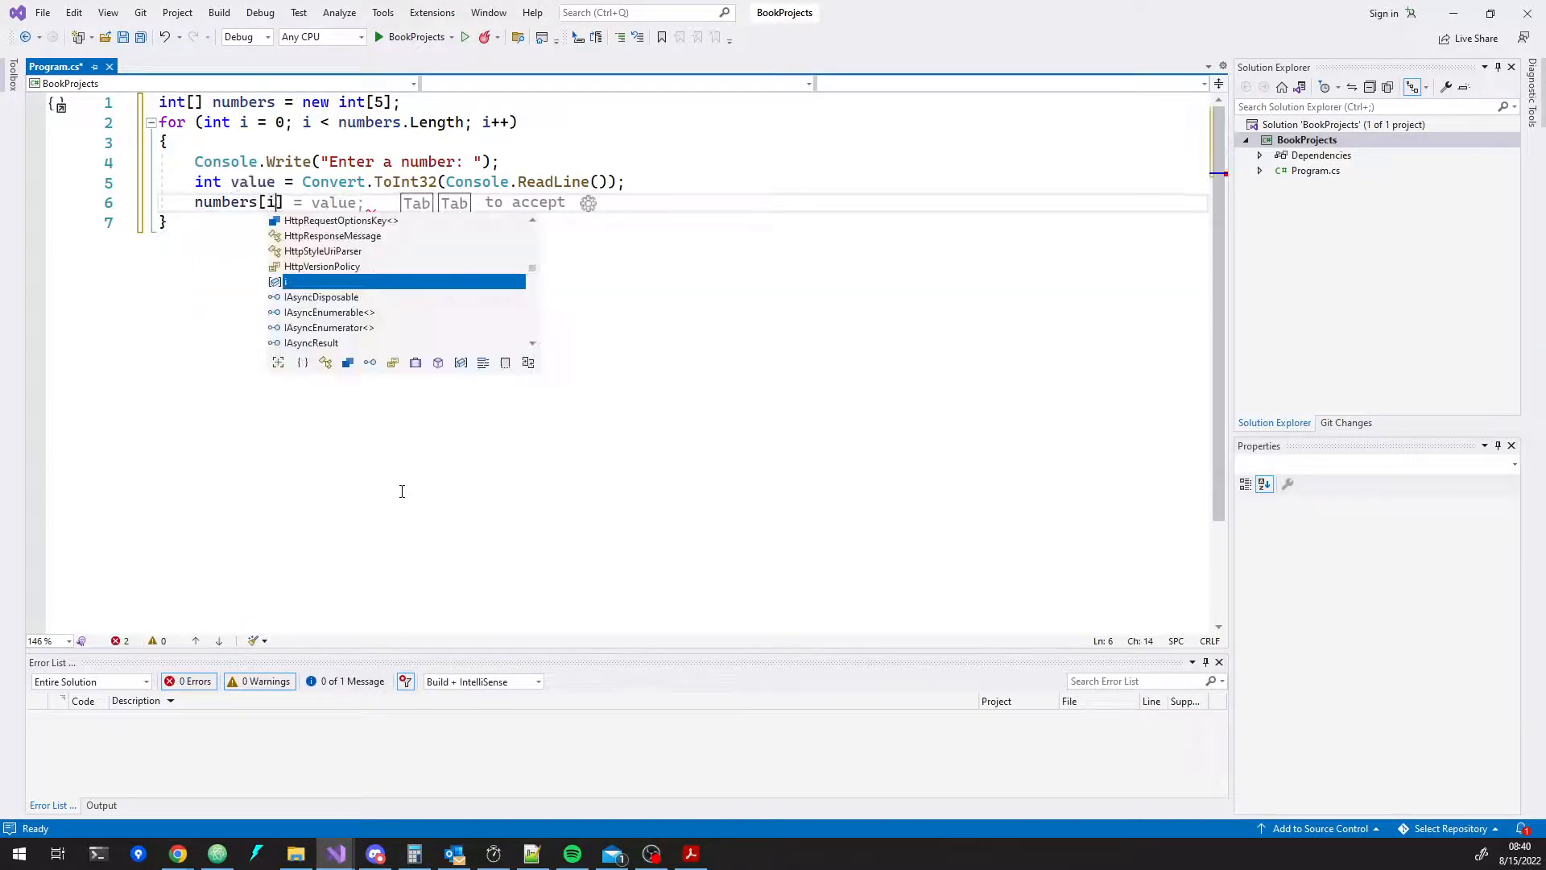
{"action": "key", "text": "Escape"}
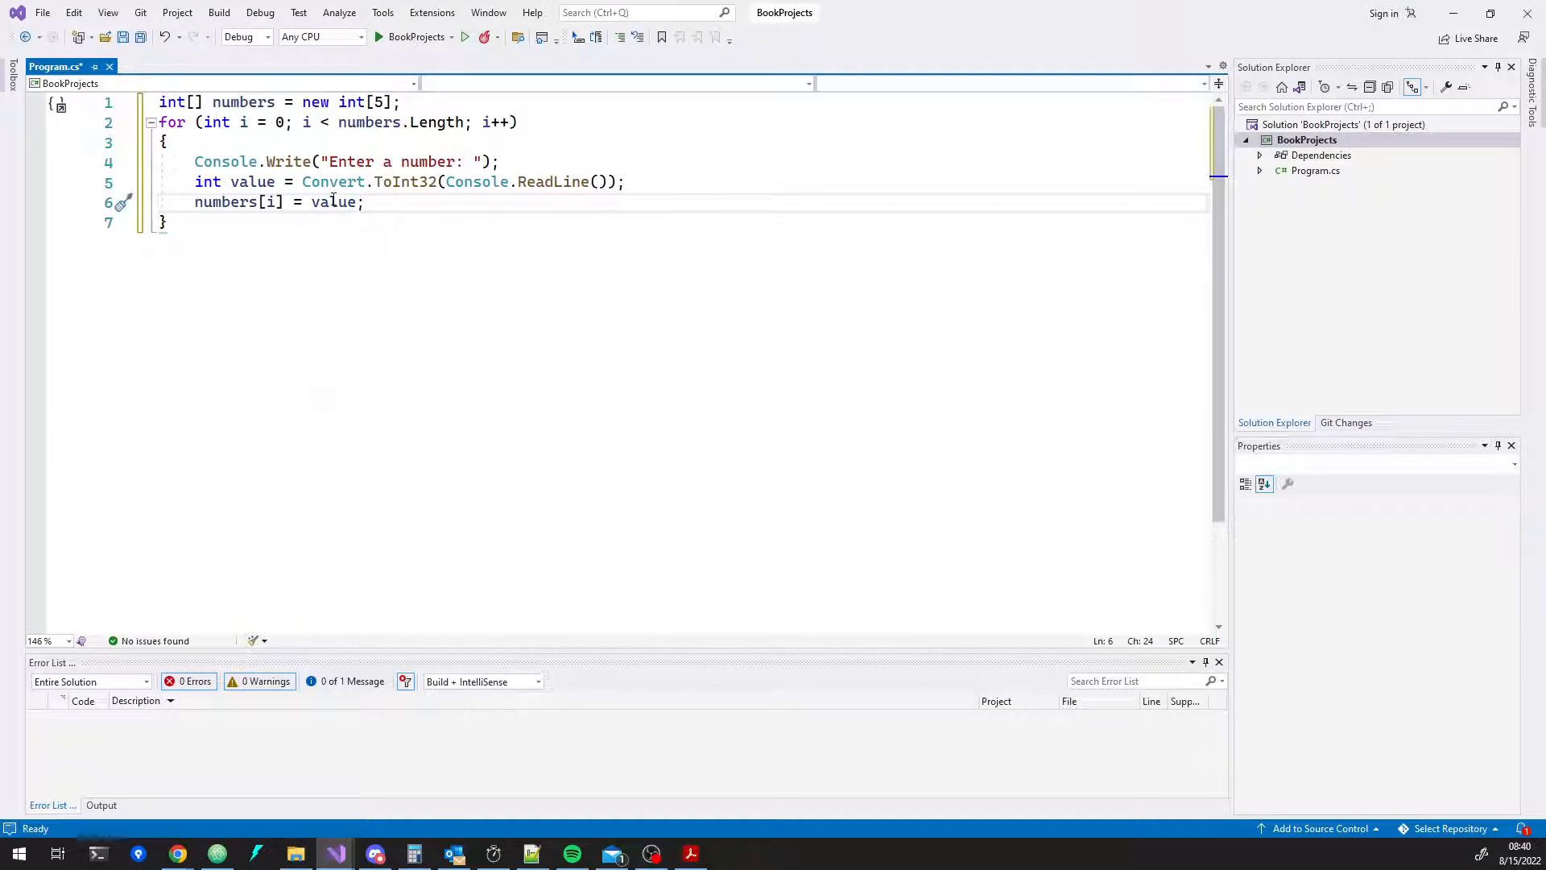
- Try numbers[0], restore the index i, and add a blank line after the array declaration
{"action": "left_click", "coordinate": [129, 182]}
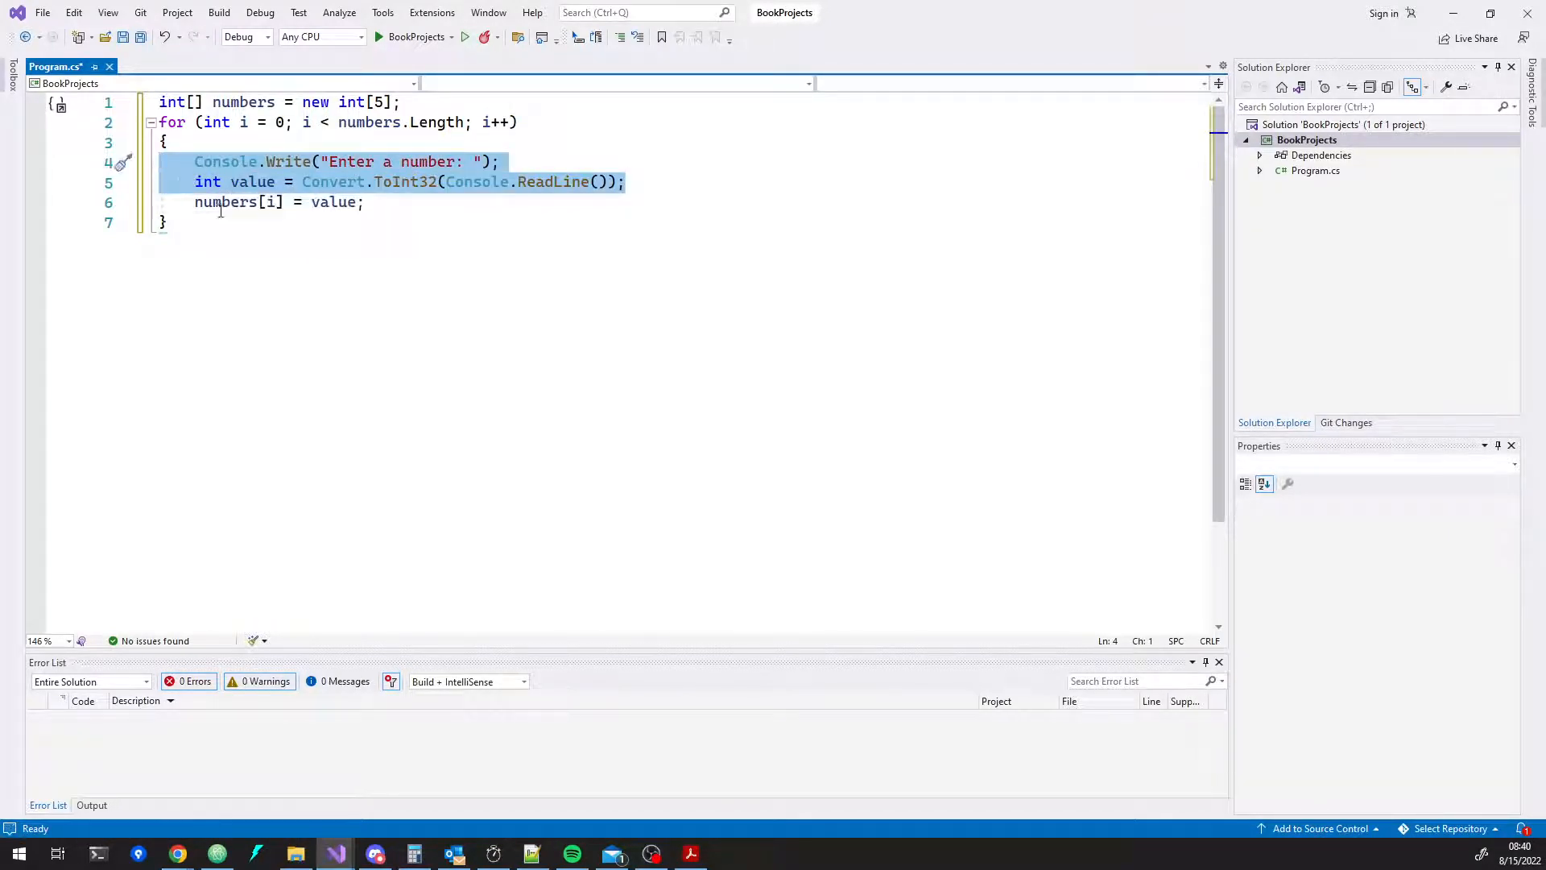
{"action": "left_click", "coordinate": [366, 203]}
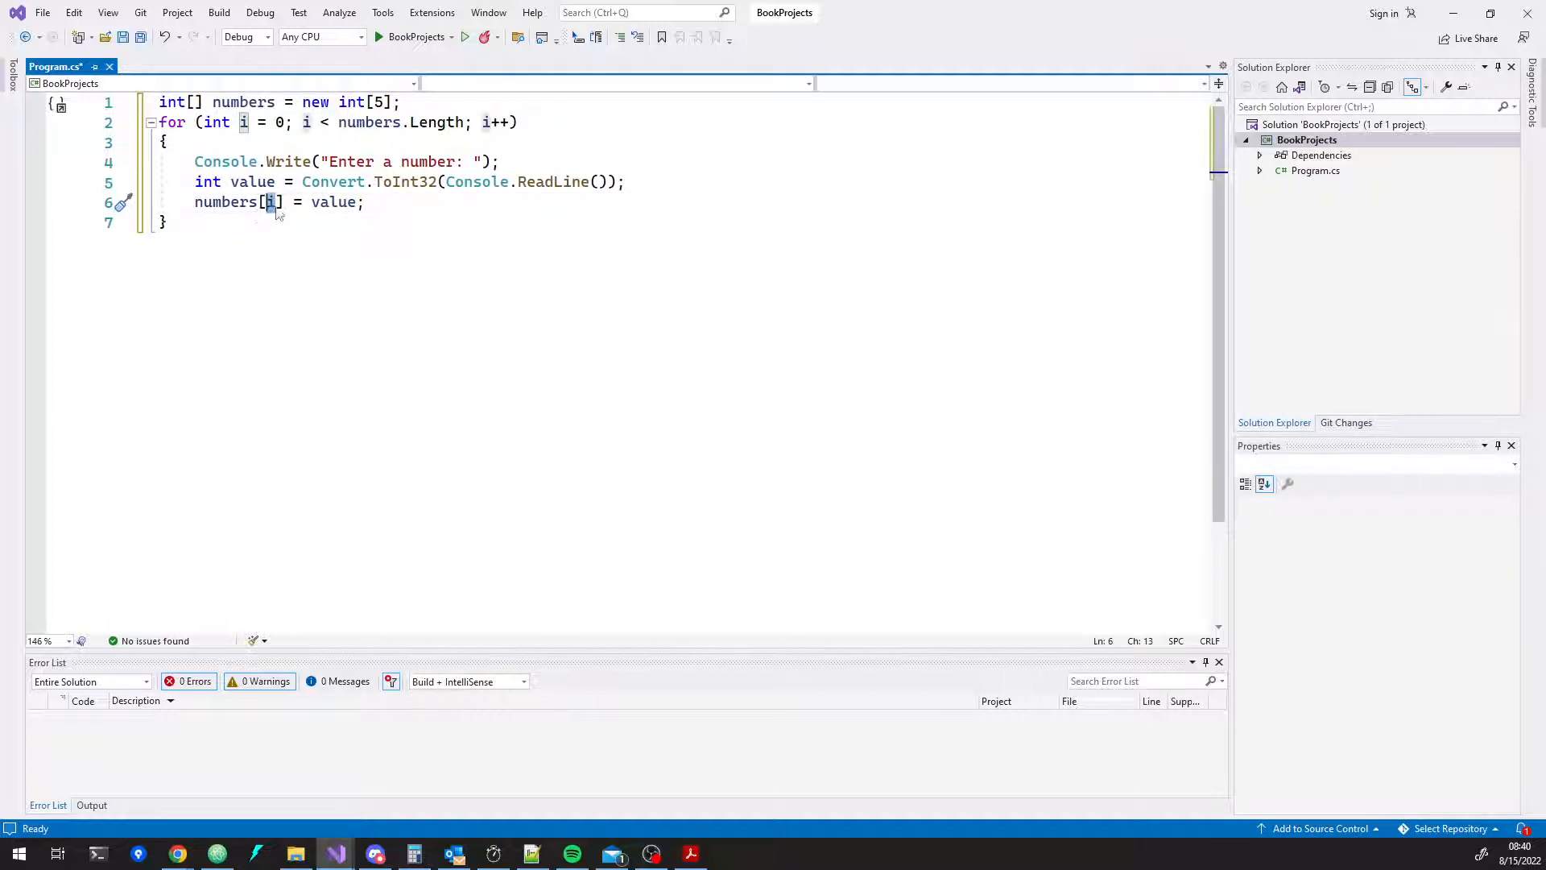
{"action": "type", "text": "0"}
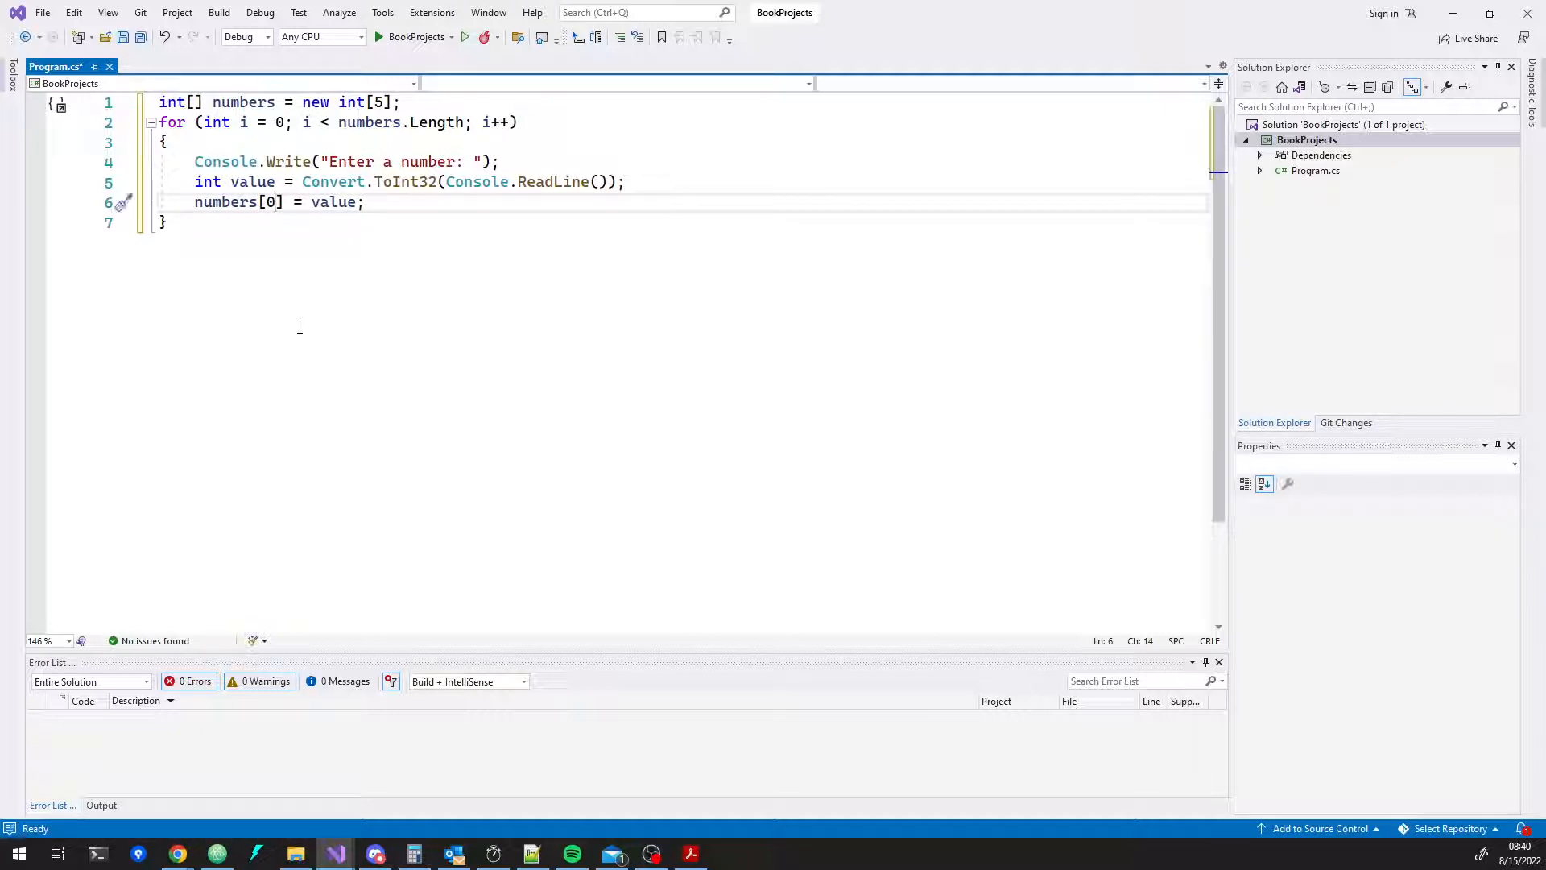
{"action": "key", "text": "Backspace"}
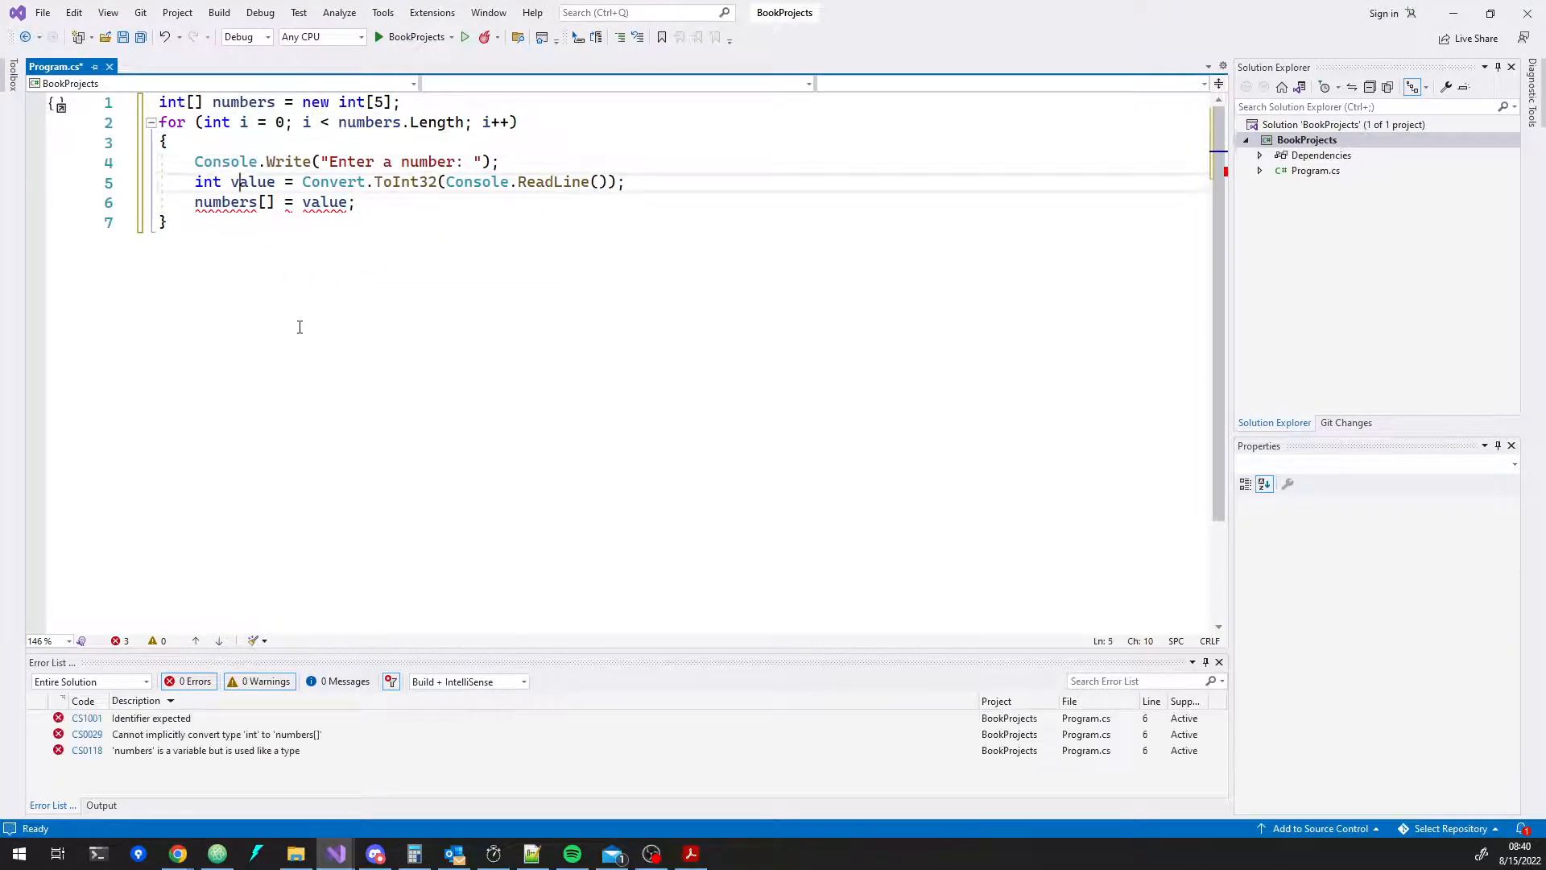
{"action": "type", "text": "i"}
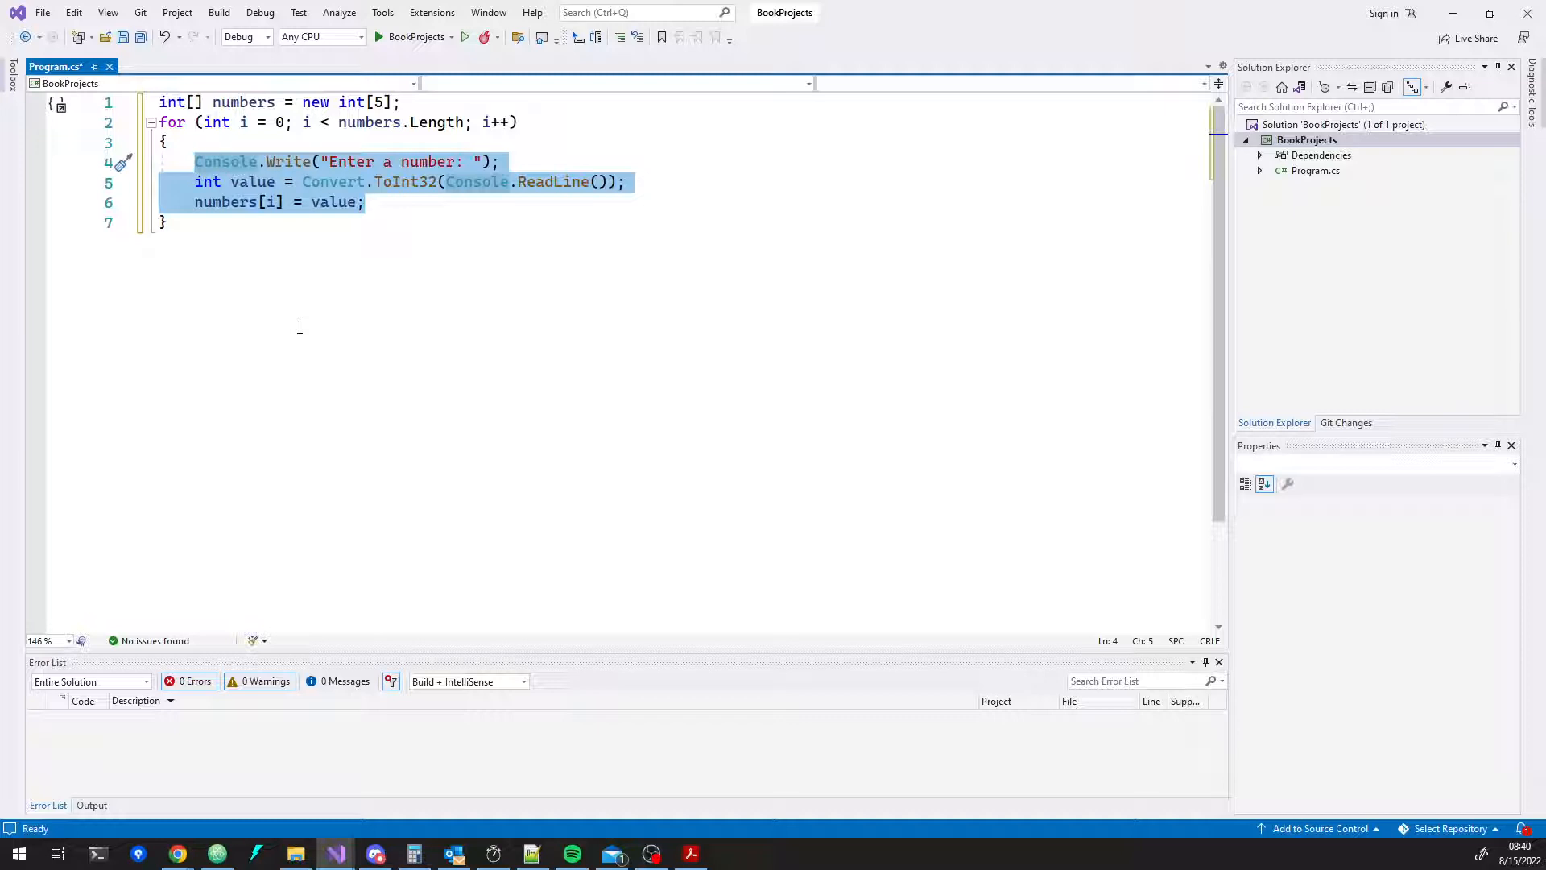
{"action": "left_click", "coordinate": [364, 203]}
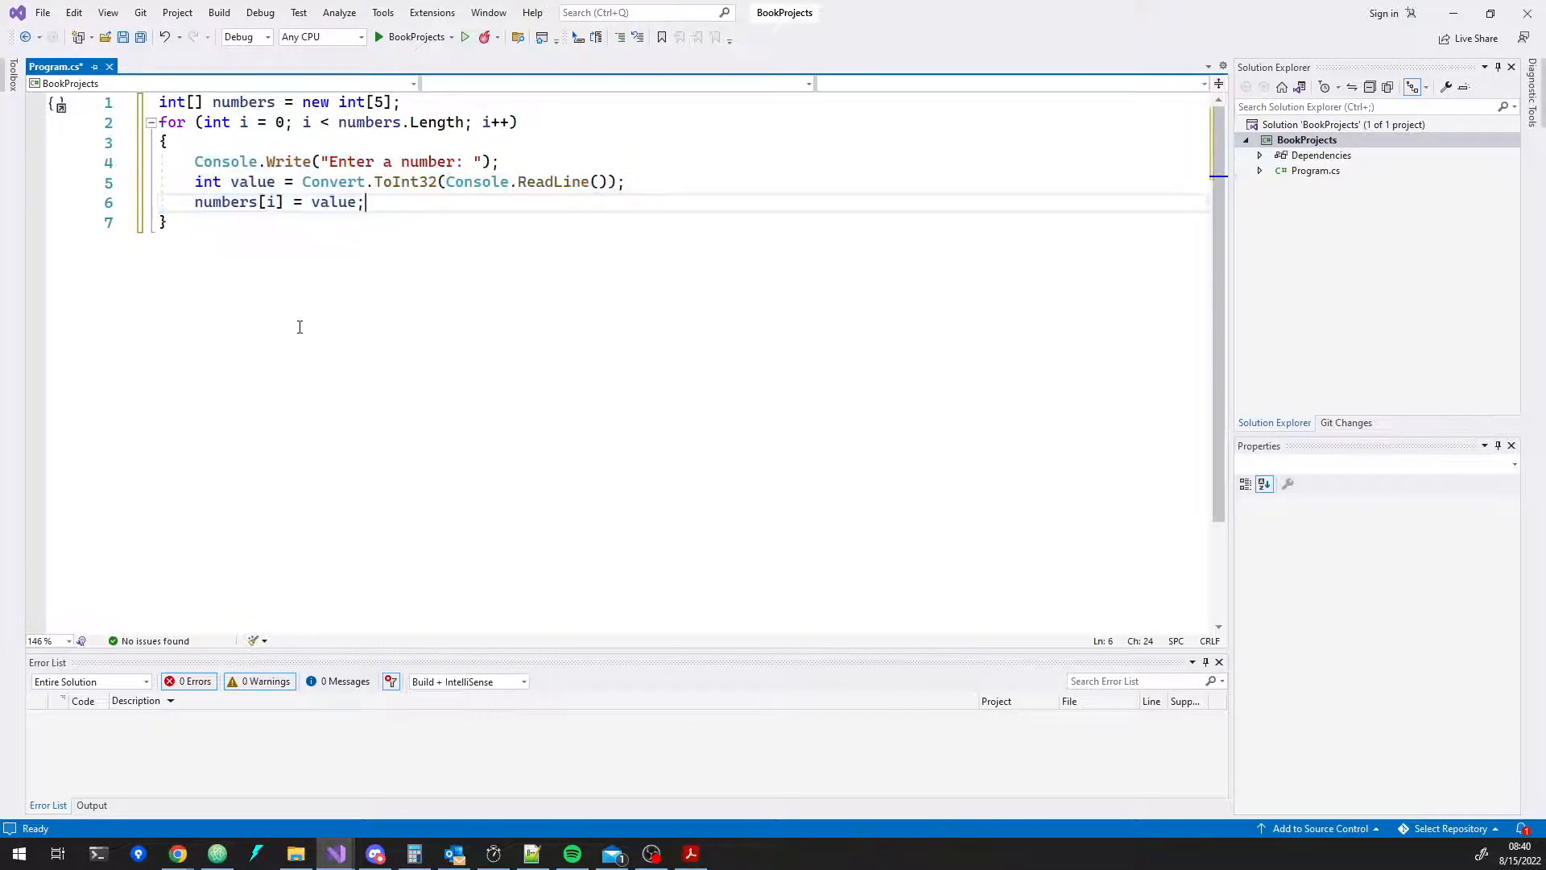
{"action": "left_click", "coordinate": [365, 102]}
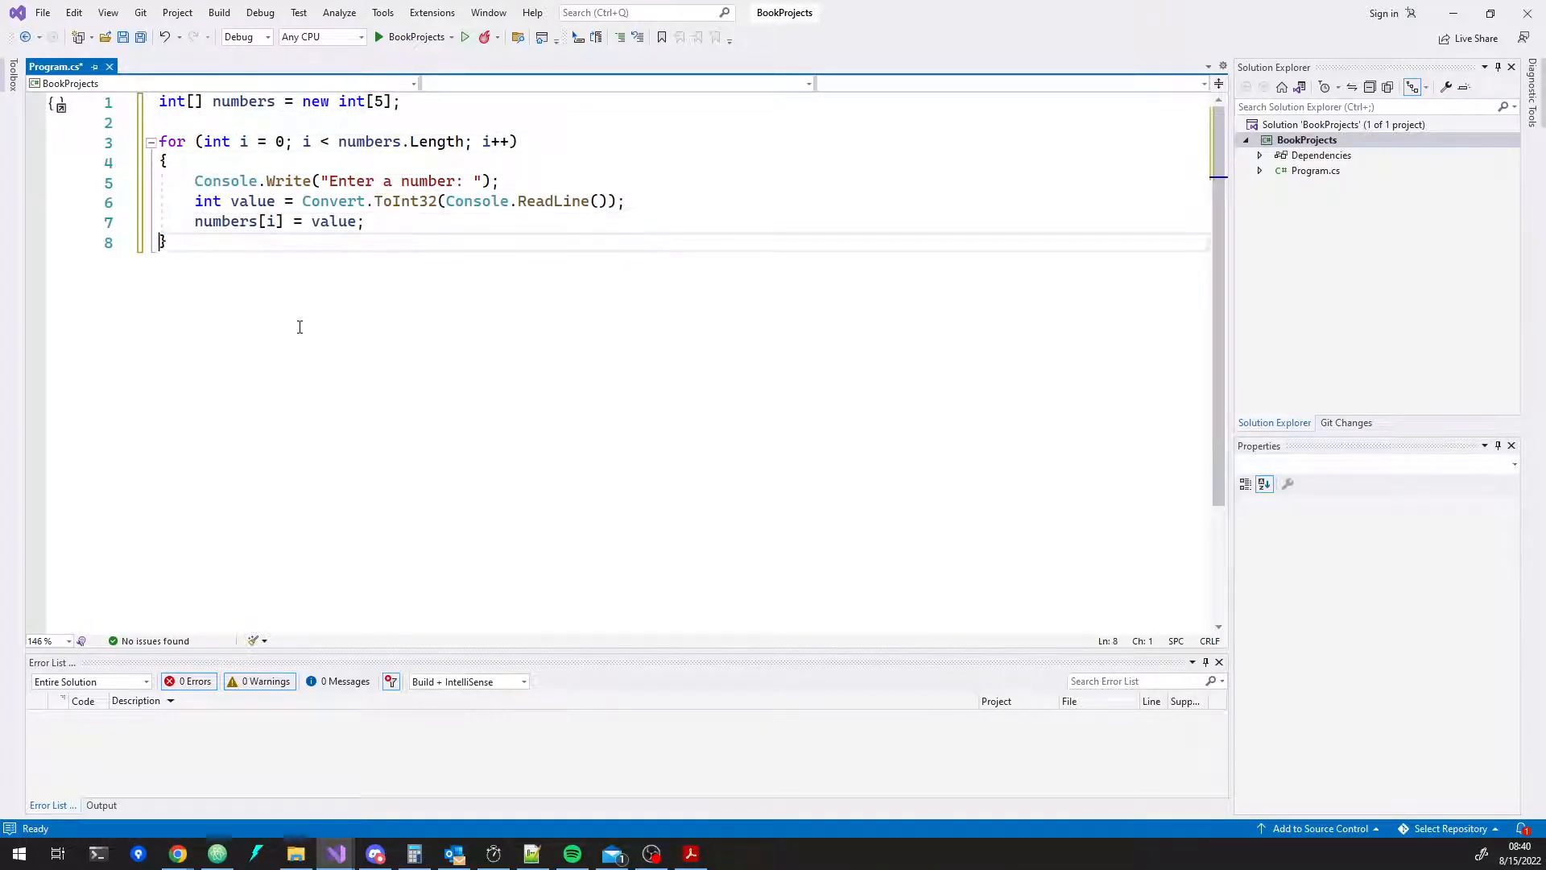
- Declare a five-int copy array after the input loop
{"action": "type", "text": "Console.WriteLine("}
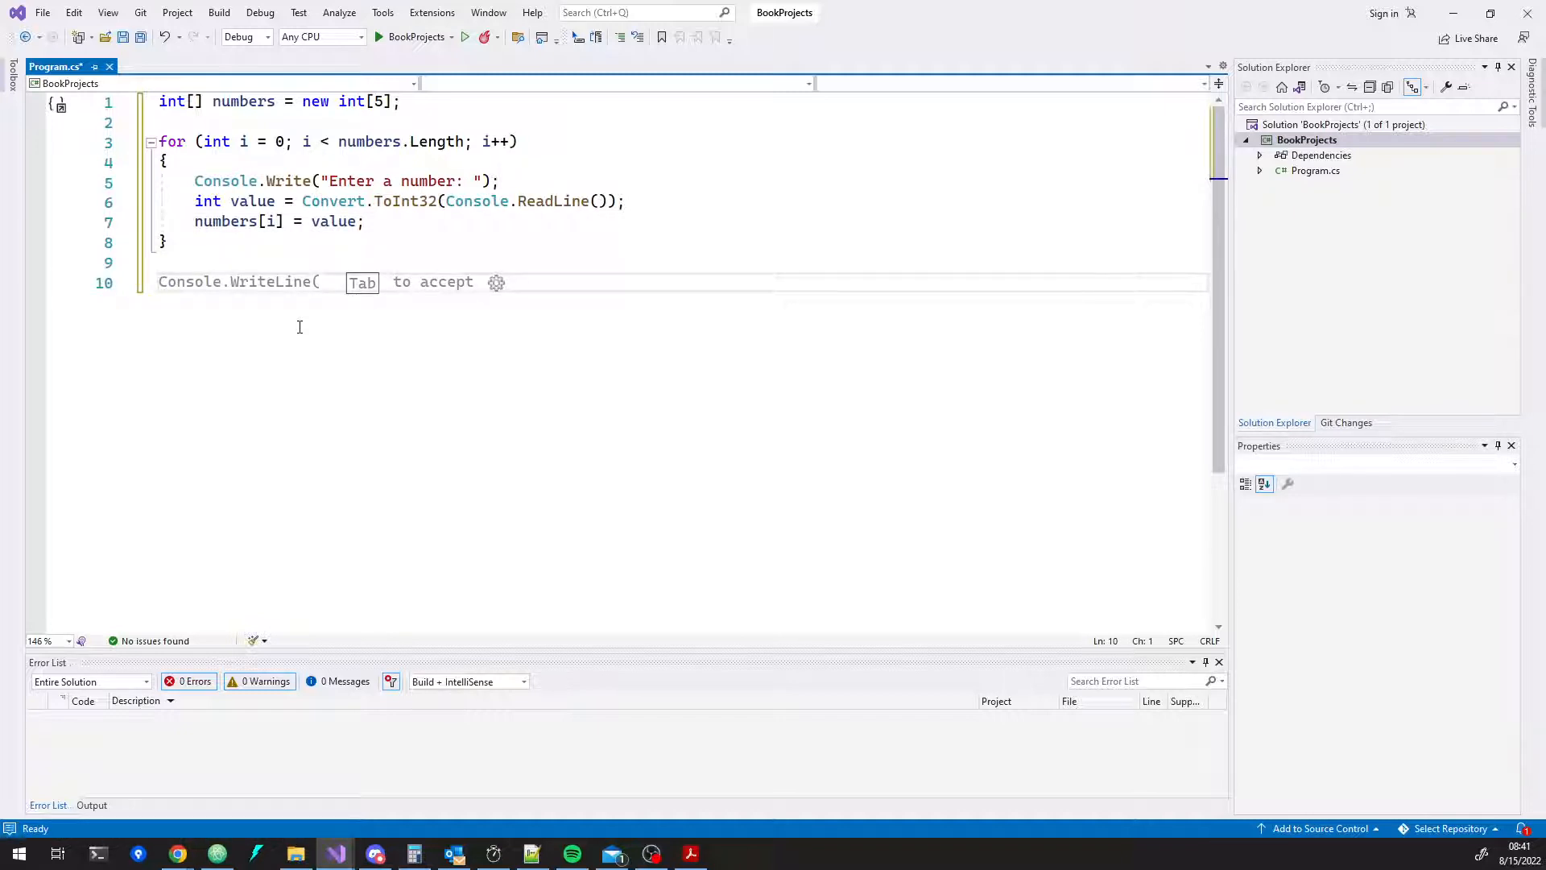
{"action": "type", "text": "int[] copy = new int"}
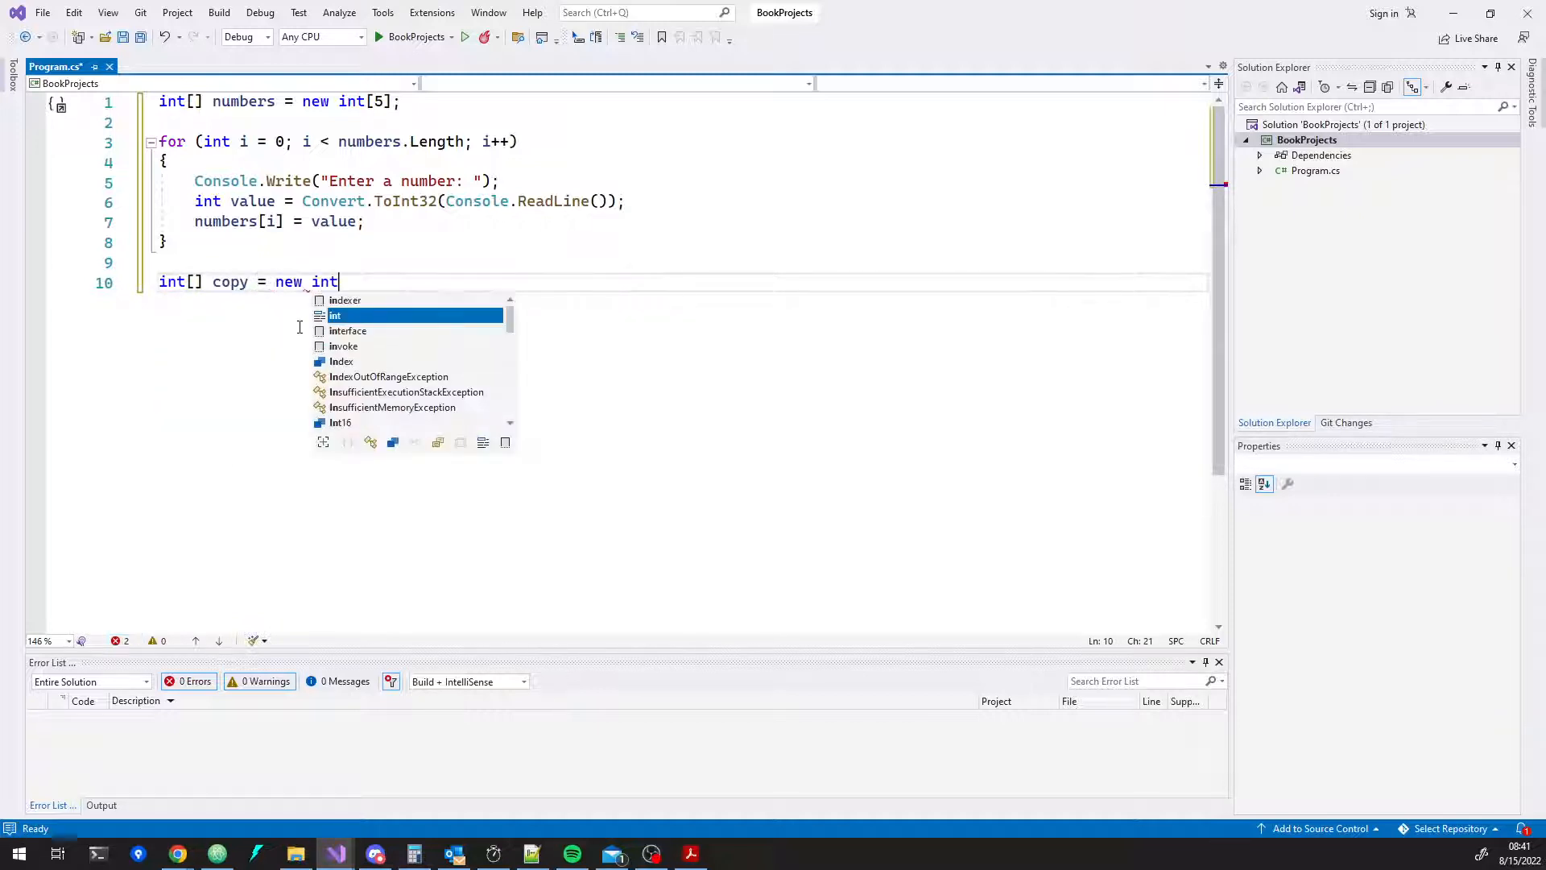
{"action": "type", "text": "[5];"}
{"action": "type", "text": "for (int i "}
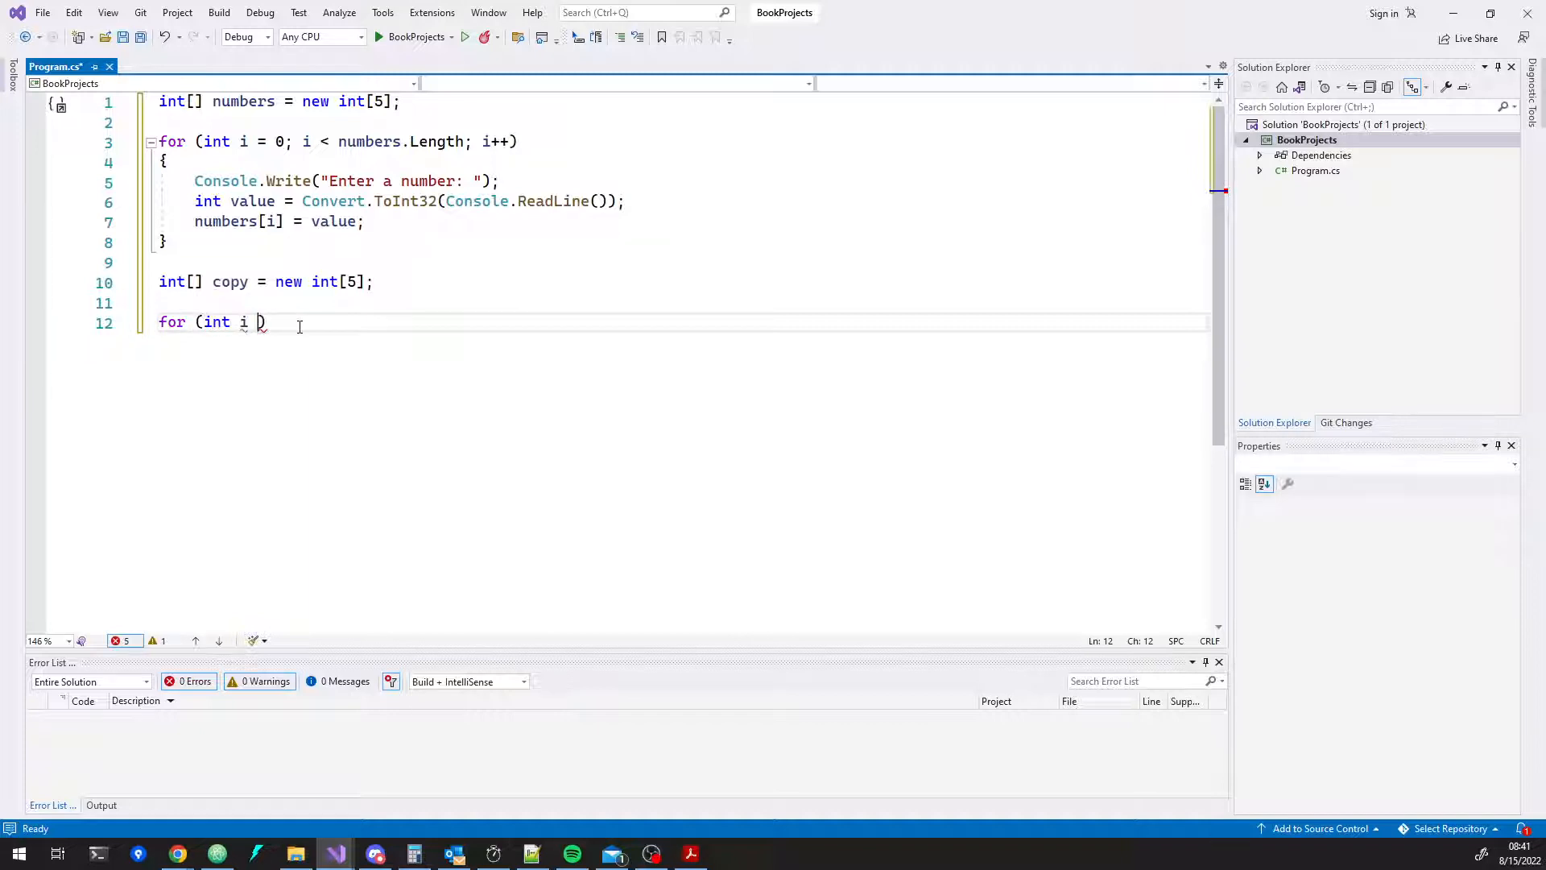
- Add a loop over numbers.Length assigning copy[i] = numbers[i], followed by blank lines
{"action": "type", "text": "= 0;"}
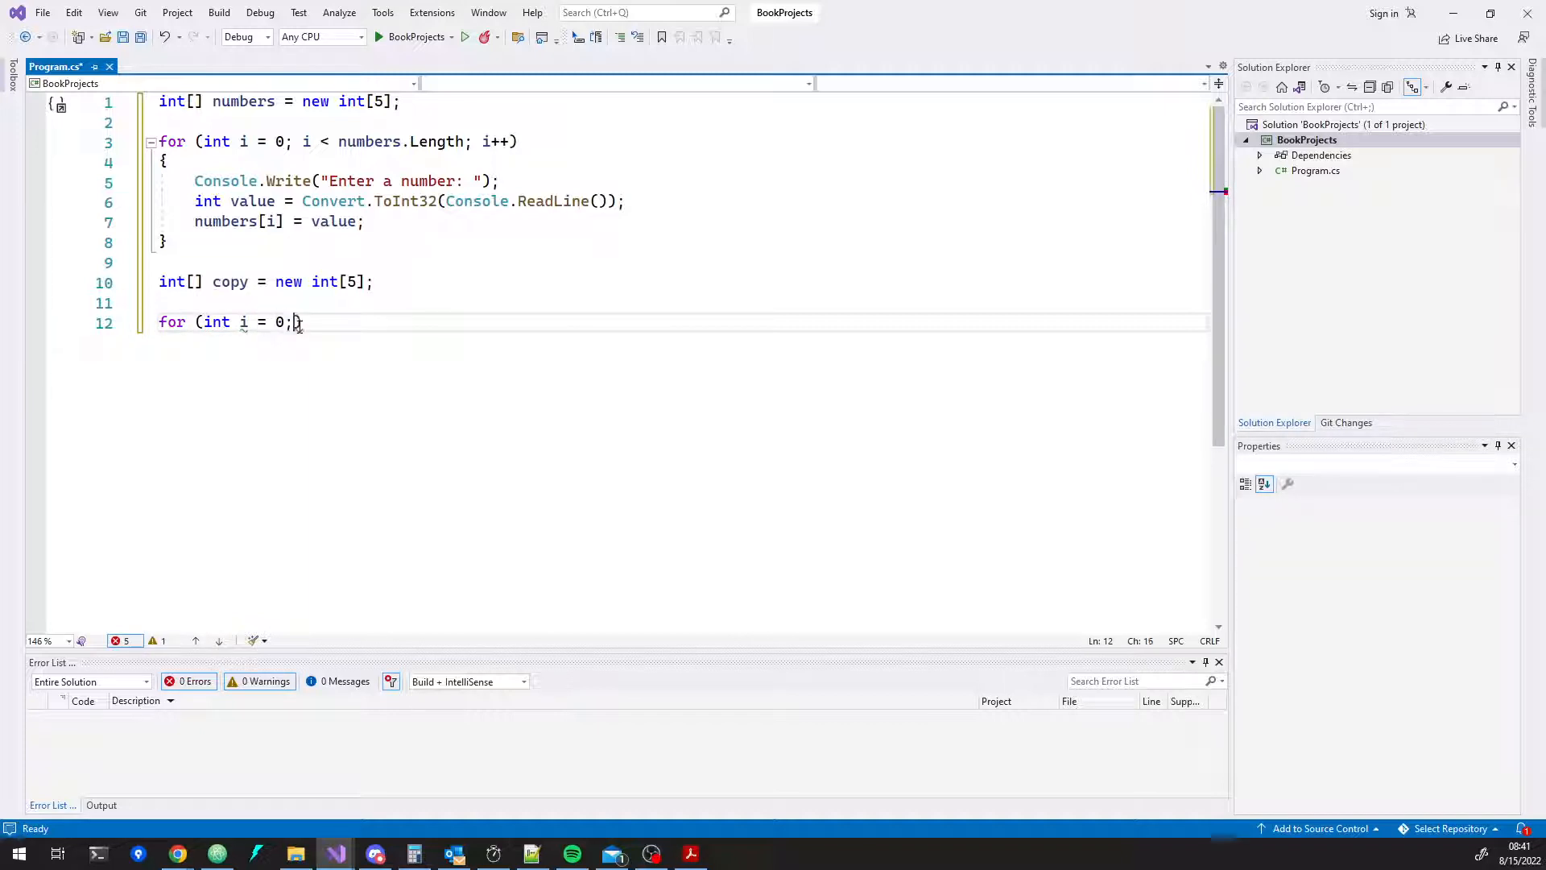
{"action": "type", "text": "i < n"}
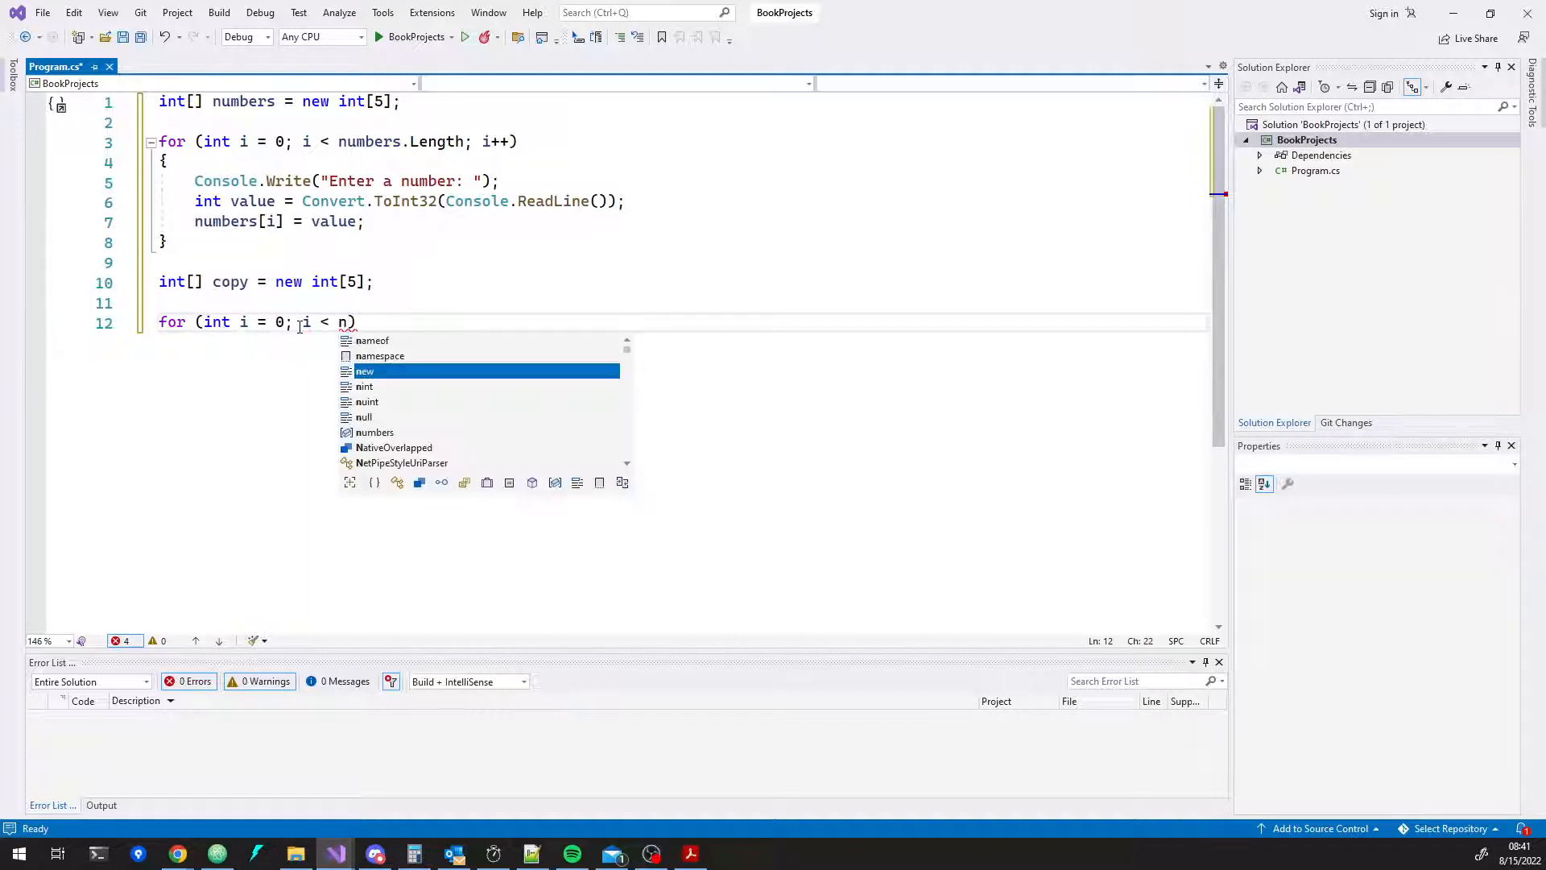
{"action": "type", "text": "umbers.Length; i++"}
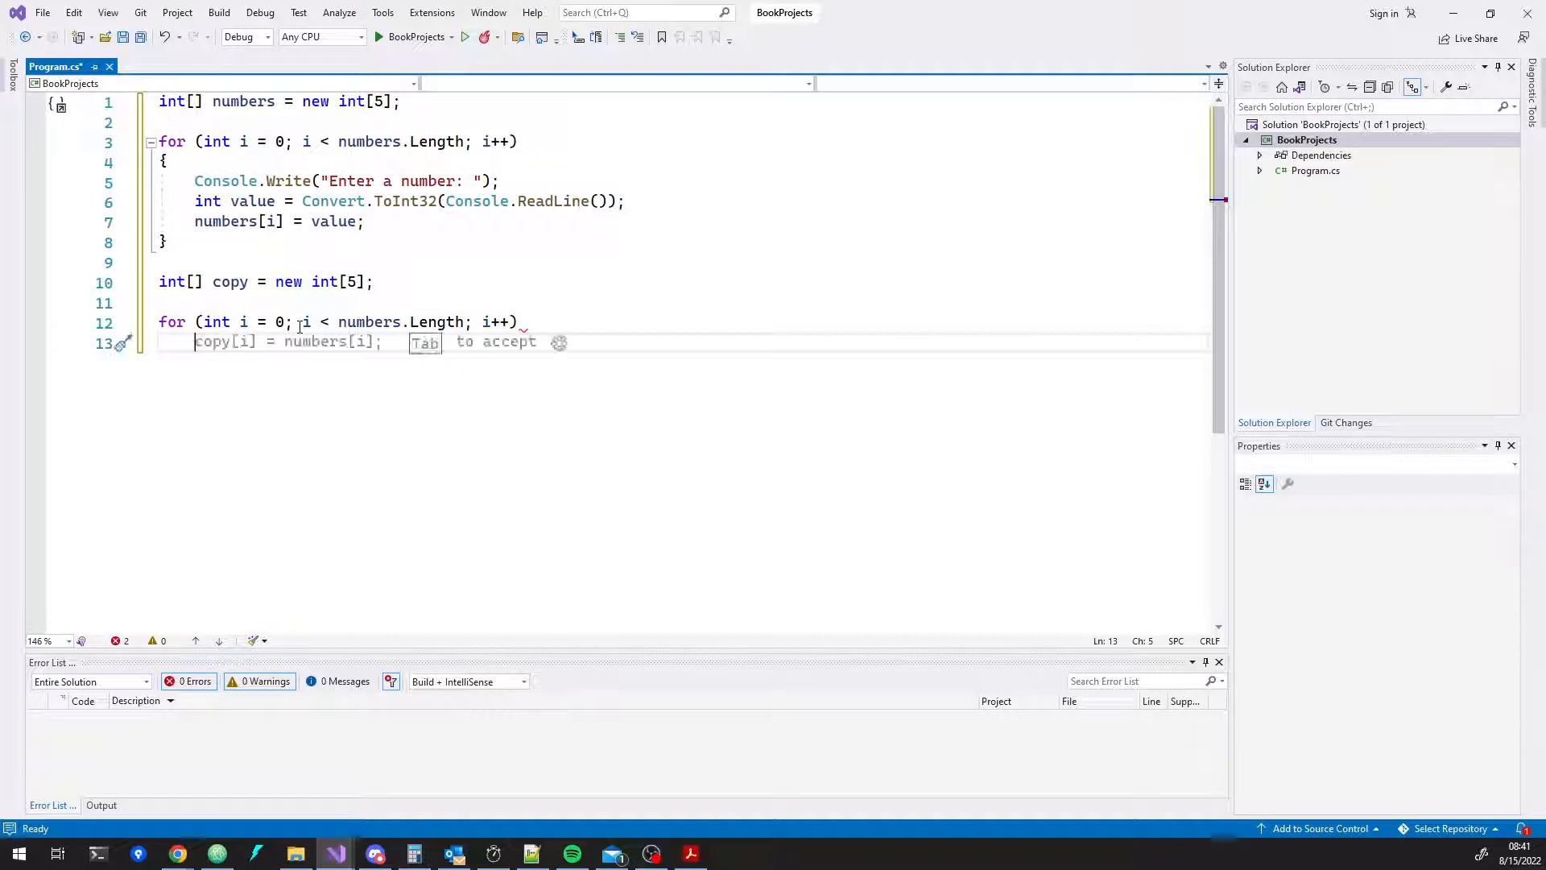
{"action": "left_click", "coordinate": [212, 341]}
{"action": "type", "text": "copy[i] = numbers[i];"}
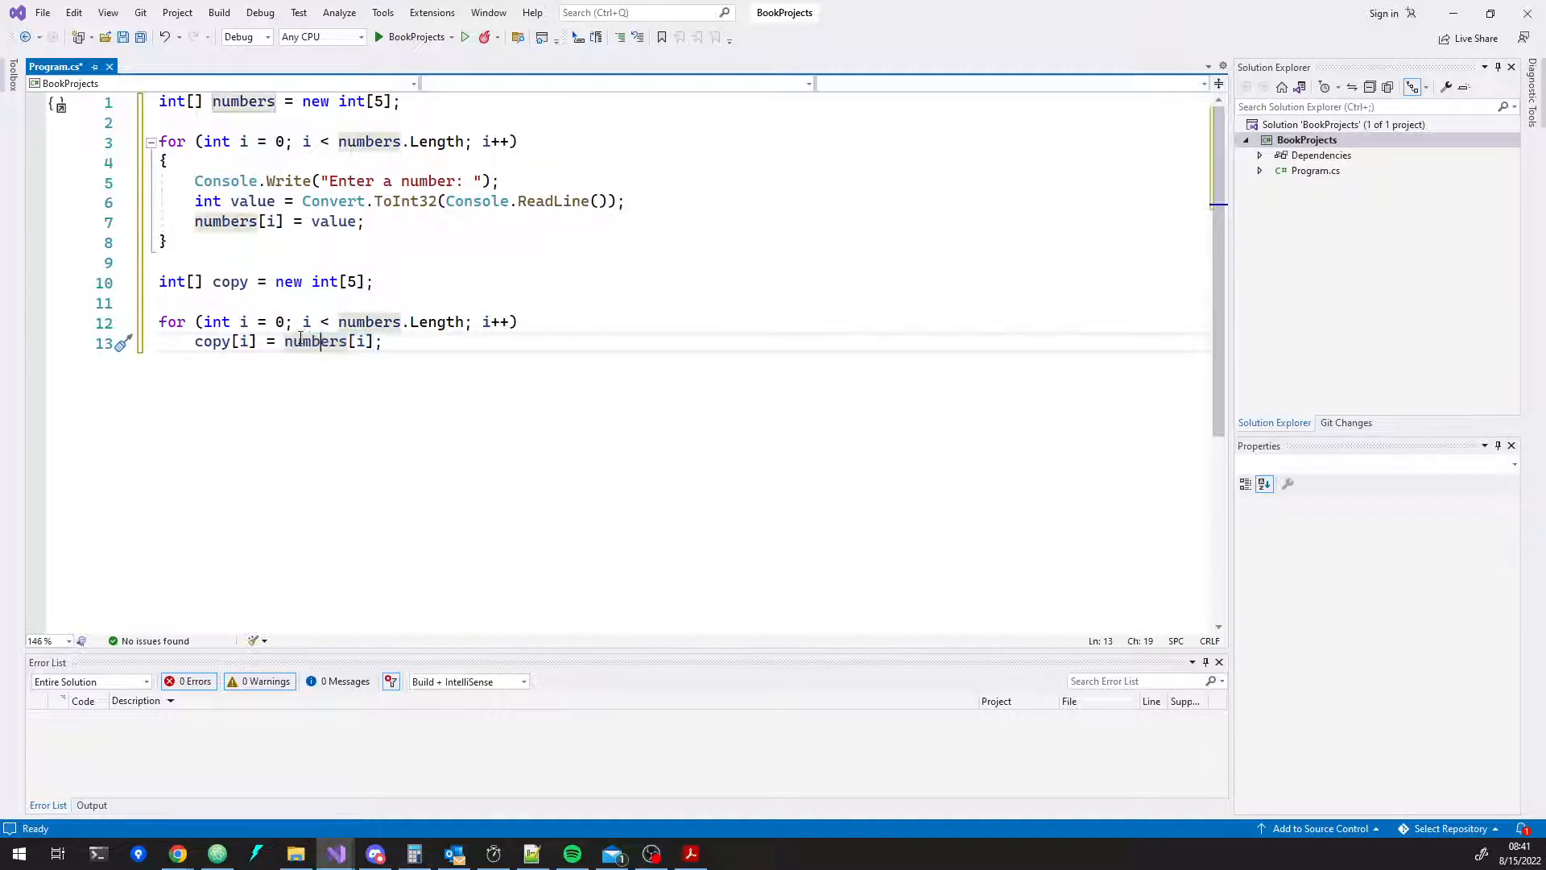
{"action": "left_click", "coordinate": [258, 341]}
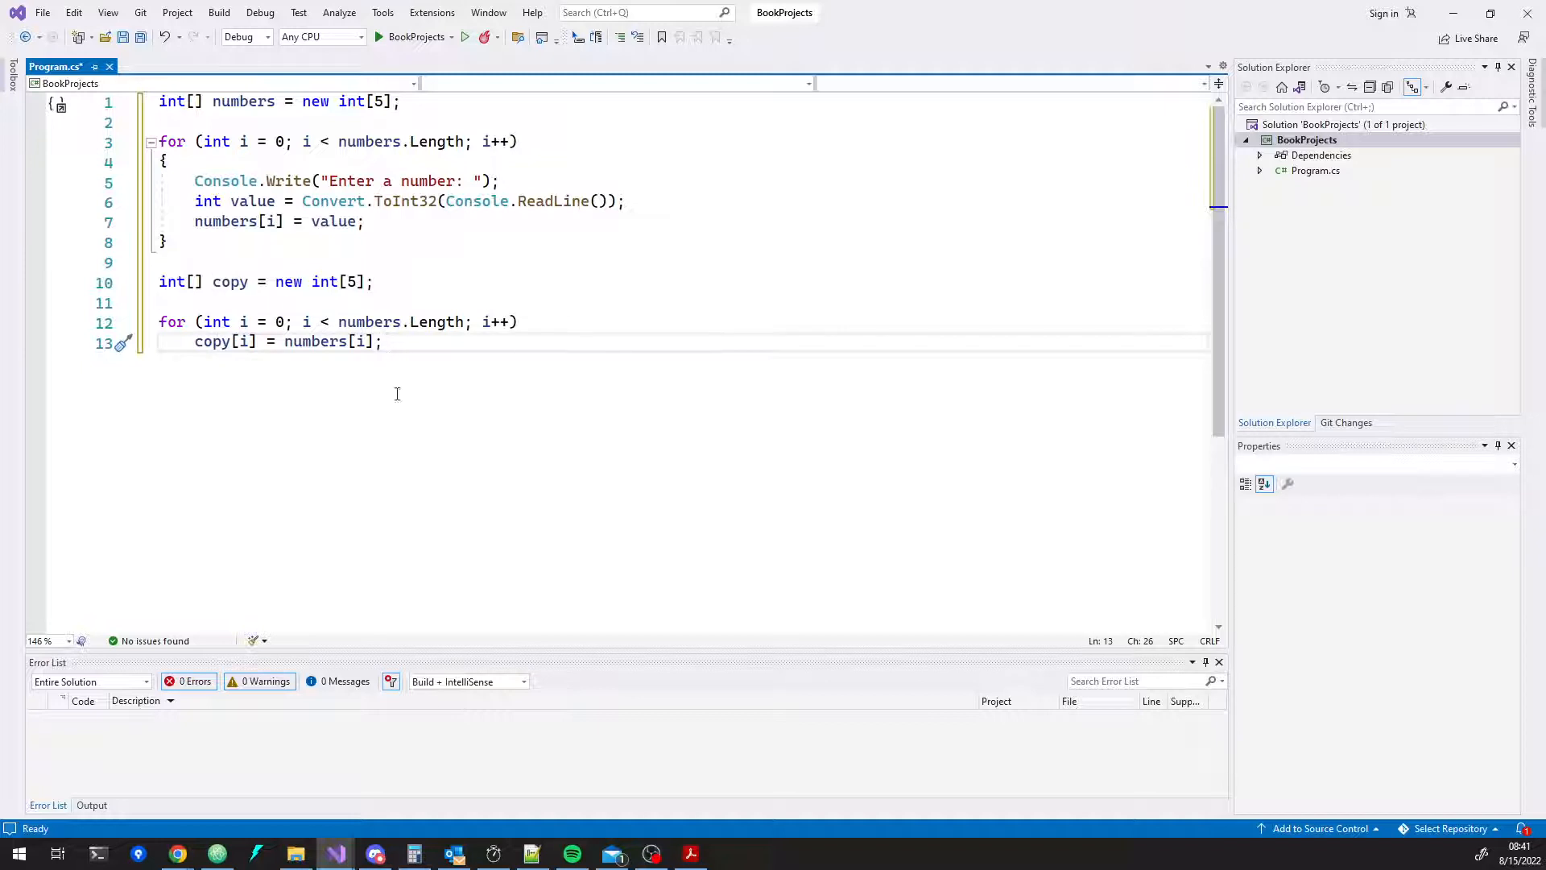
{"action": "key", "text": "enter"}
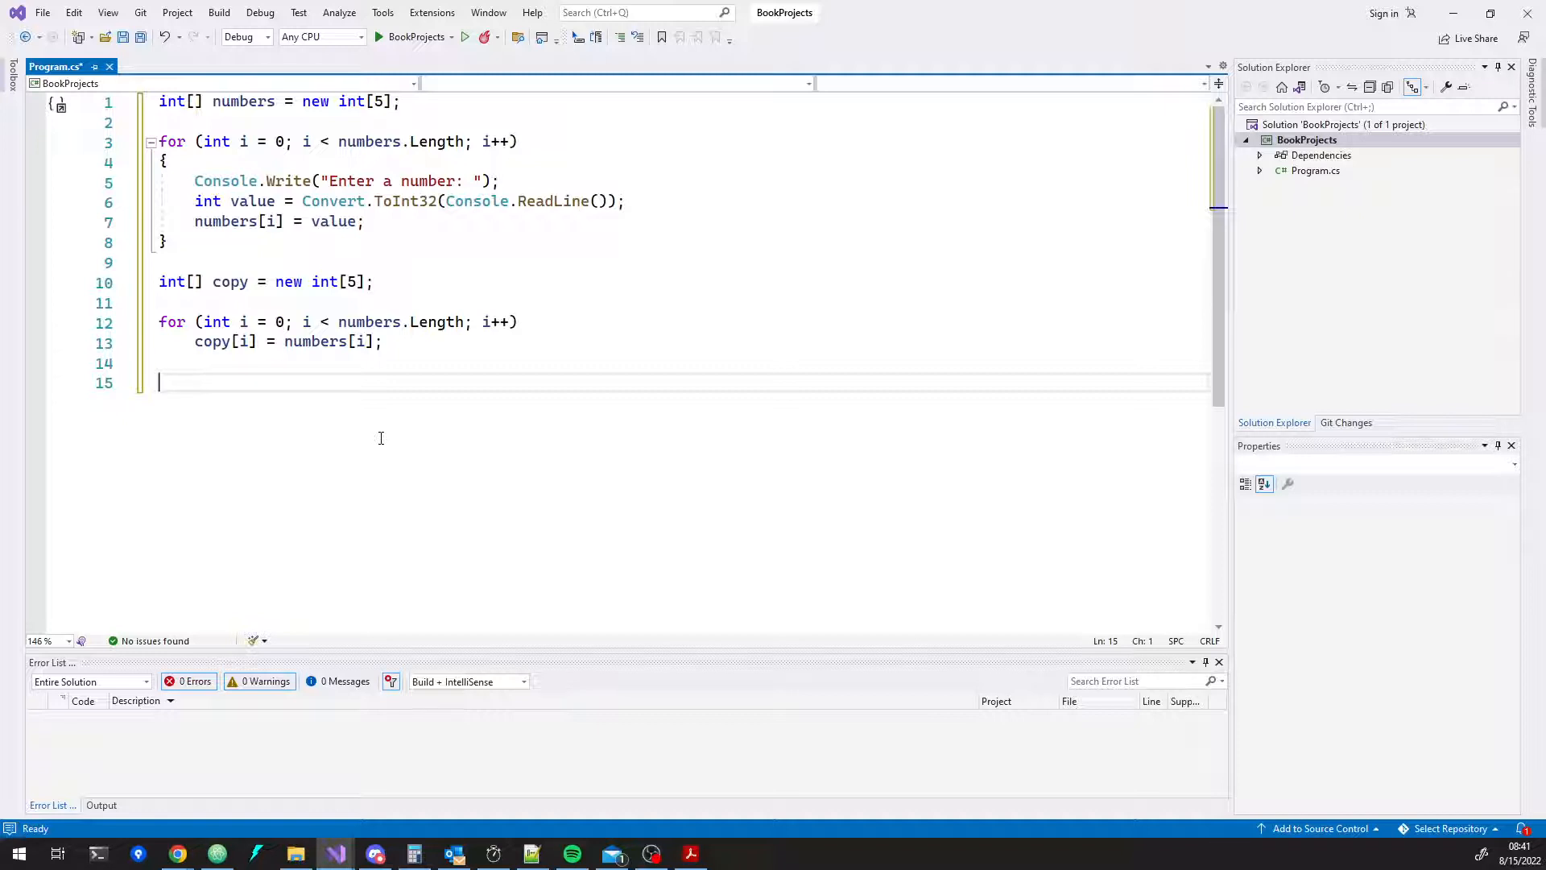
- Add loops writing numbers[i] and then copy[i] to the console with Console.WriteLine
{"action": "type", "text": "for (int i = 0; i <"}
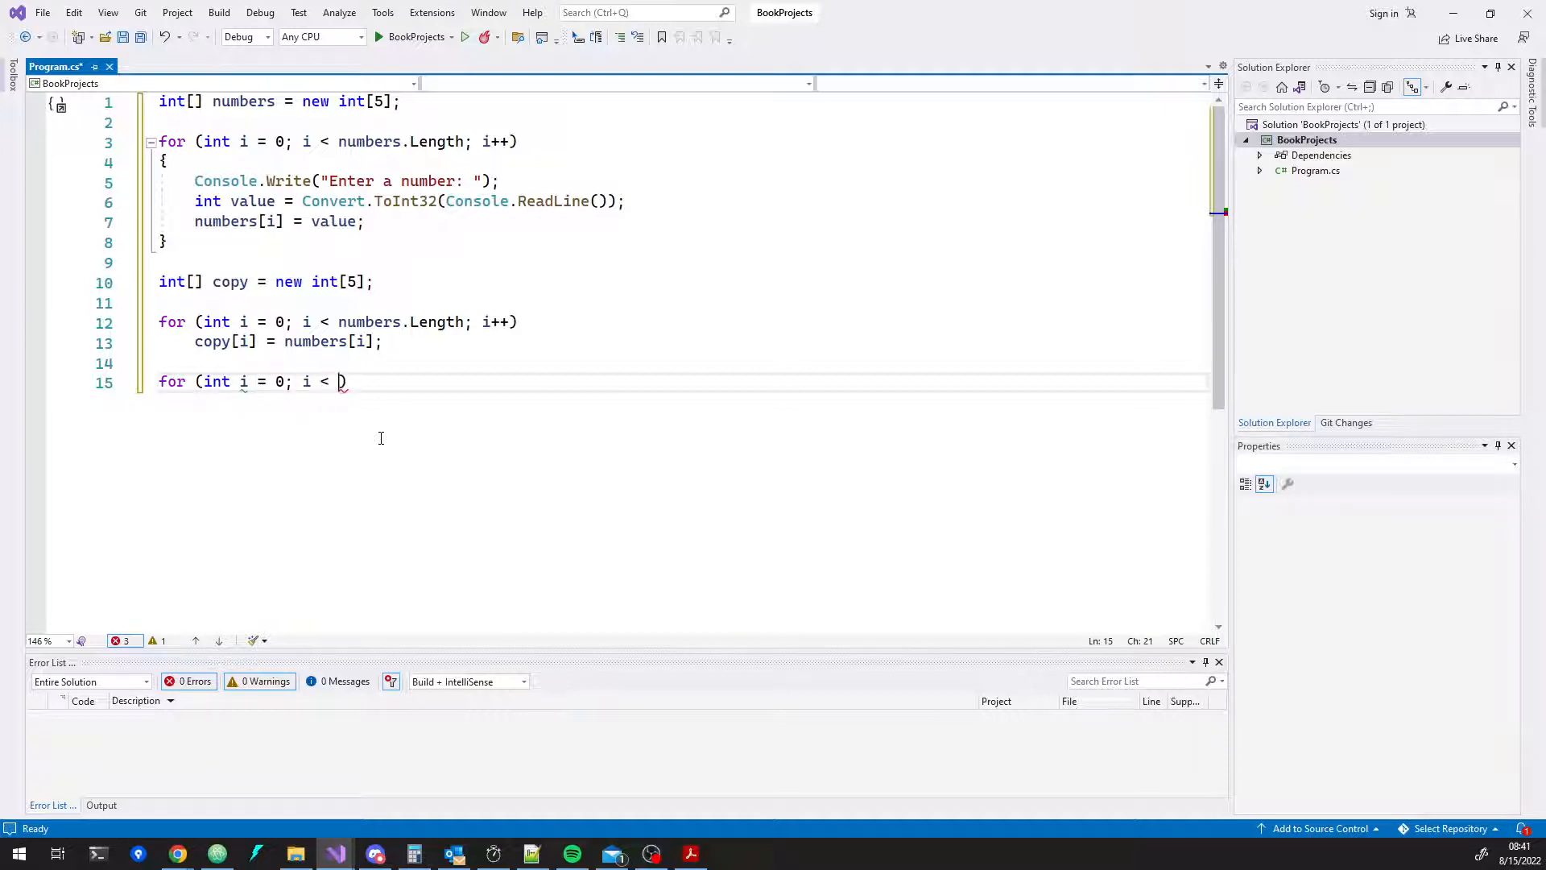
{"action": "type", "text": "numbers.Length; i++"}
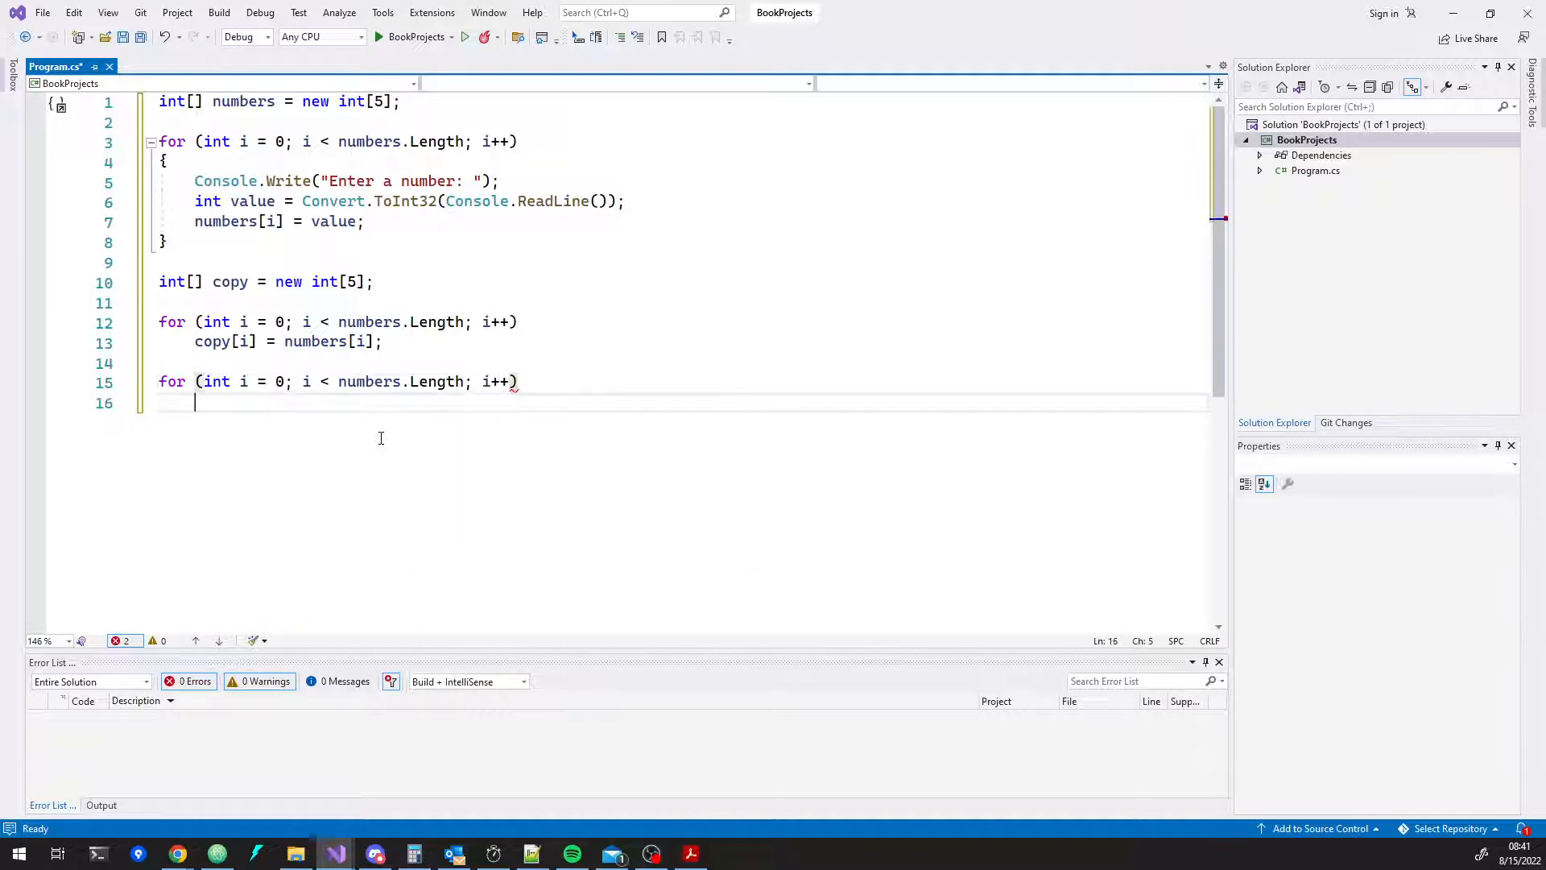
{"action": "type", "text": "Console.Write"}
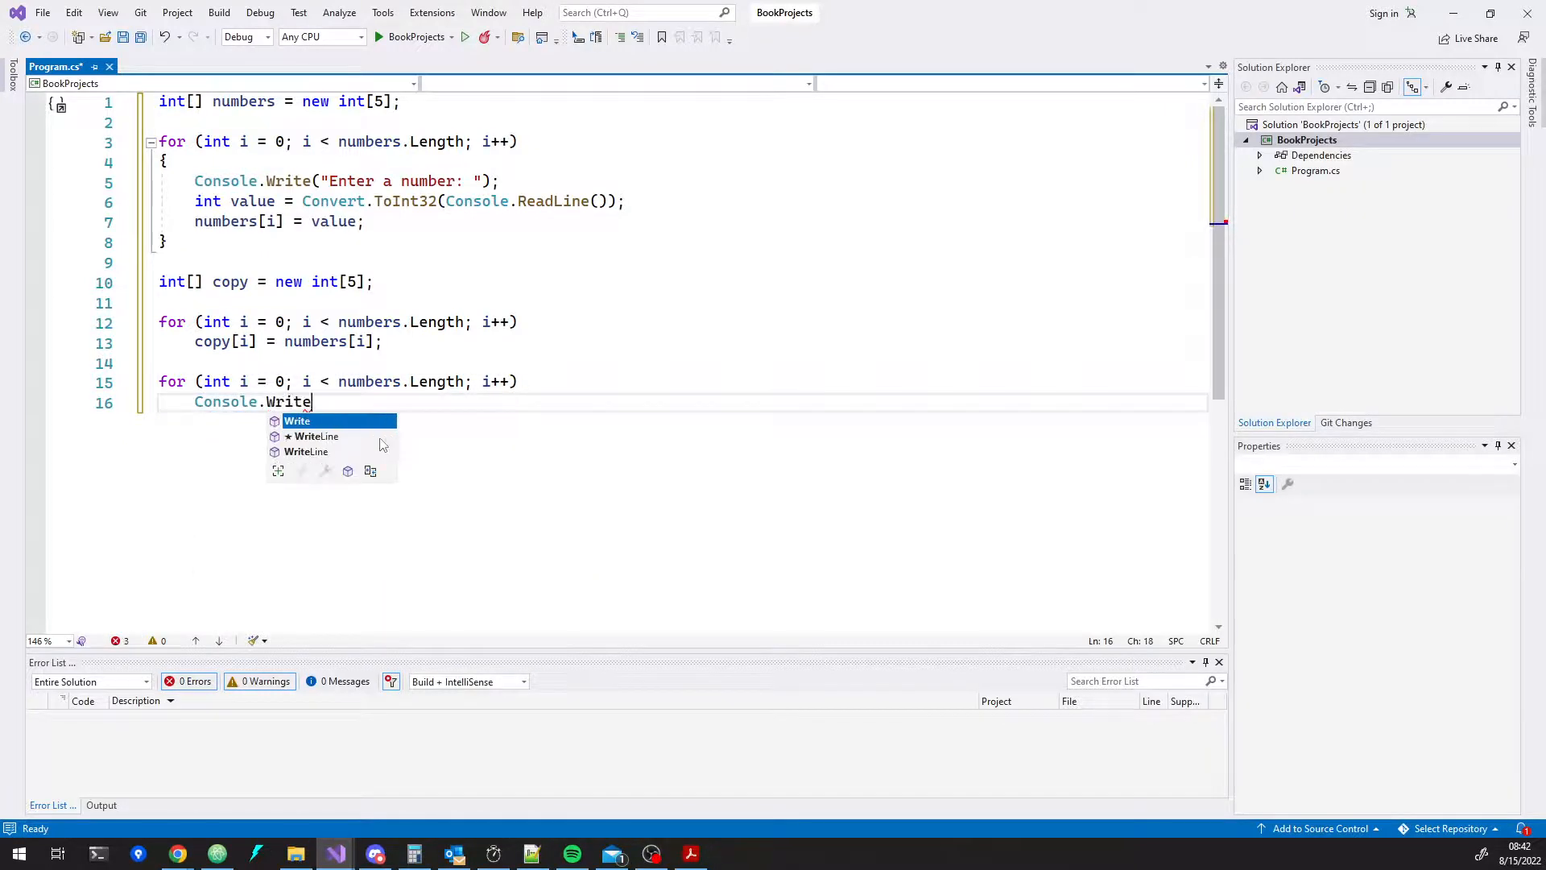
{"action": "type", "text": "Line(numbers[i]);"}
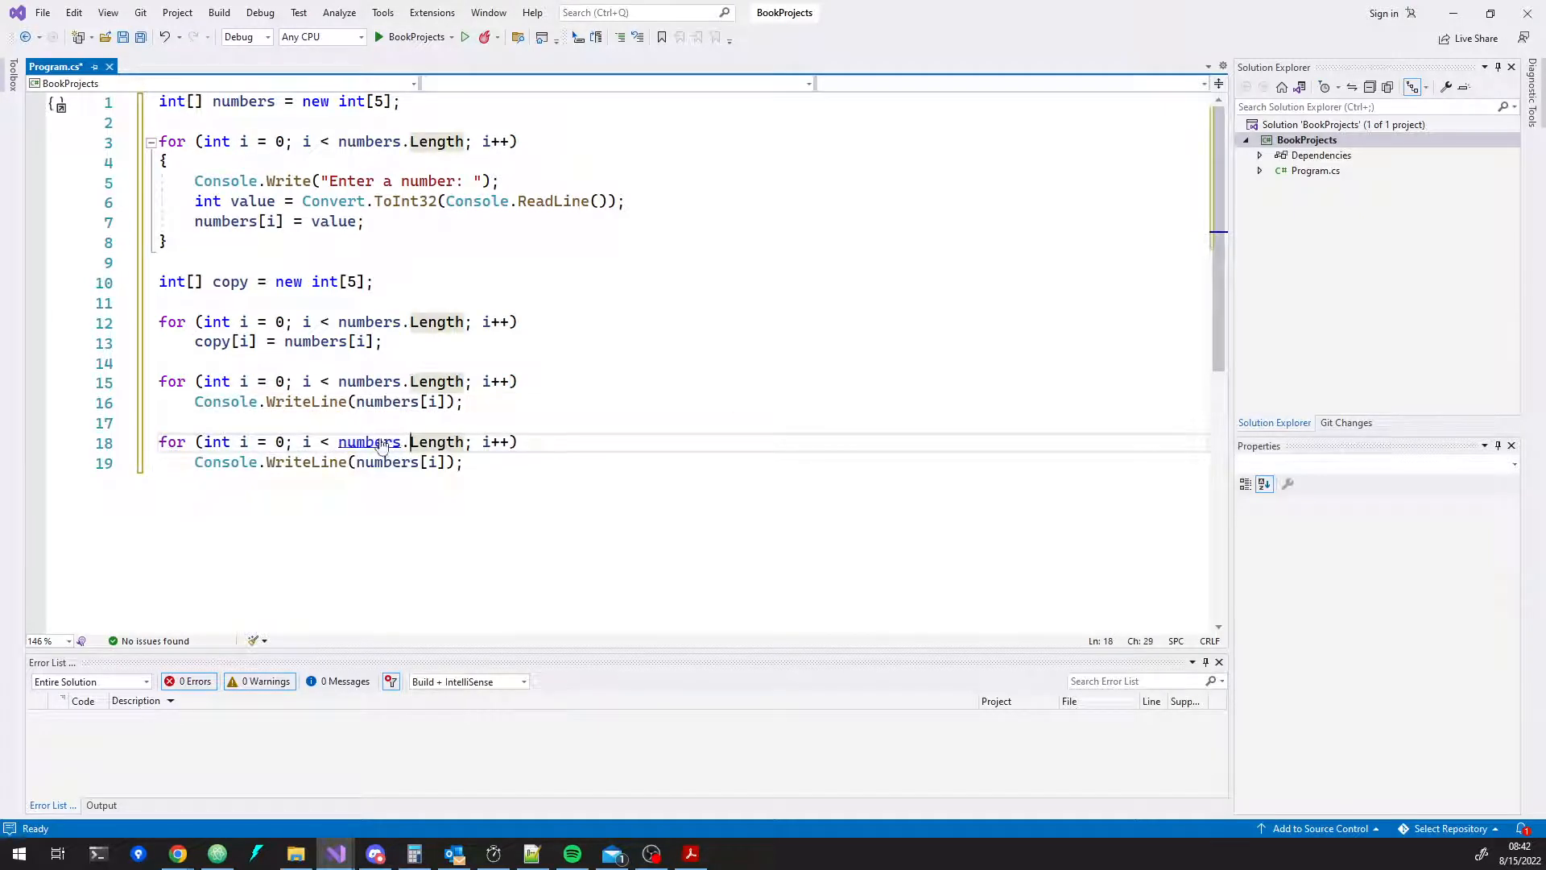
{"action": "type", "text": "copy"}
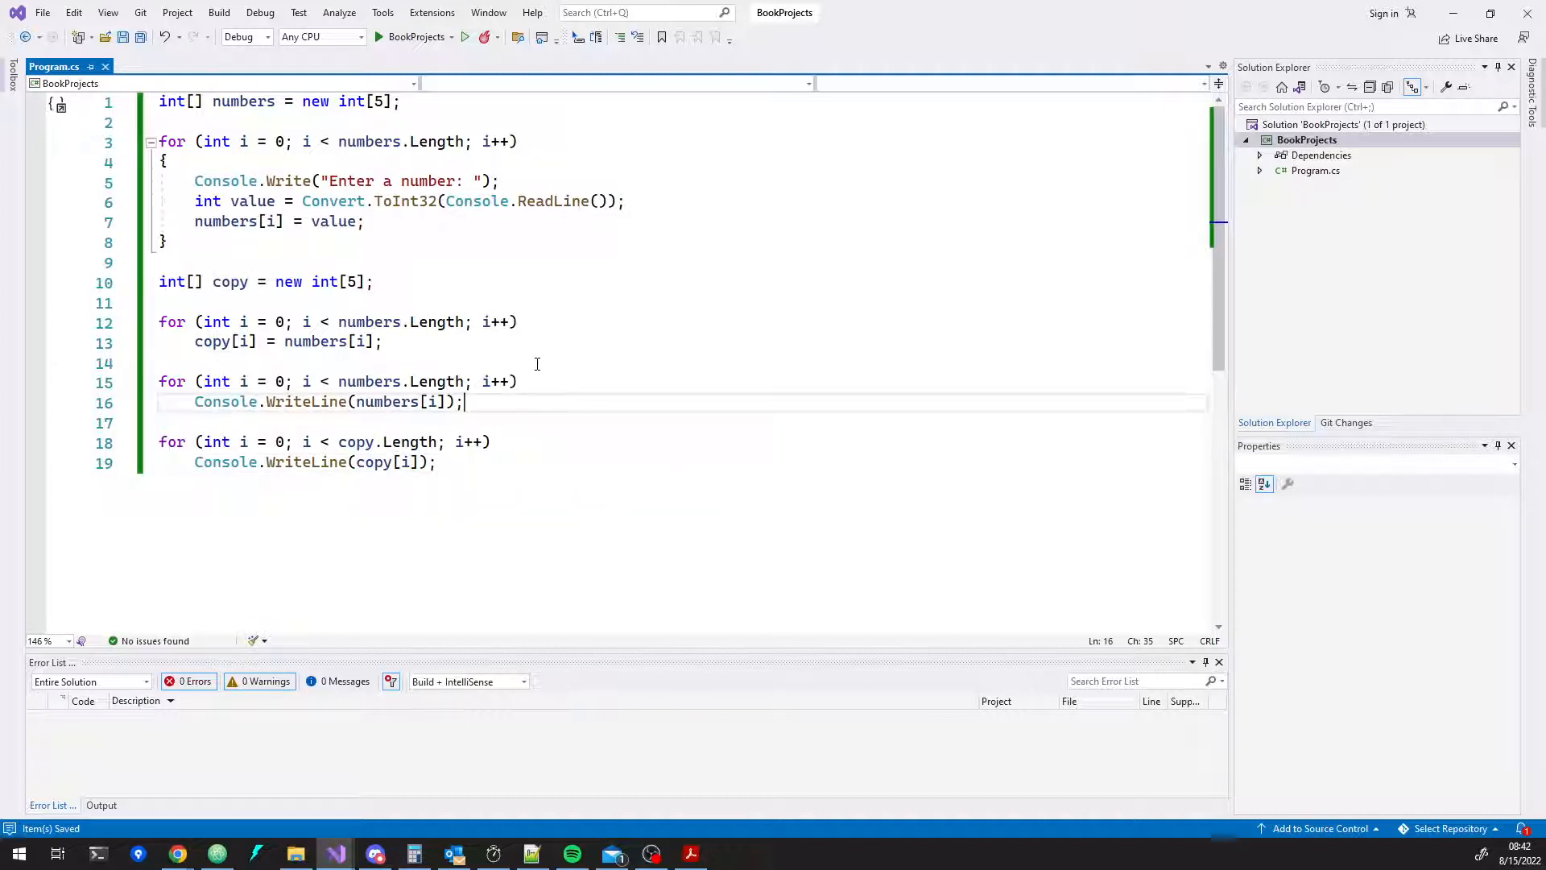
{"action": "left_click", "coordinate": [449, 37]}
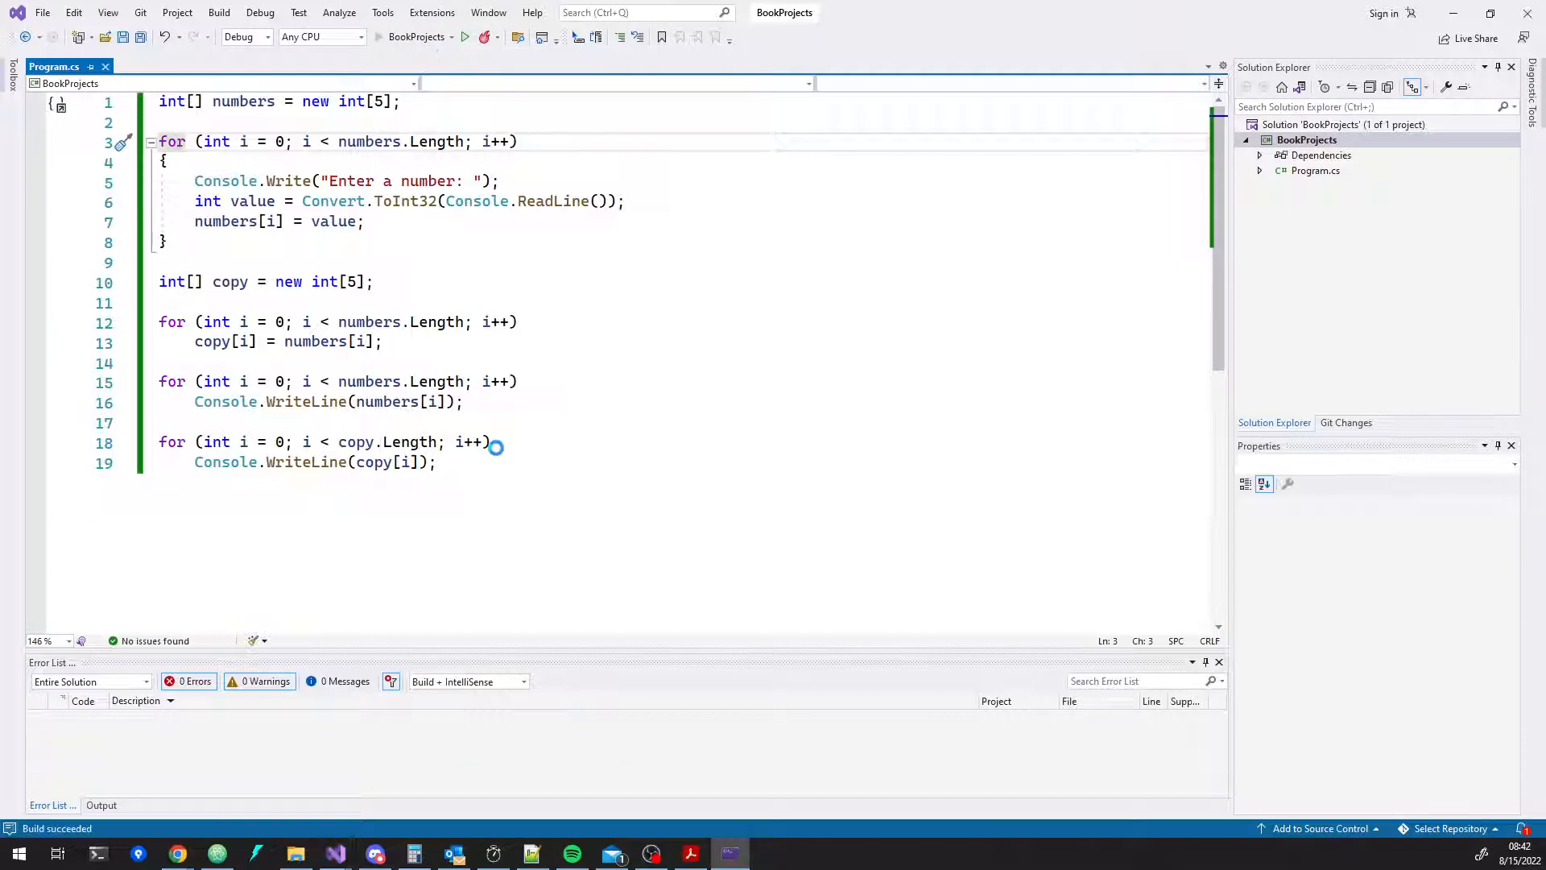
{"action": "left_click", "coordinate": [464, 37]}
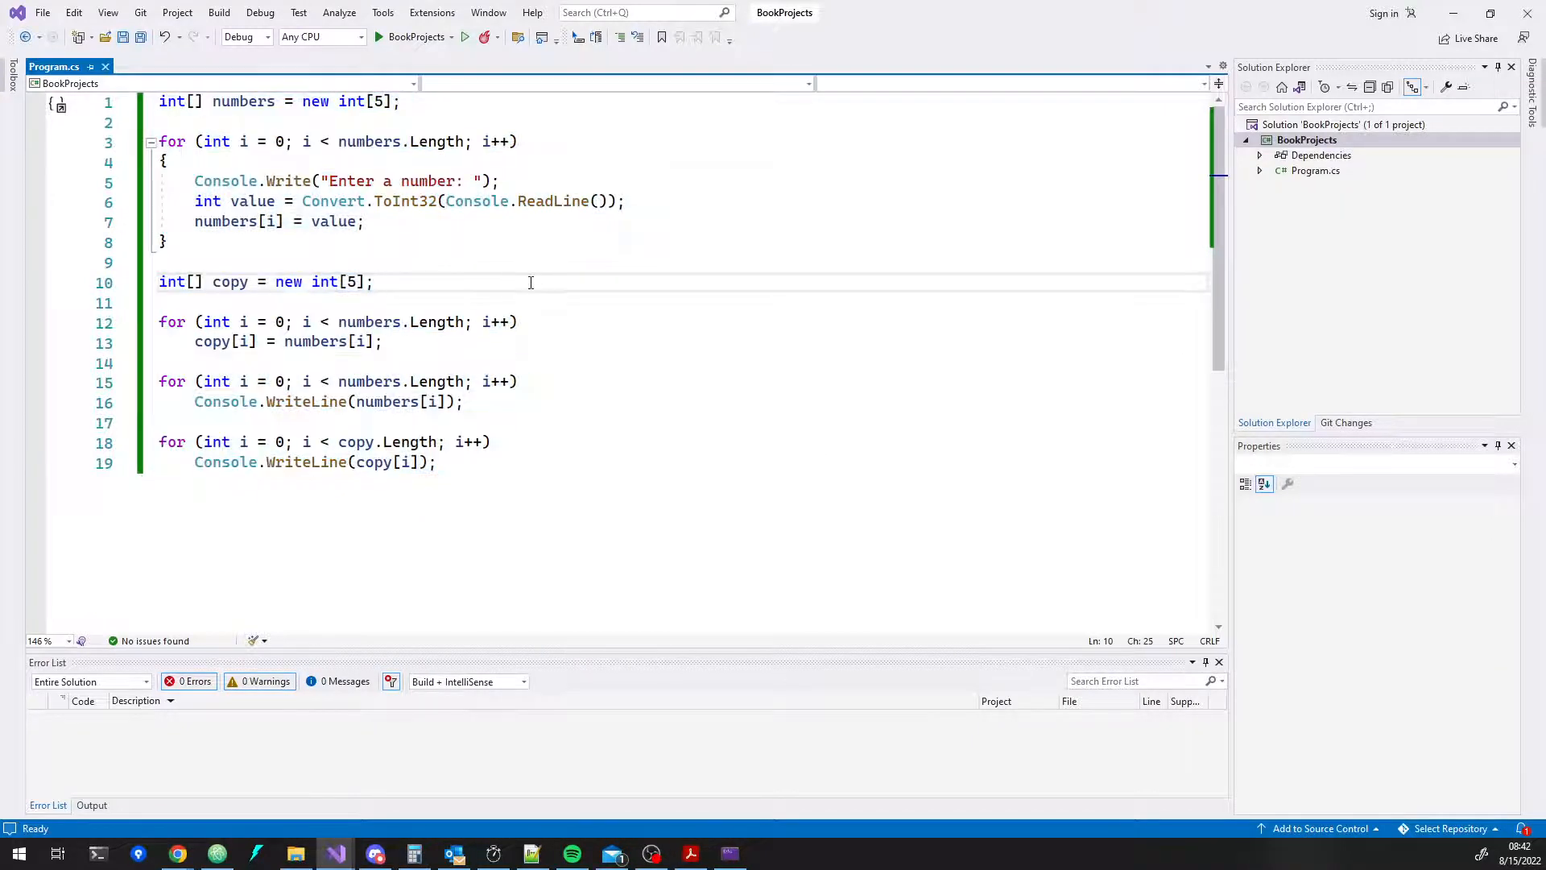
{"action": "left_click", "coordinate": [319, 463]}
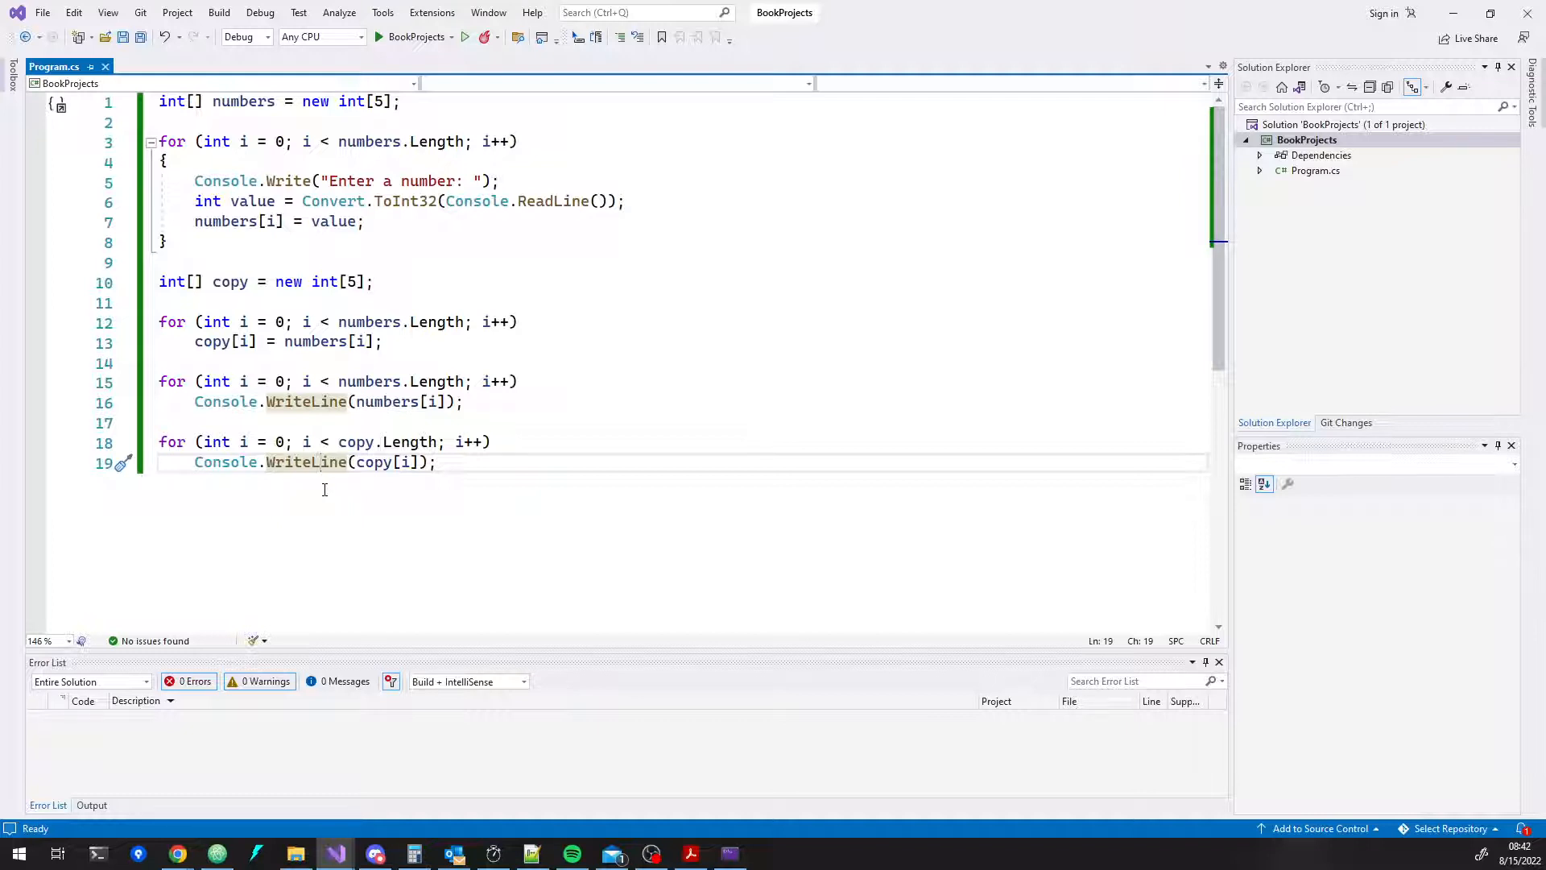
- Size copy by numbers.Length, make numbers int[10], and save the file
{"action": "left_click", "coordinate": [352, 280]}
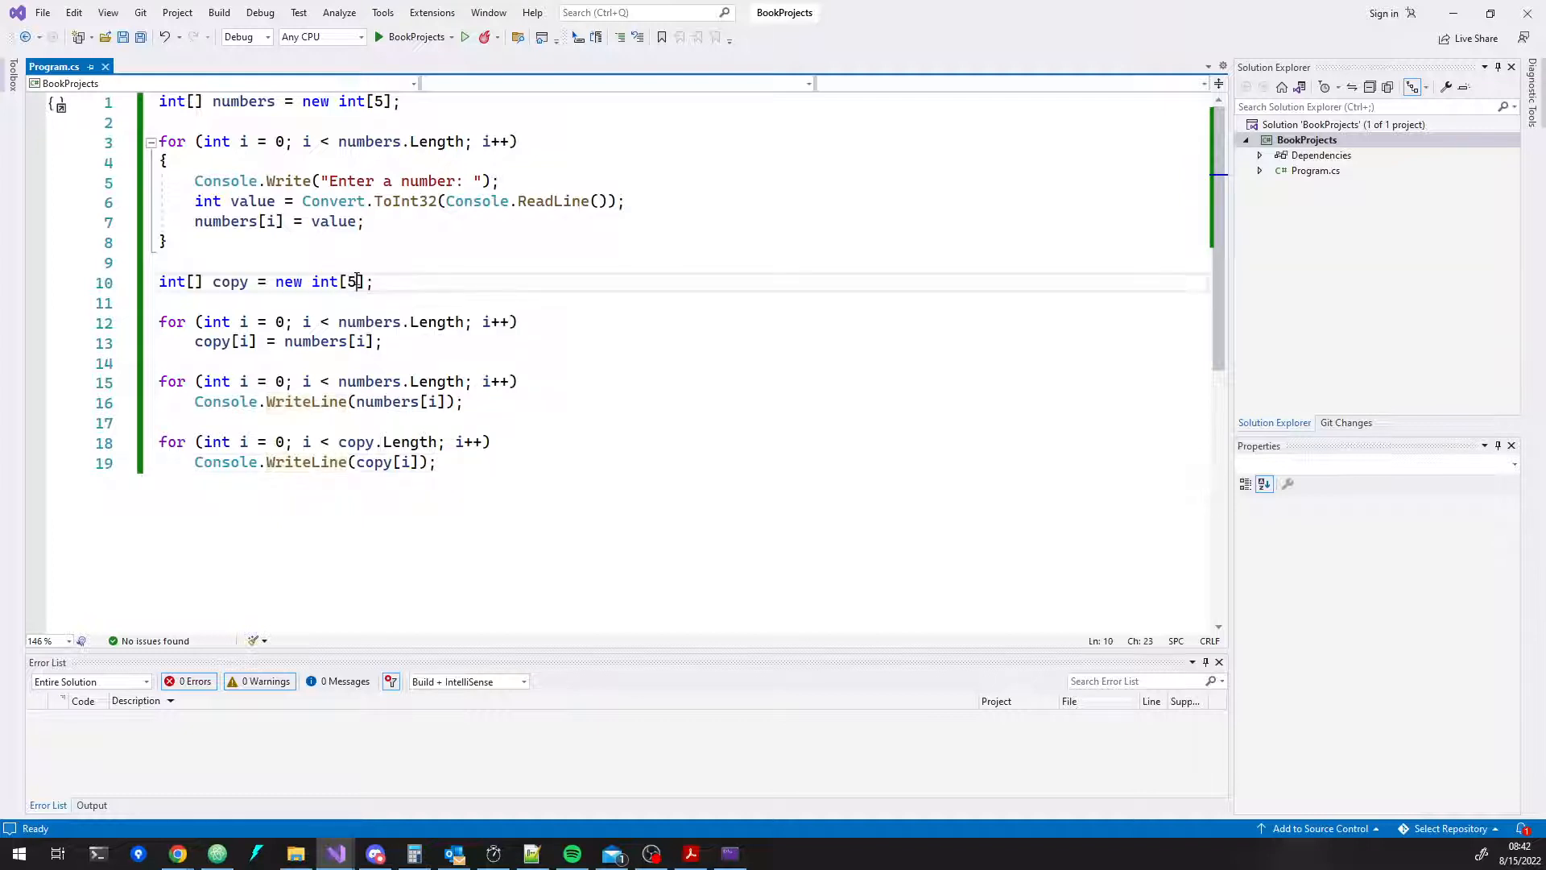
{"action": "type", "text": "numbers"}
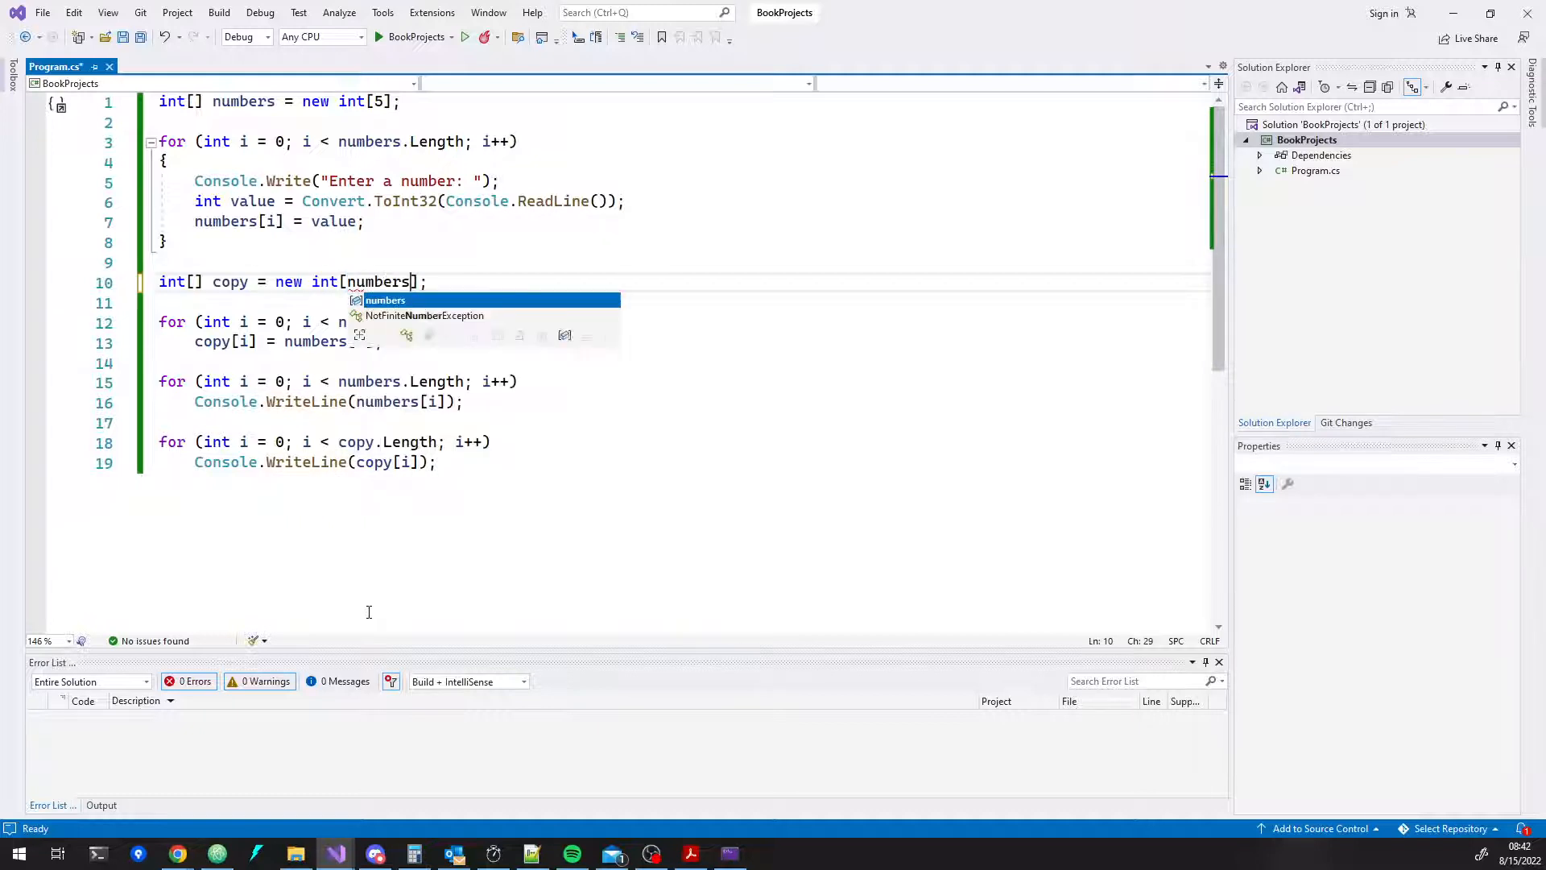
{"action": "type", "text": ".Length"}
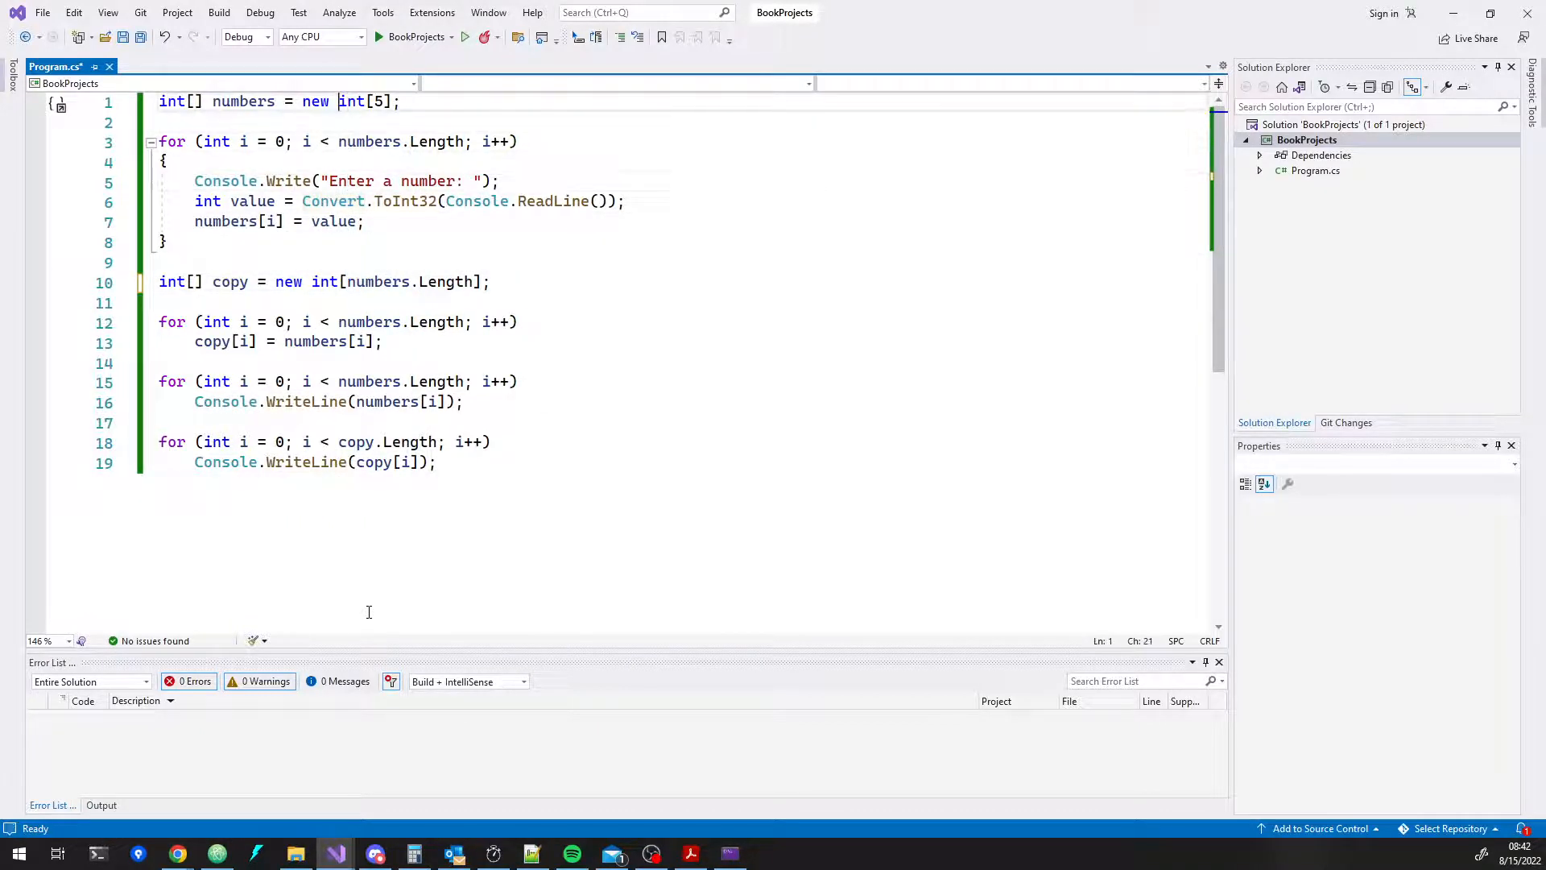
{"action": "type", "text": "10"}
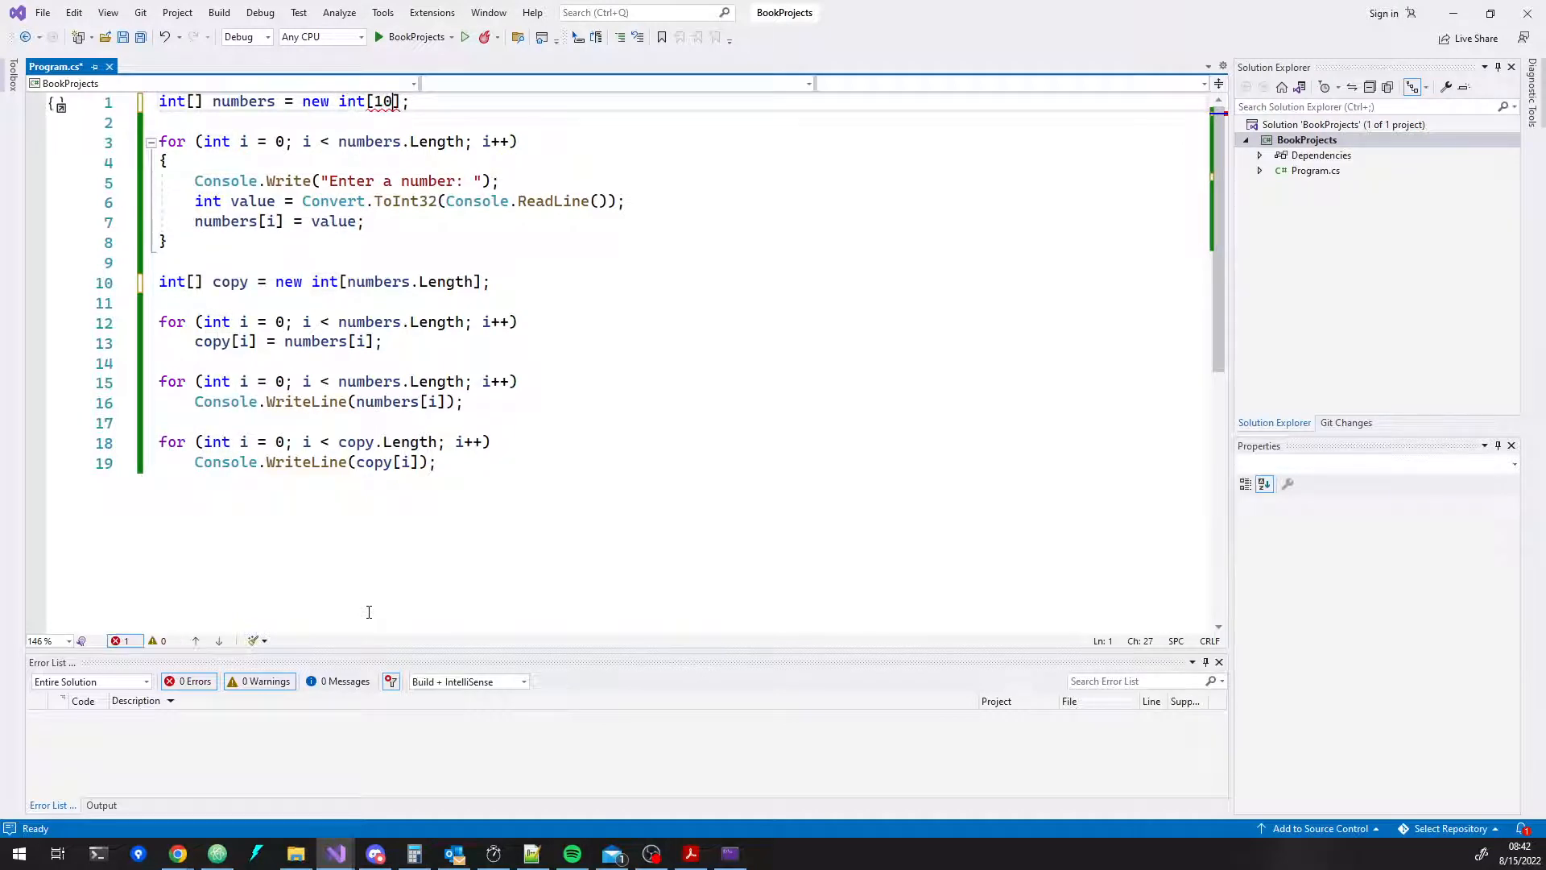
{"action": "key", "text": "ctrl+s"}
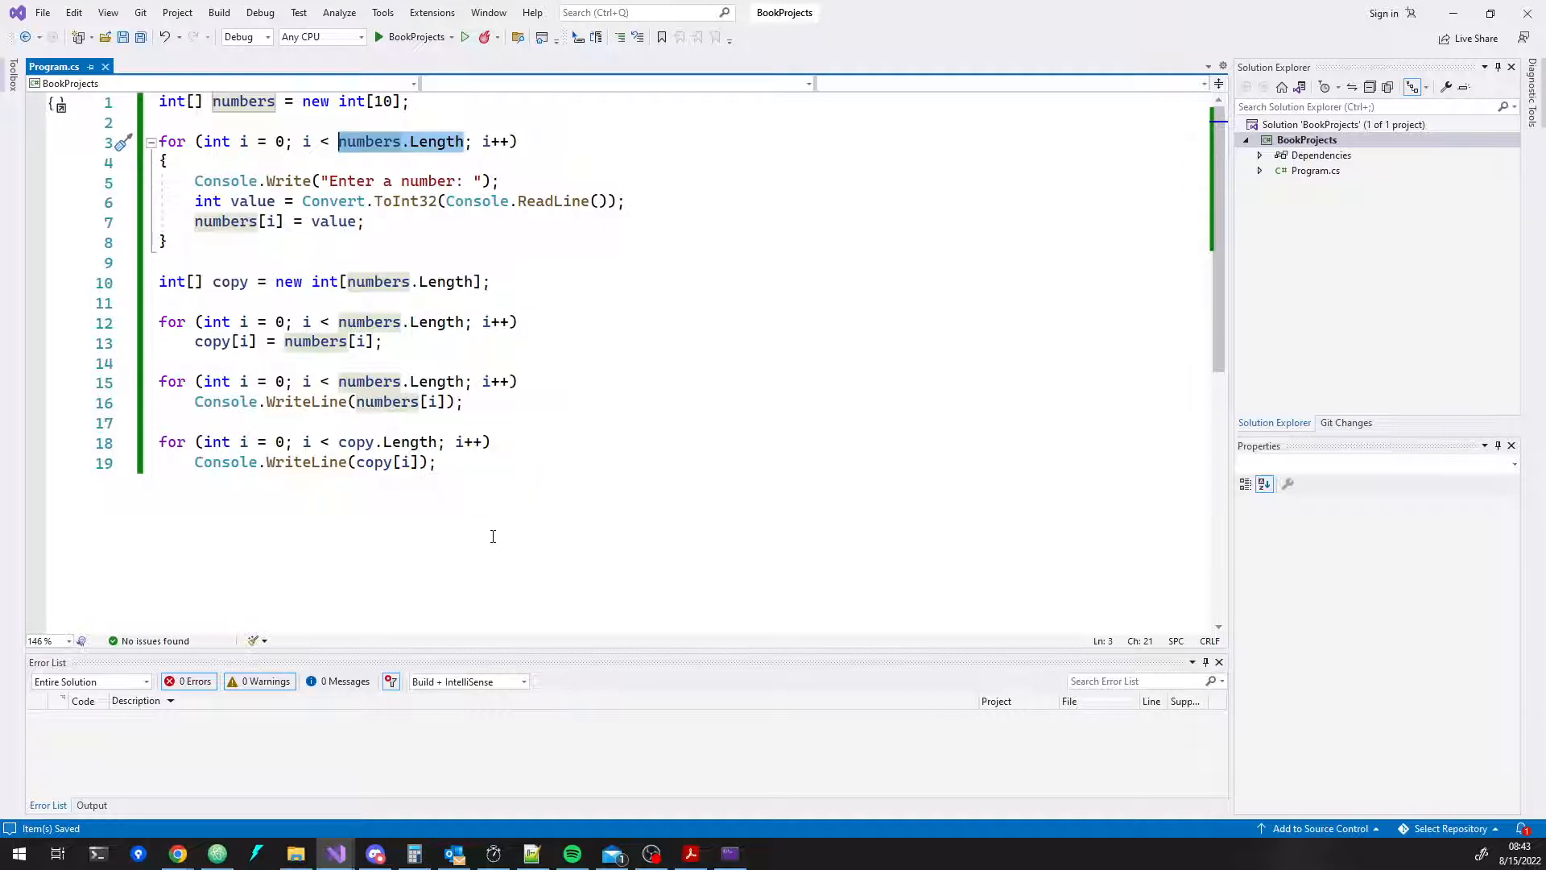
{"action": "mouse_move", "coordinate": [353, 533]}
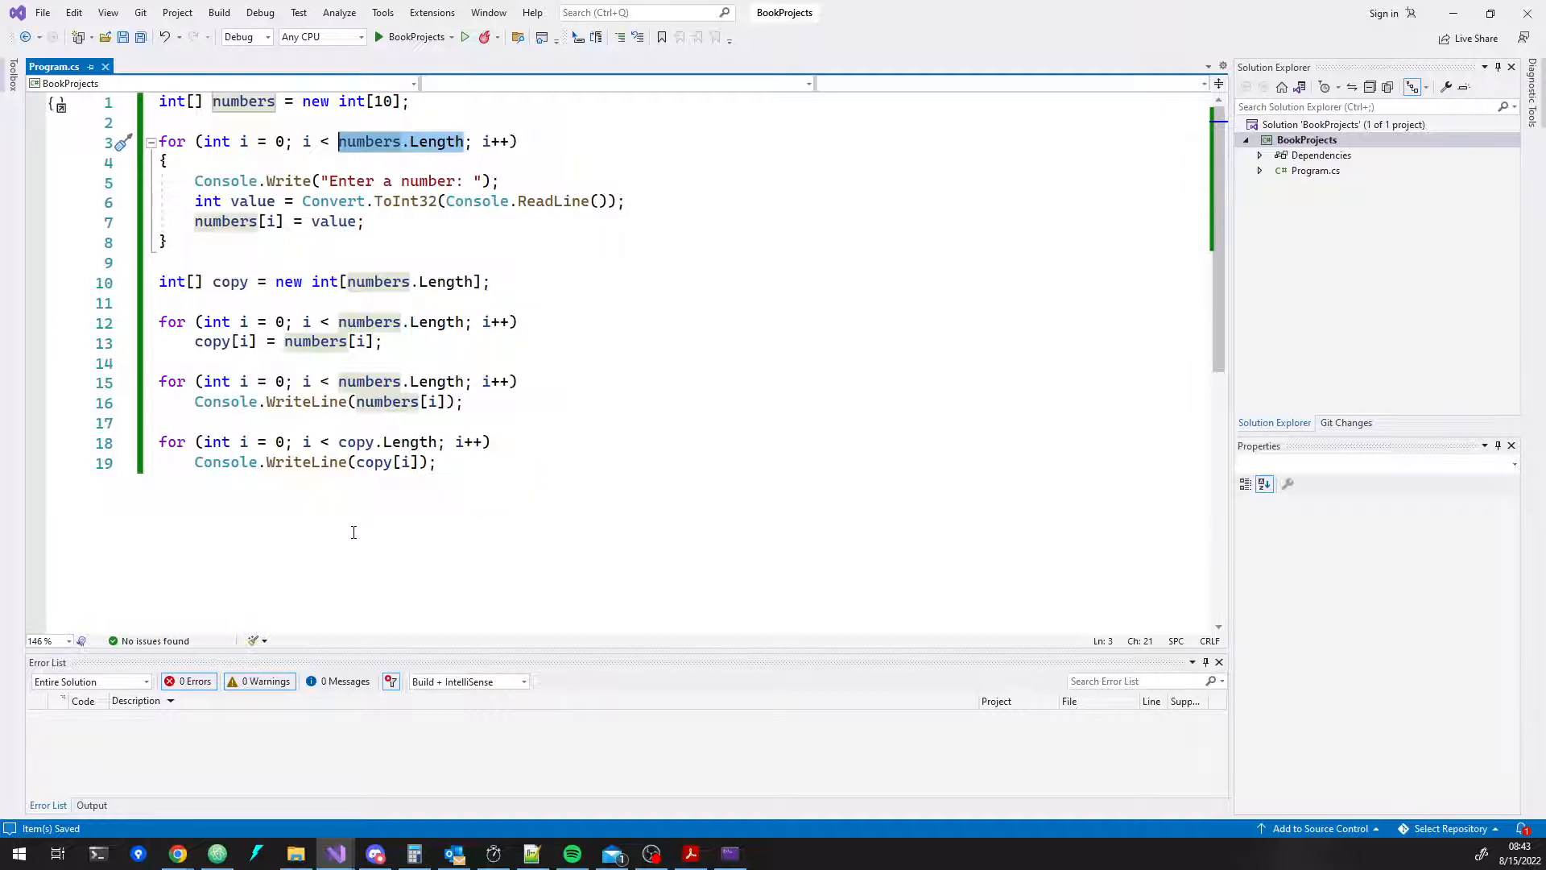
{"action": "mouse_move", "coordinate": [433, 158]}
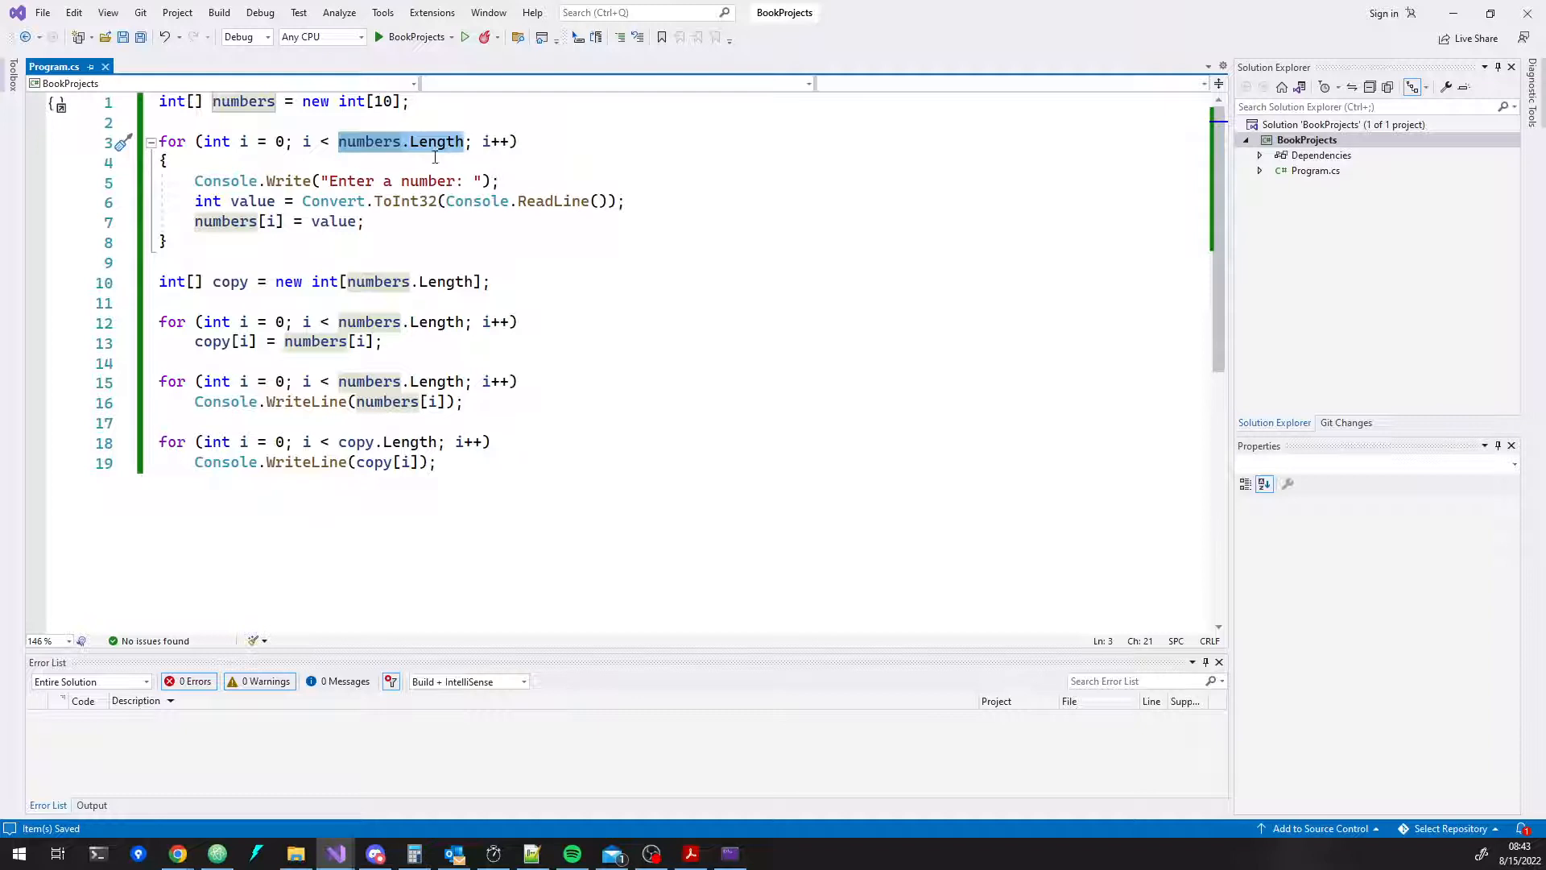
{"action": "mouse_move", "coordinate": [332, 421]}
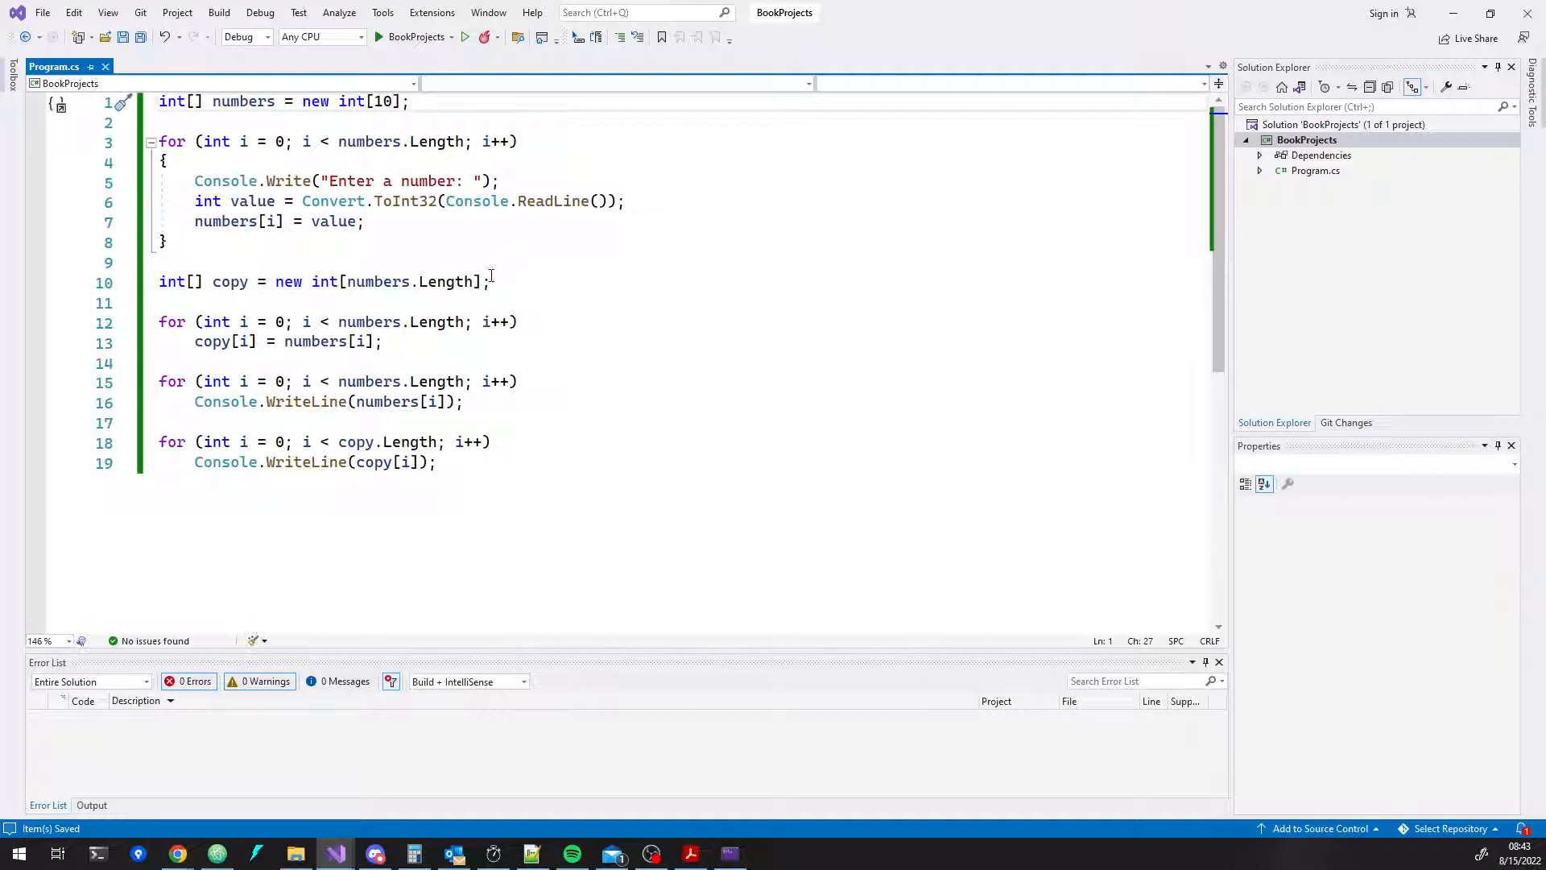
- Insert a blank line above the copy loop
{"action": "left_click", "coordinate": [345, 280]}
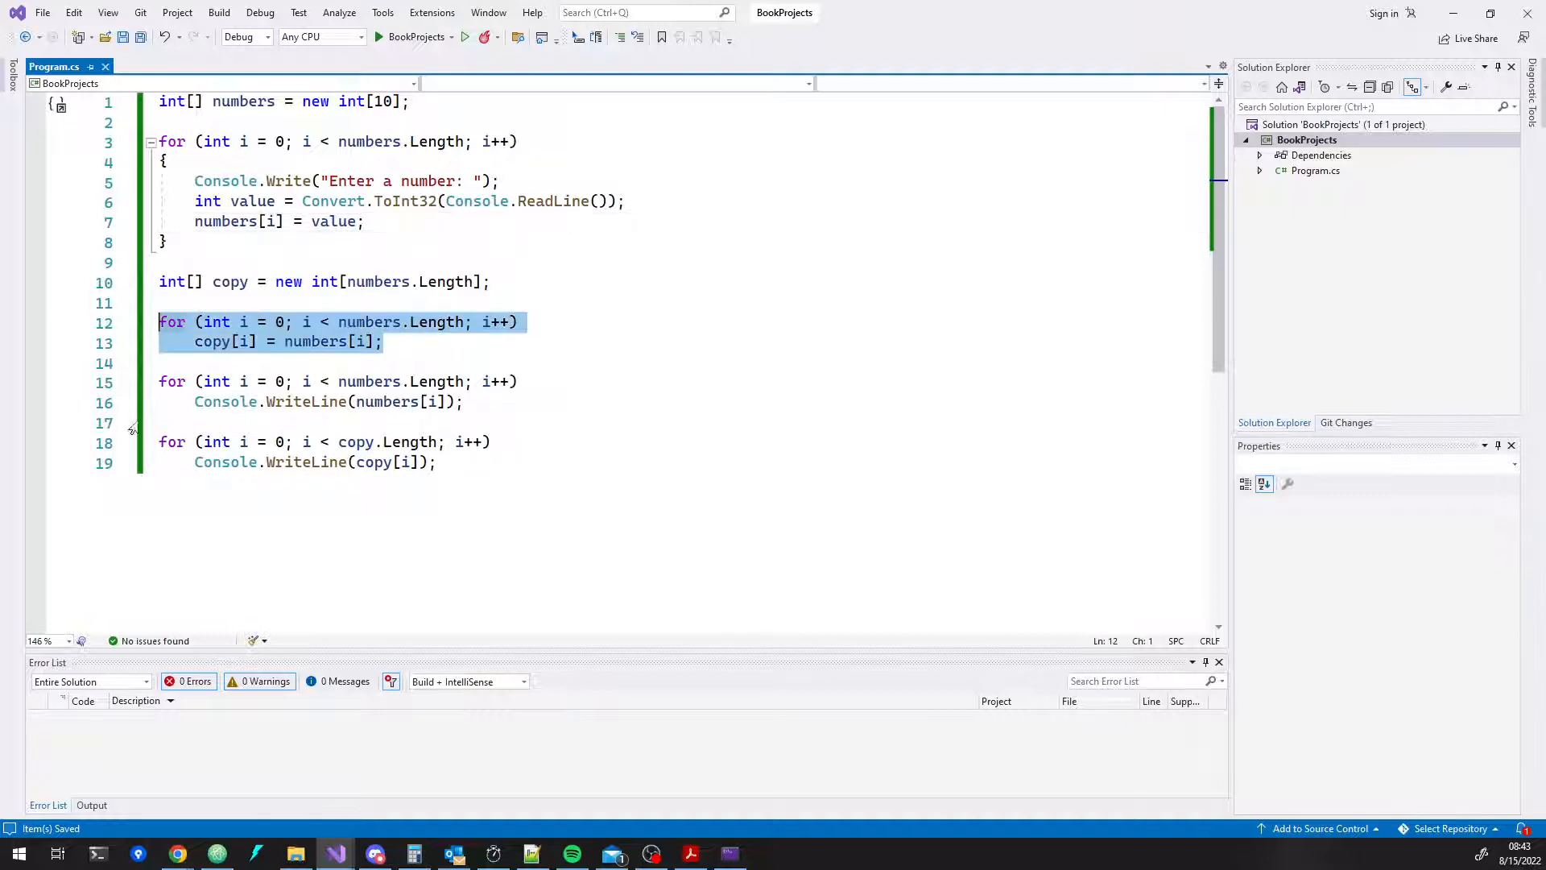
{"action": "key", "text": "enter"}
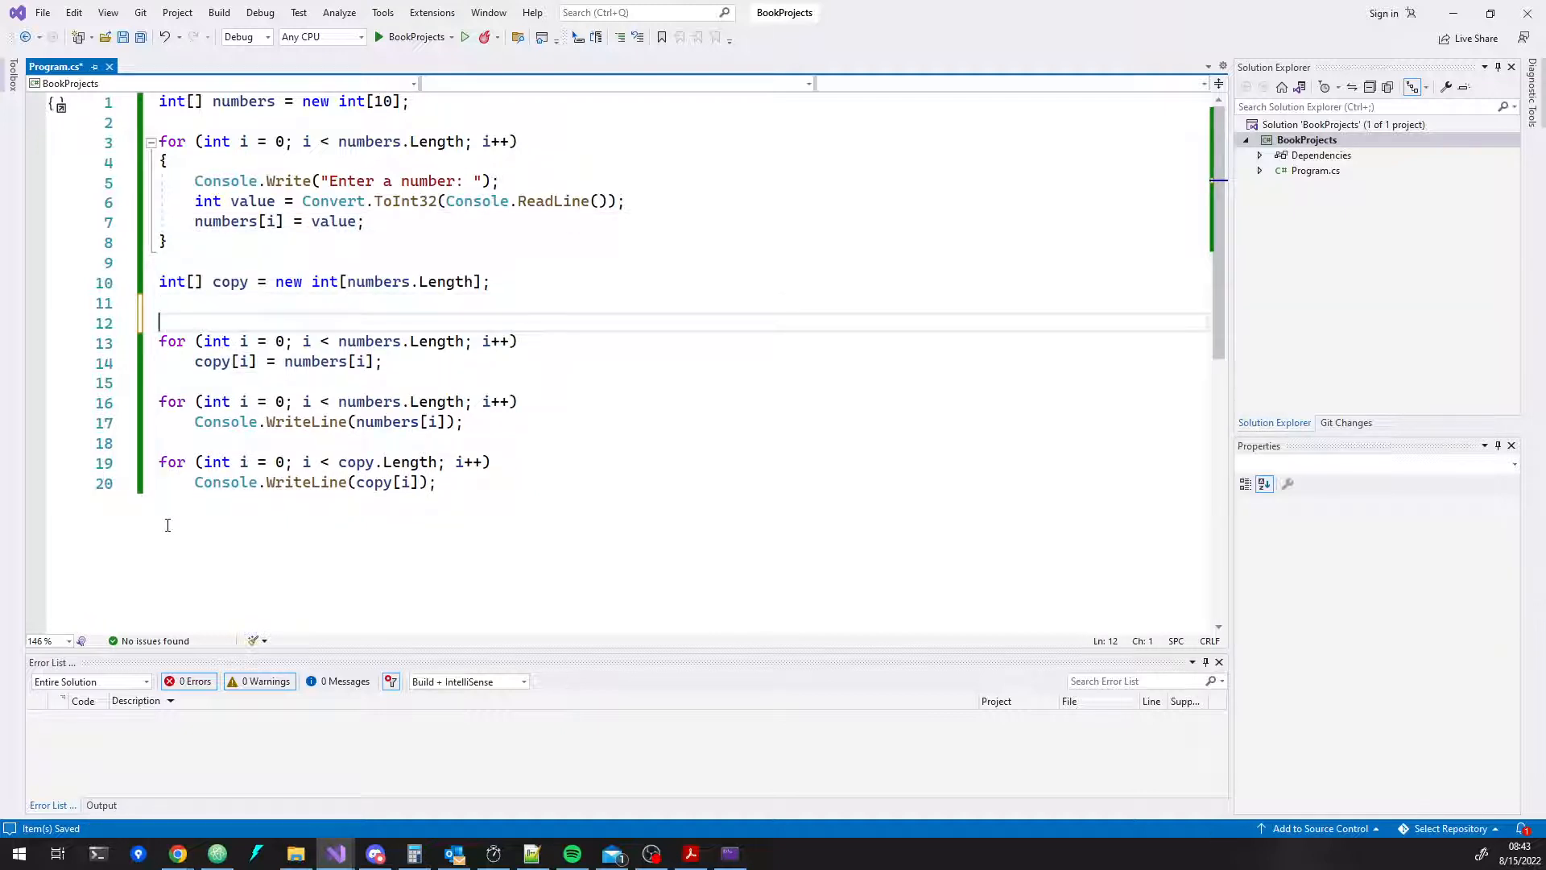
- Comment out the copy loop and add Array.Copy(numbers, copy, numbers.Length); above it
{"action": "type", "text": "//"}
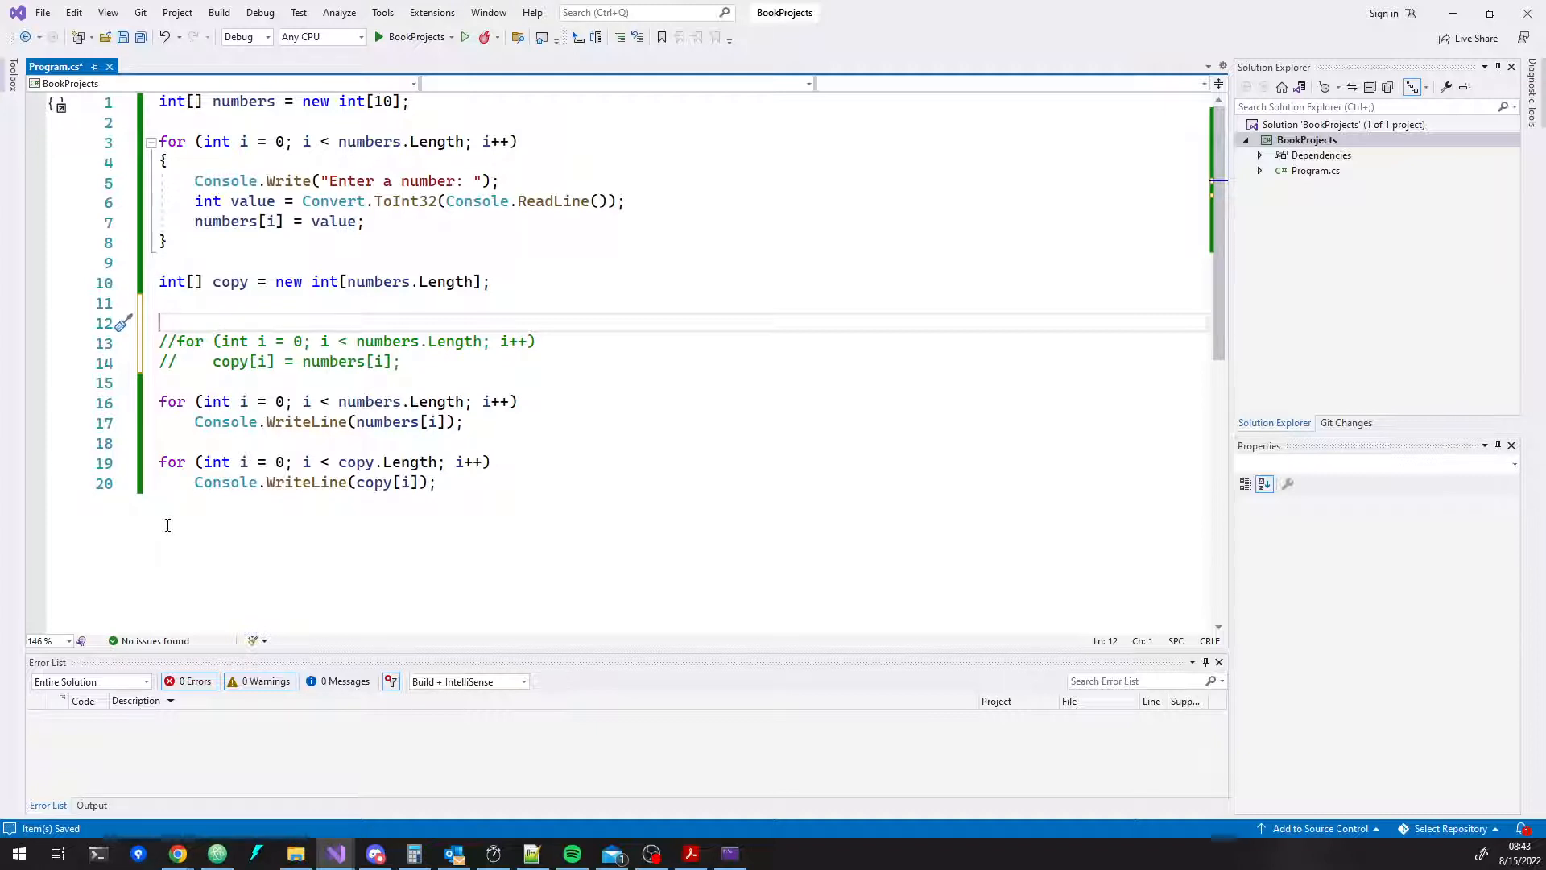
{"action": "type", "text": "Array.Co"}
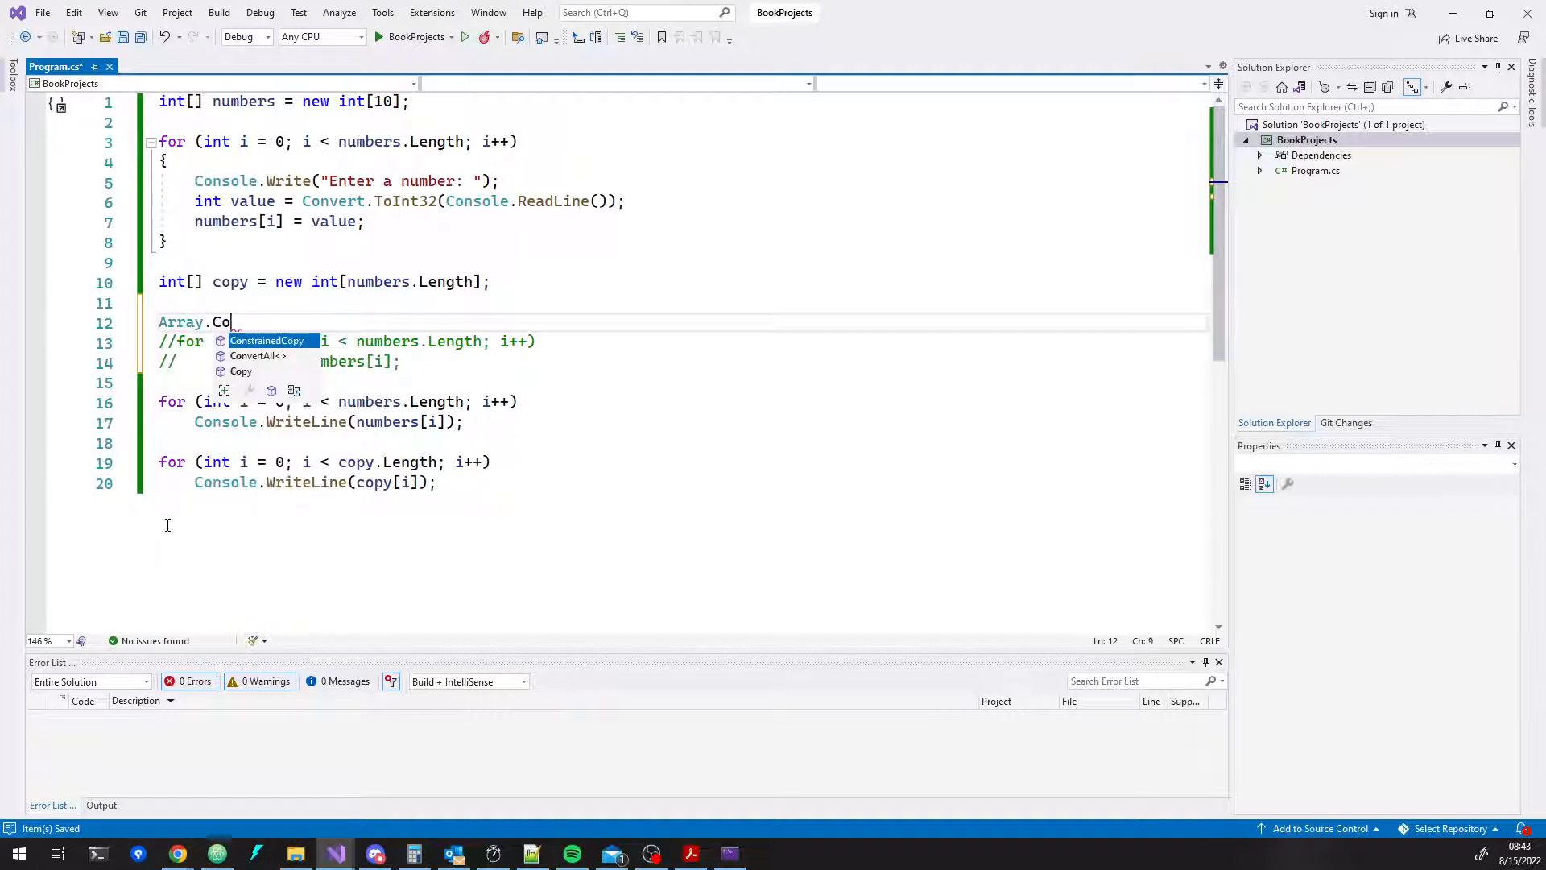
{"action": "type", "text": "py("}
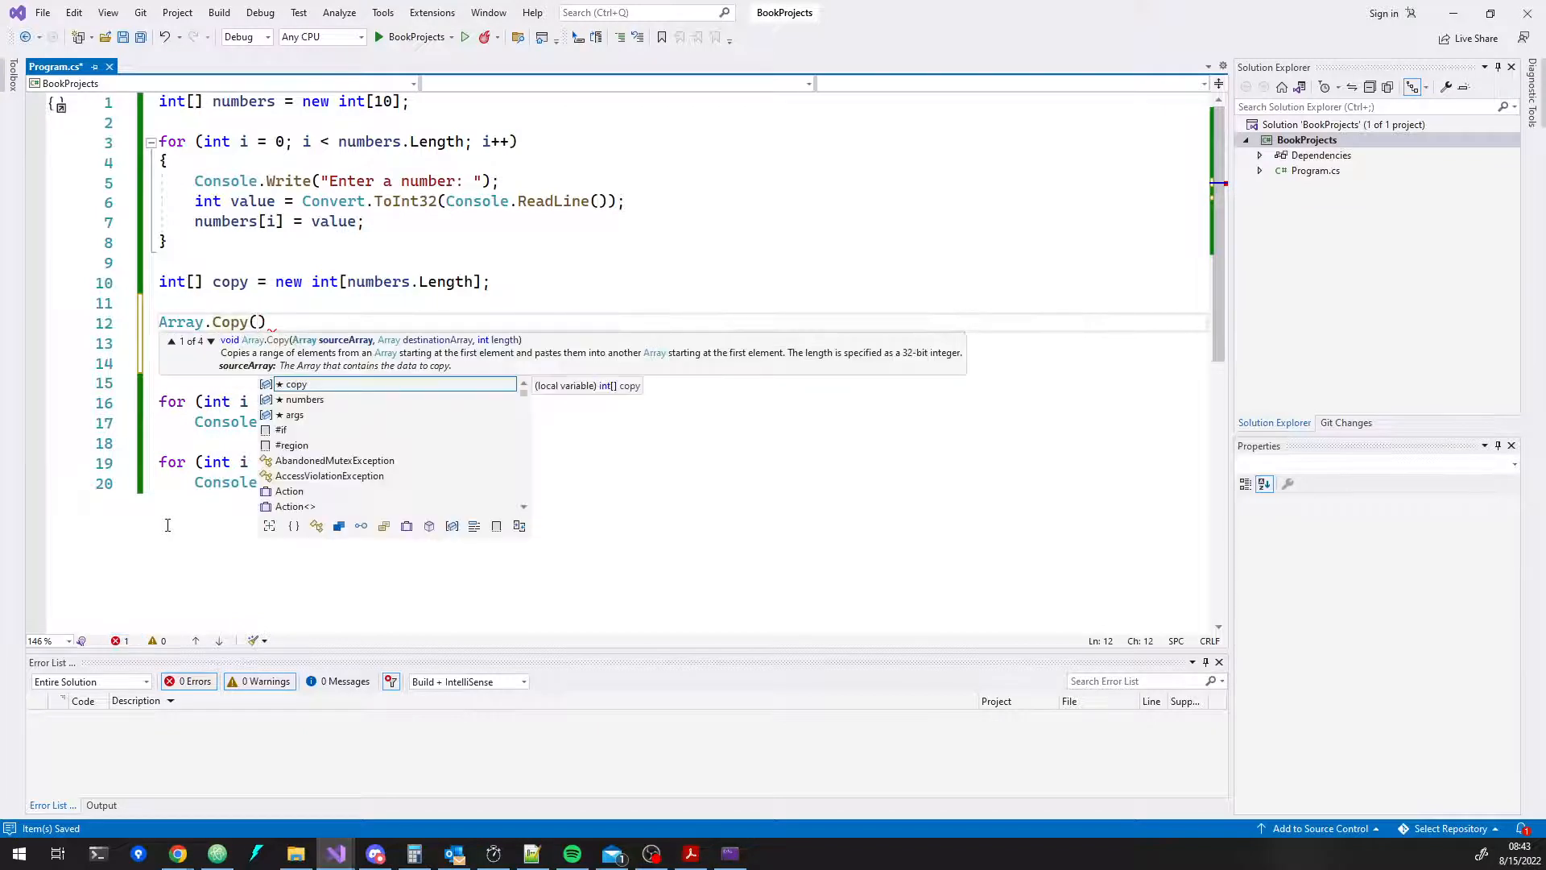
{"action": "type", "text": "numbers, copy,"}
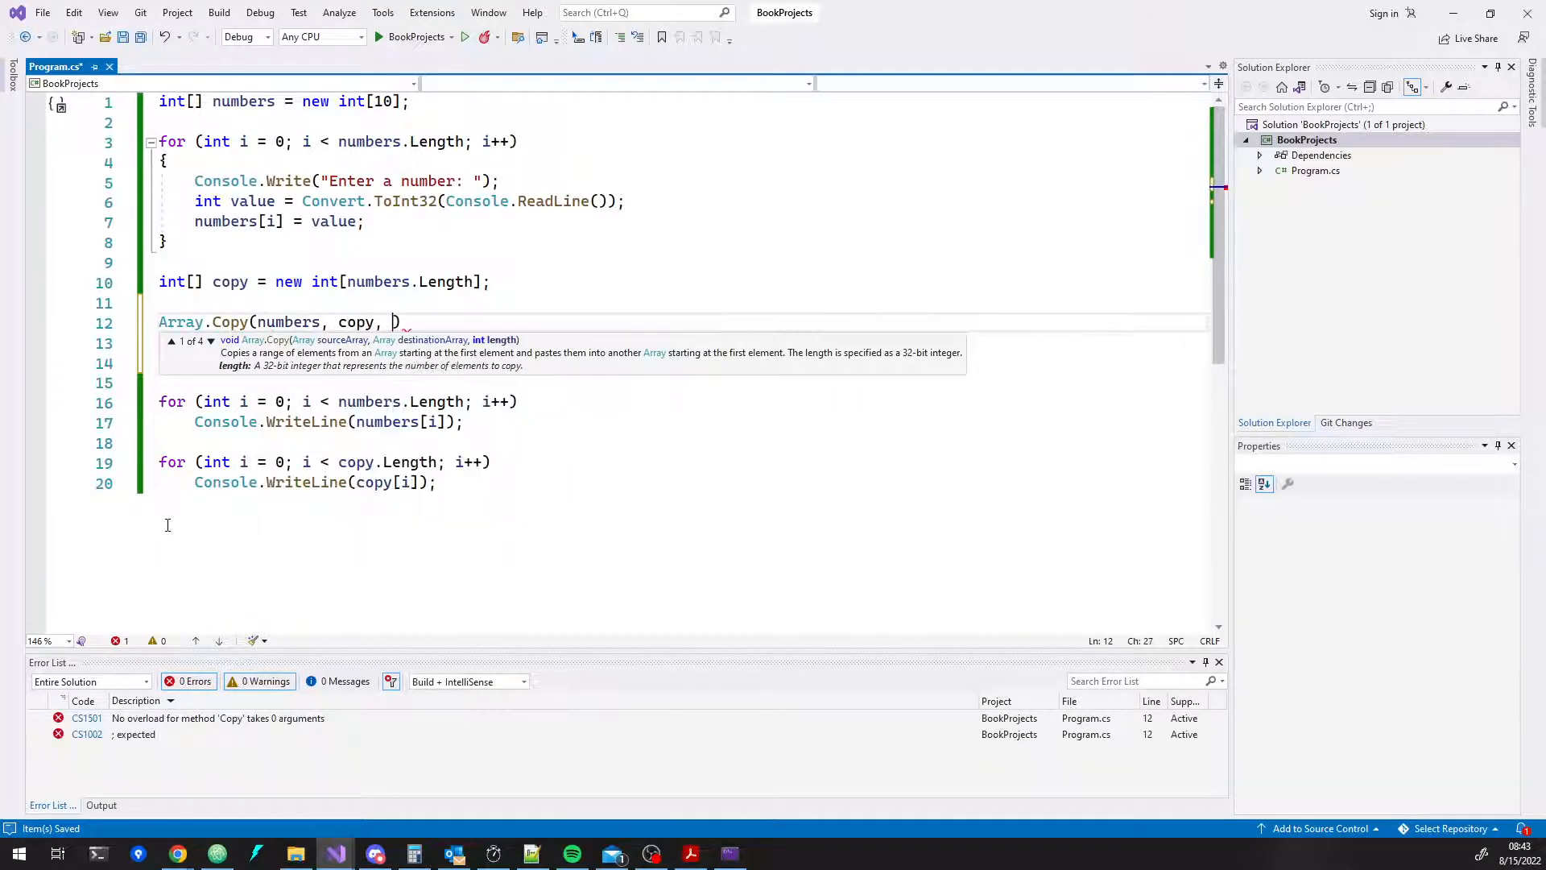
{"action": "type", "text": "numbers.Length"}
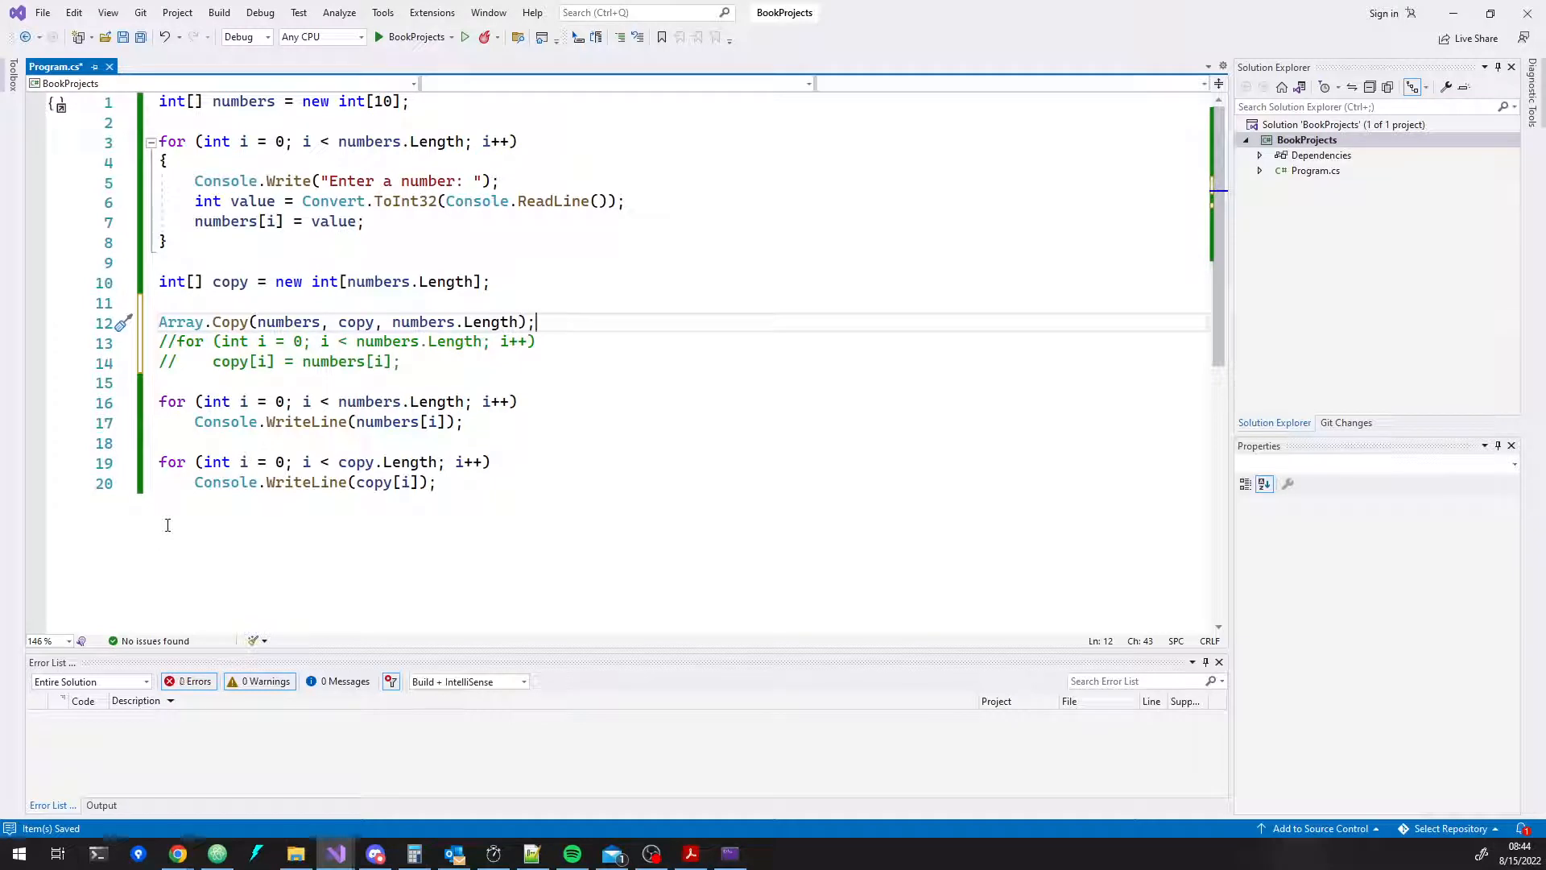
{"action": "key", "text": "Enter"}
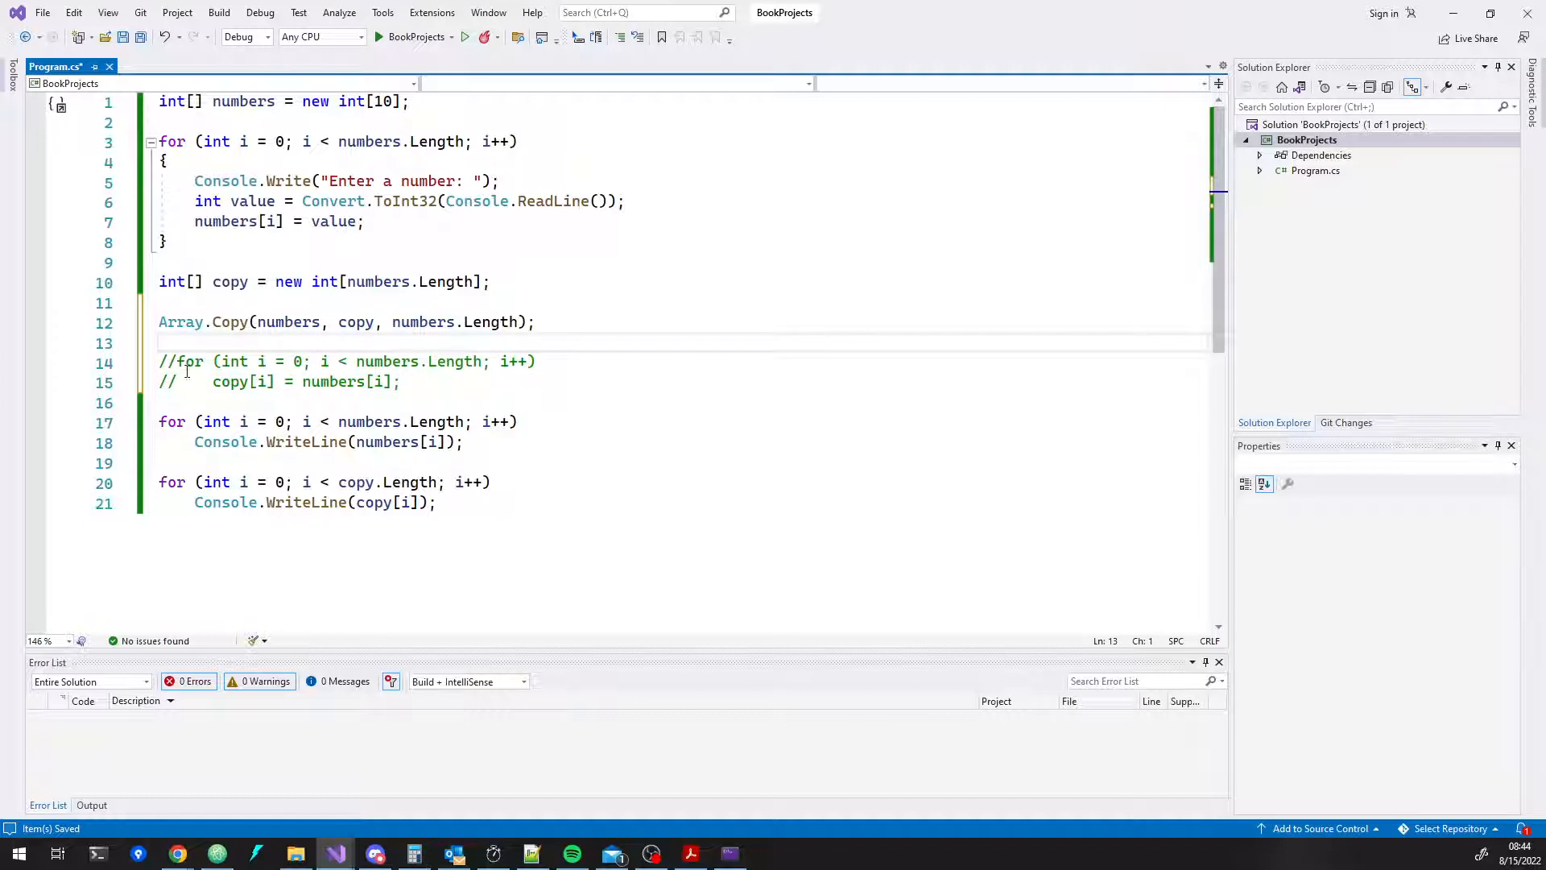
- Review the prompt and Convert.ToInt32 lines, then start the BookProjects program
{"action": "left_click", "coordinate": [403, 381]}
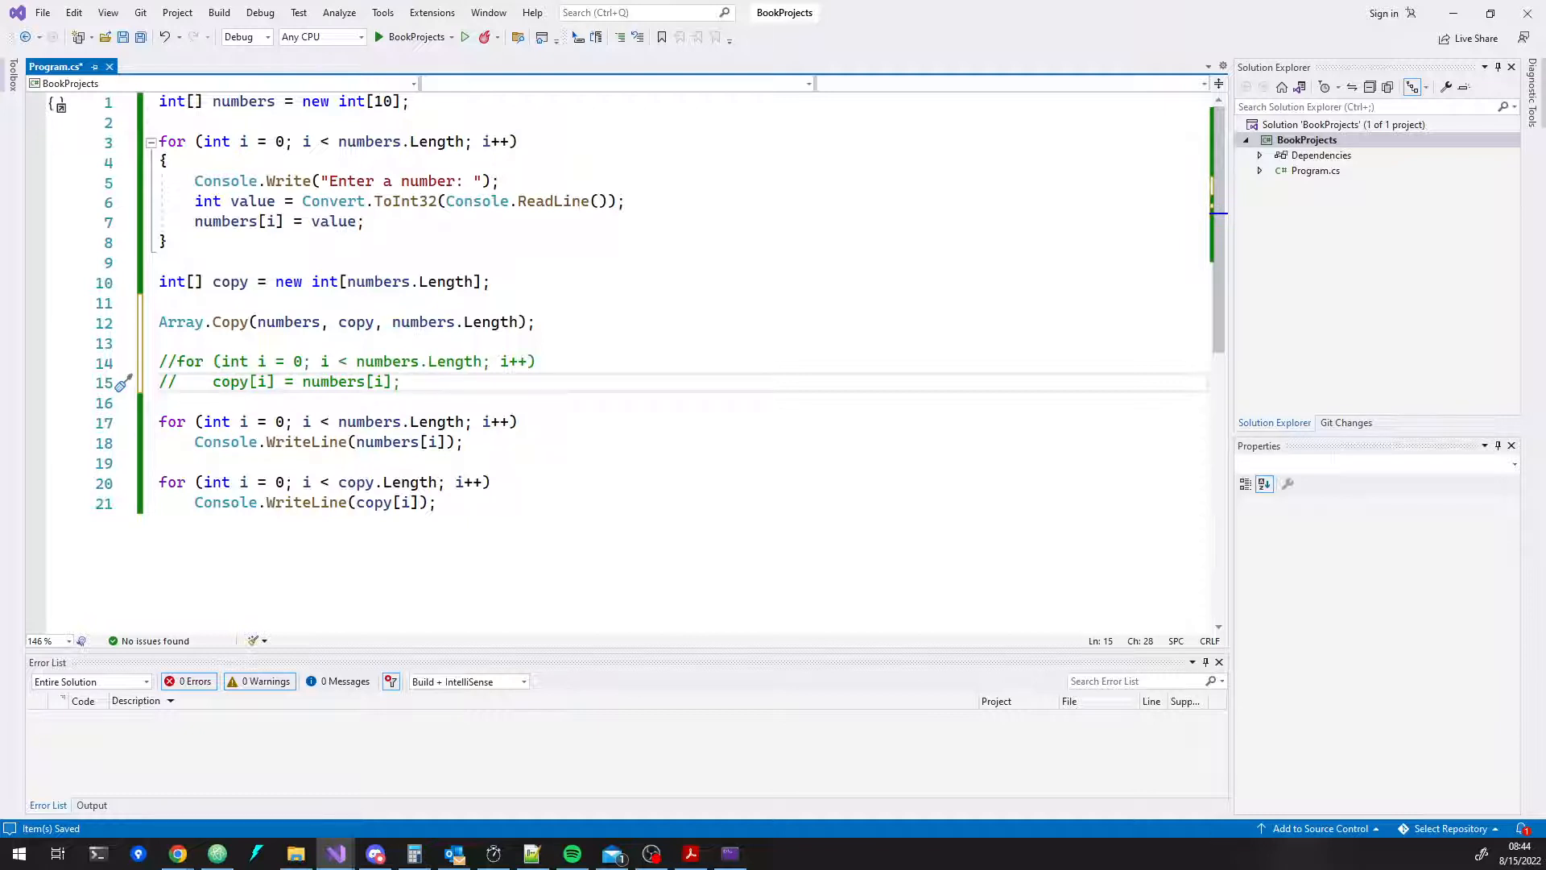
{"action": "mouse_move", "coordinate": [552, 277]}
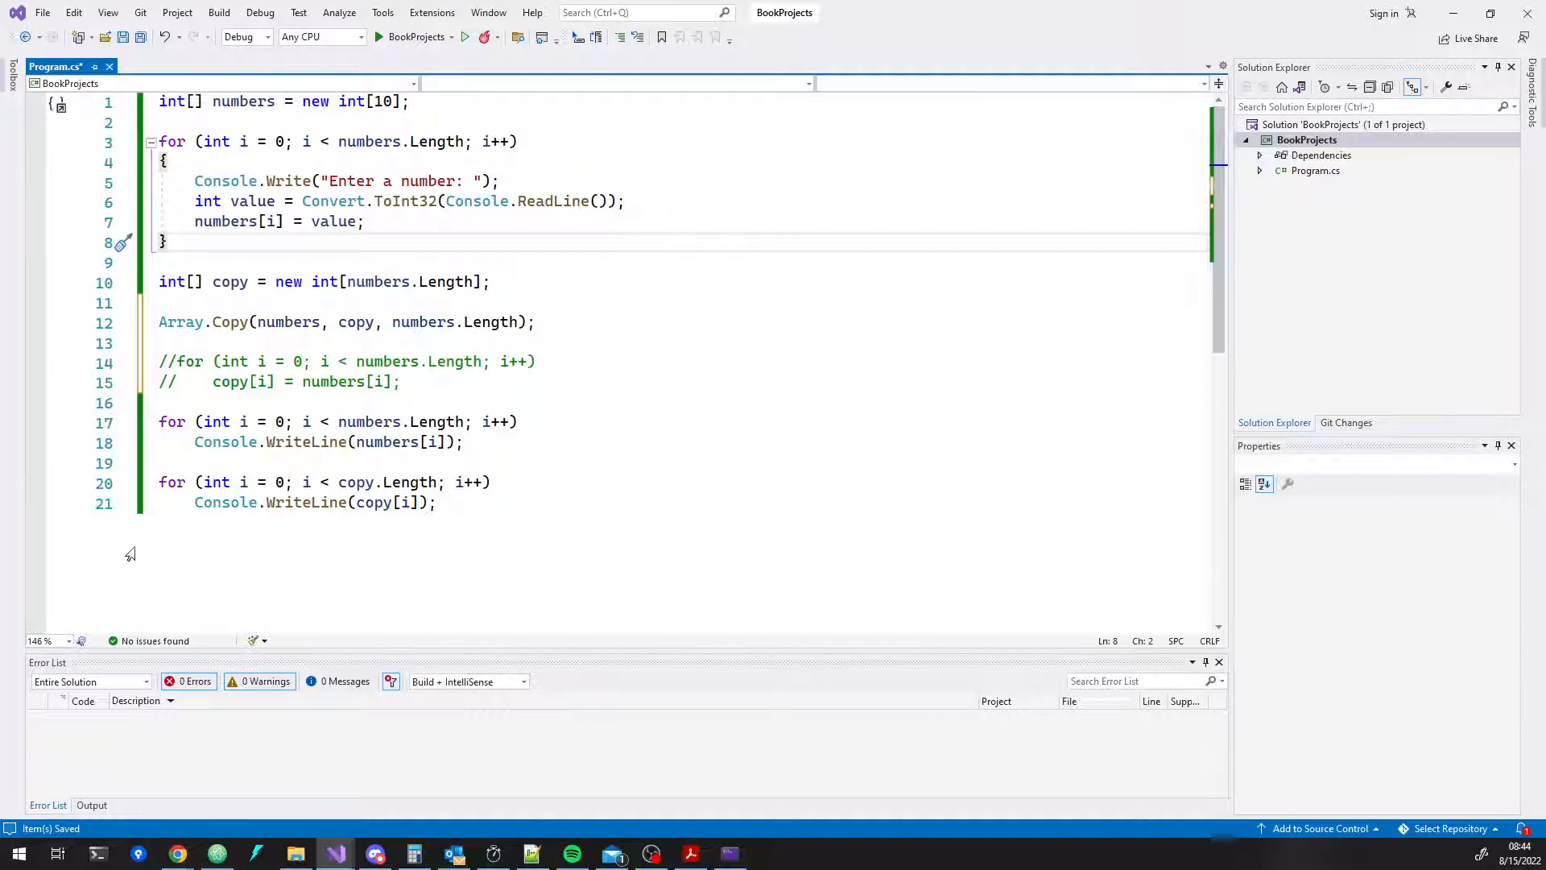
{"action": "left_click", "coordinate": [167, 242]}
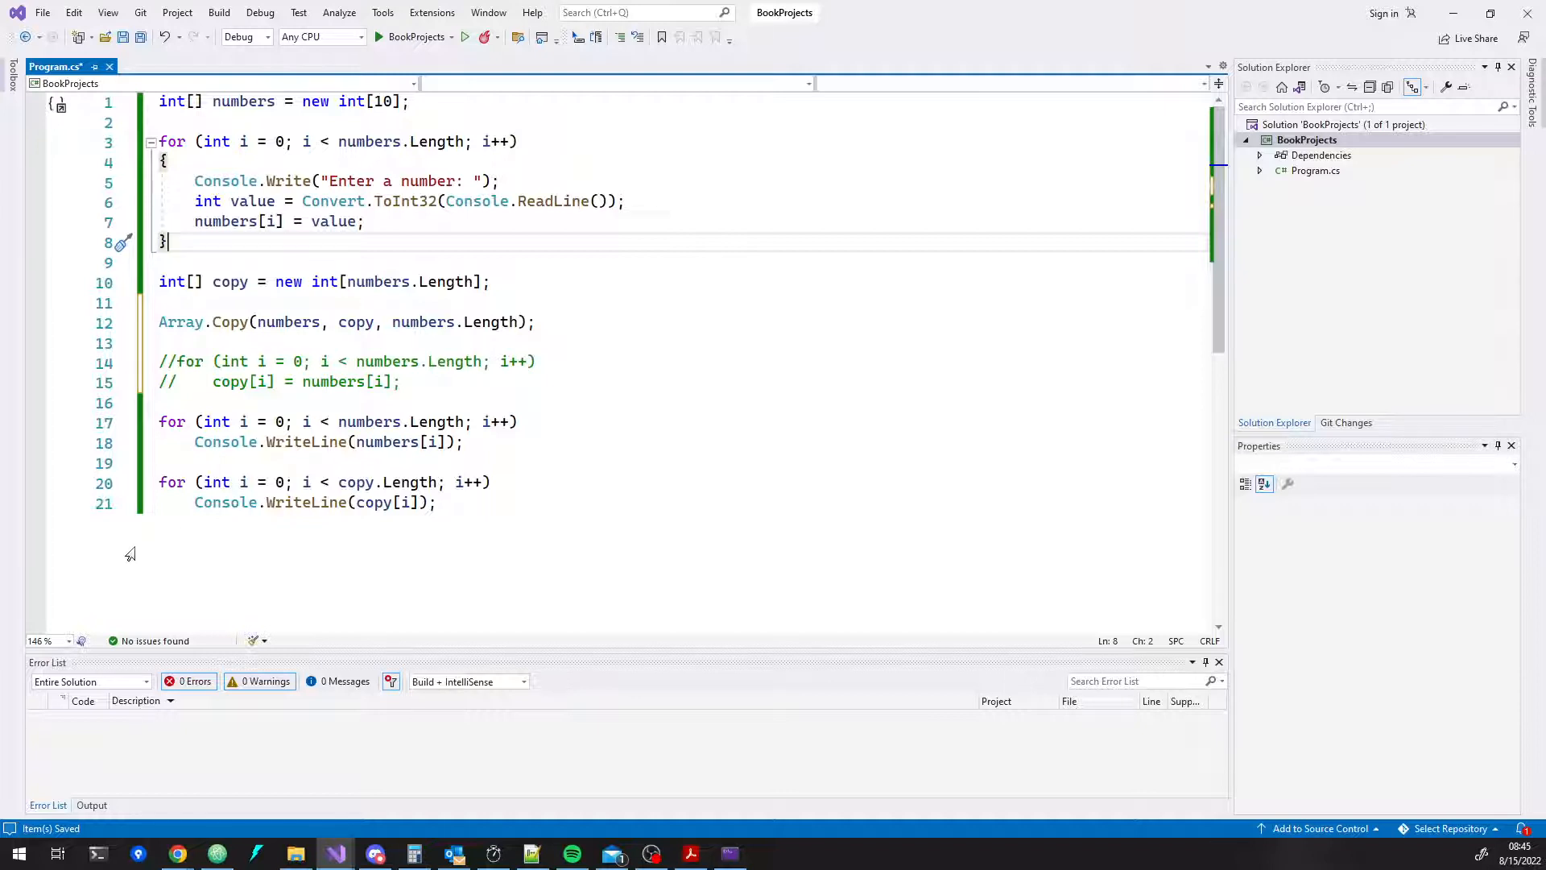
{"action": "mouse_move", "coordinate": [595, 269]}
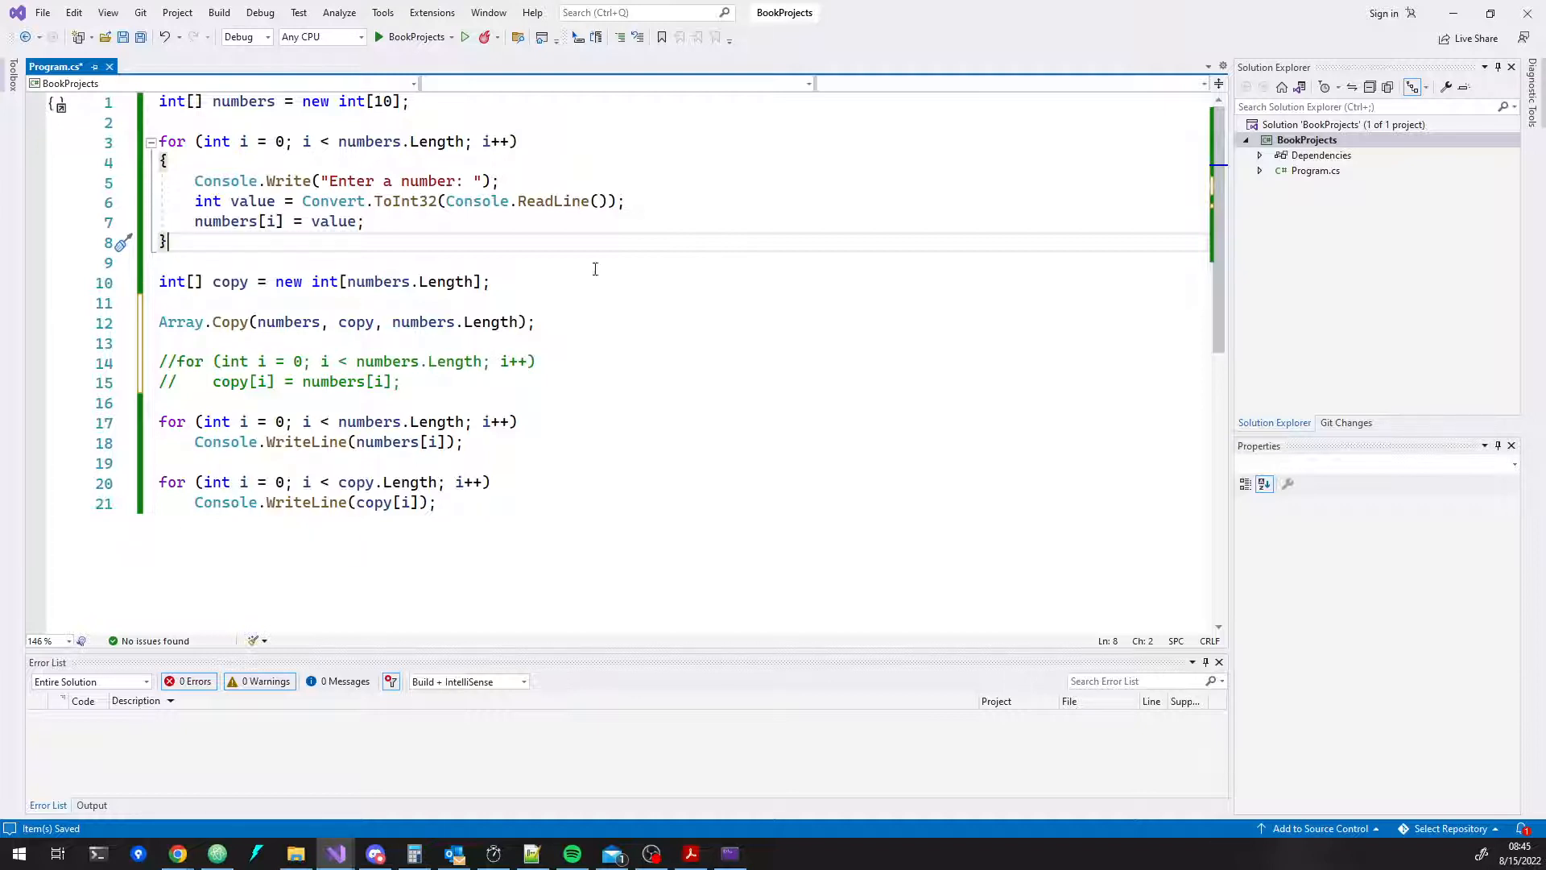
{"action": "left_click_drag", "start_coordinate": [195, 181], "coordinate": [625, 202]}
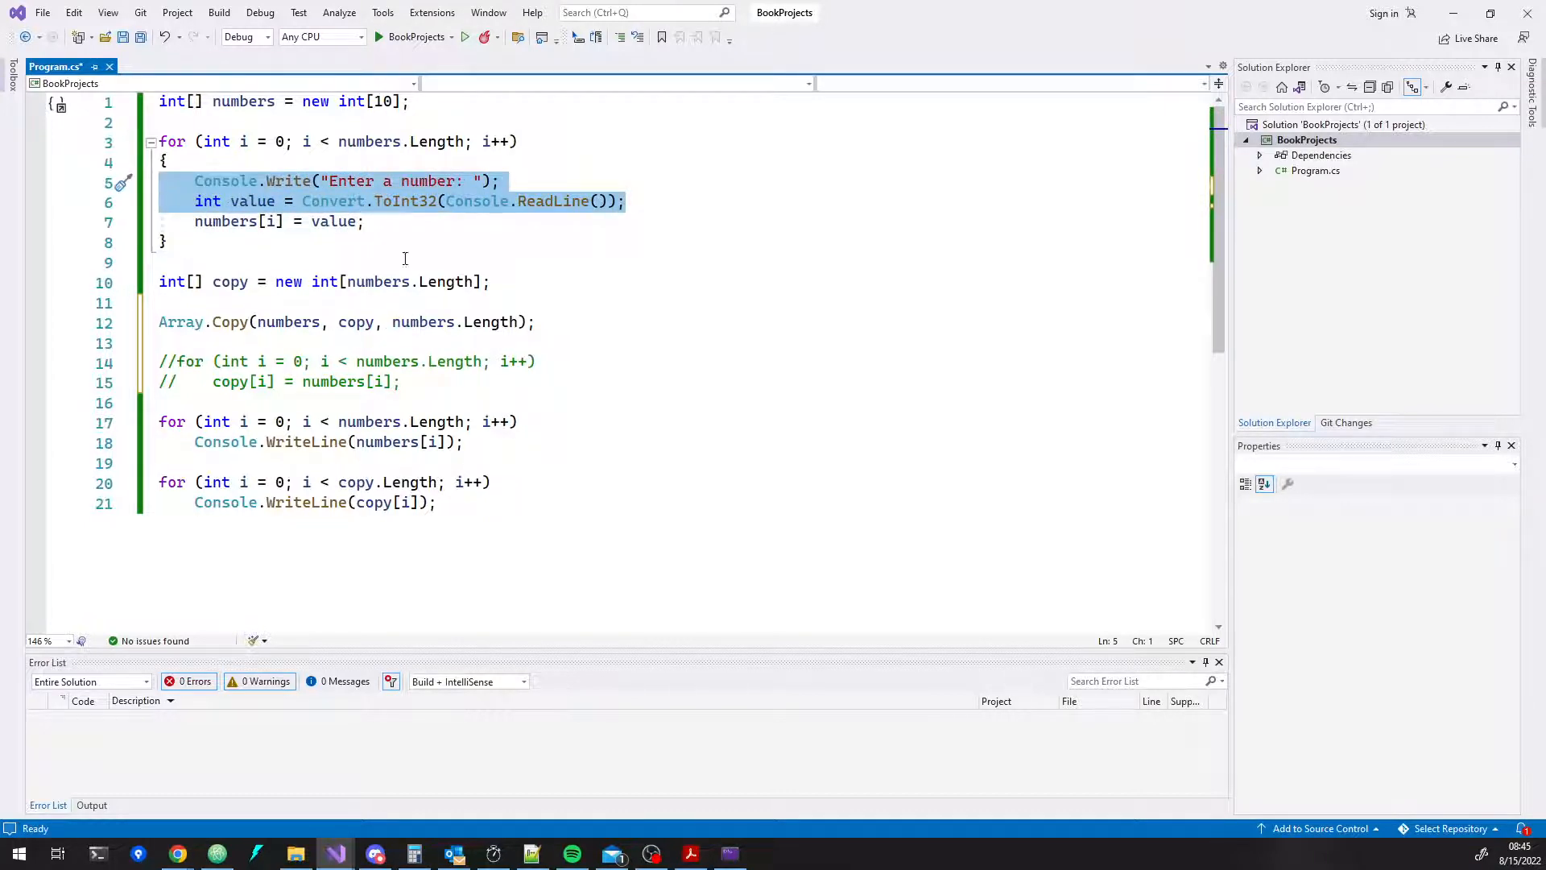
{"action": "left_click", "coordinate": [366, 220]}
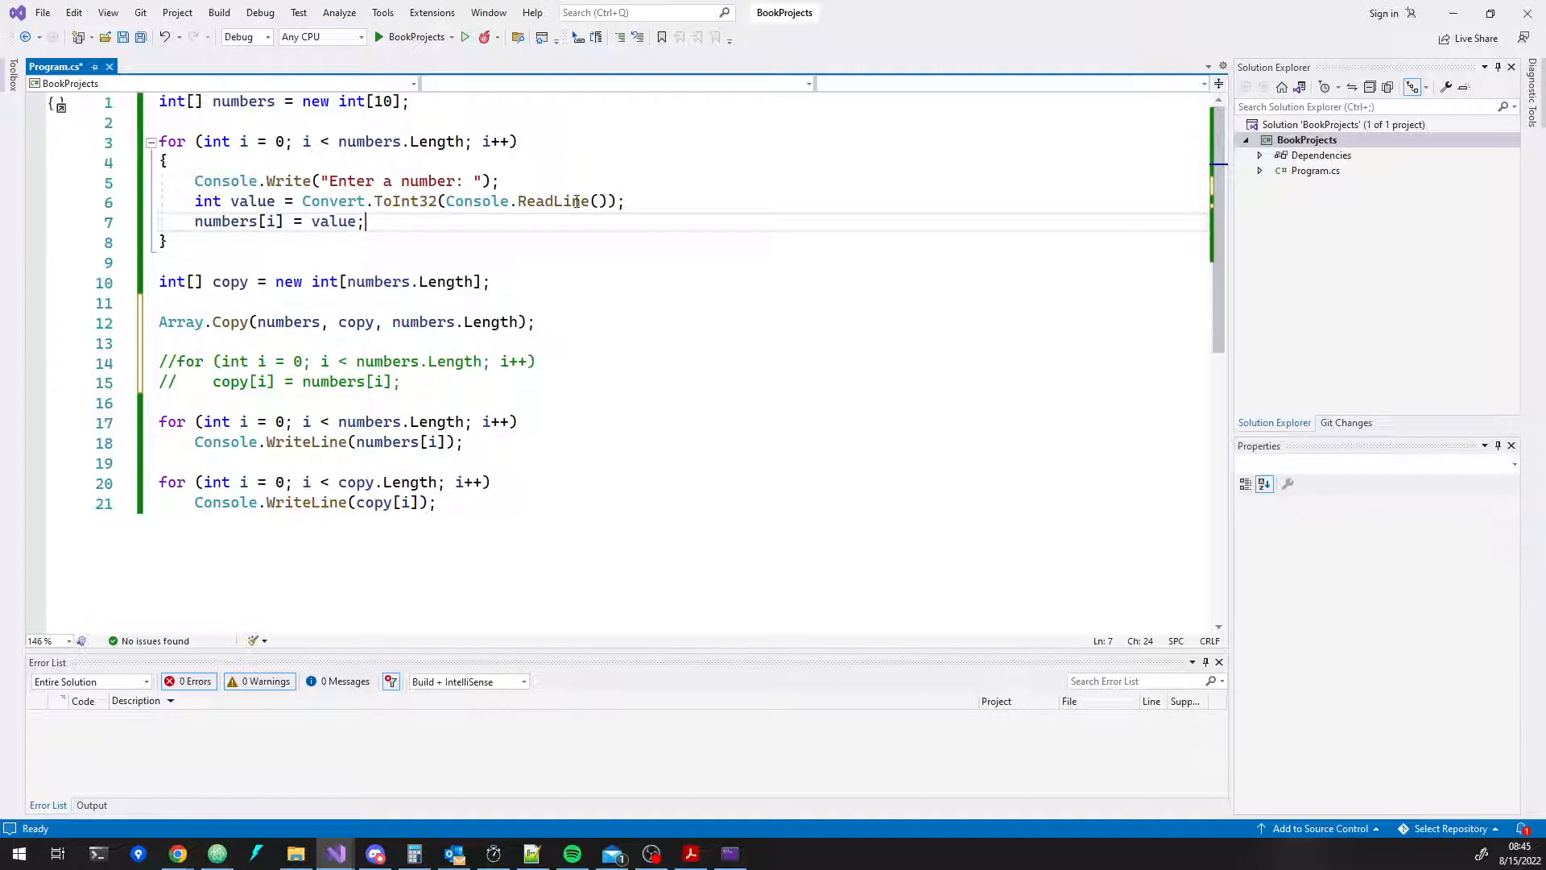
{"action": "left_click_drag", "start_coordinate": [301, 201], "coordinate": [625, 201]}
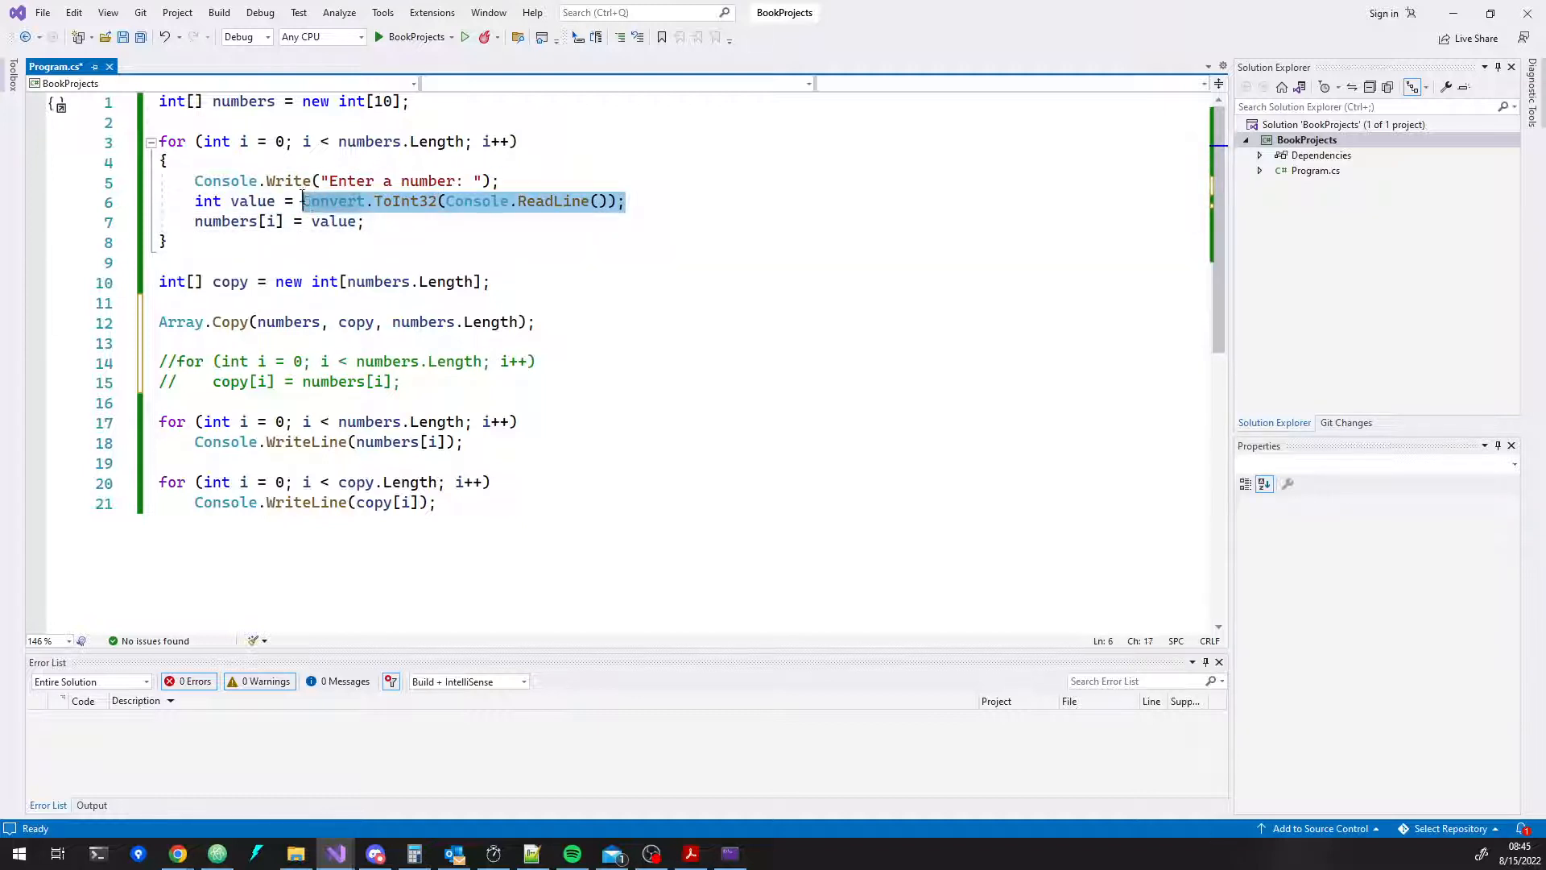
{"action": "left_click", "coordinate": [170, 243]}
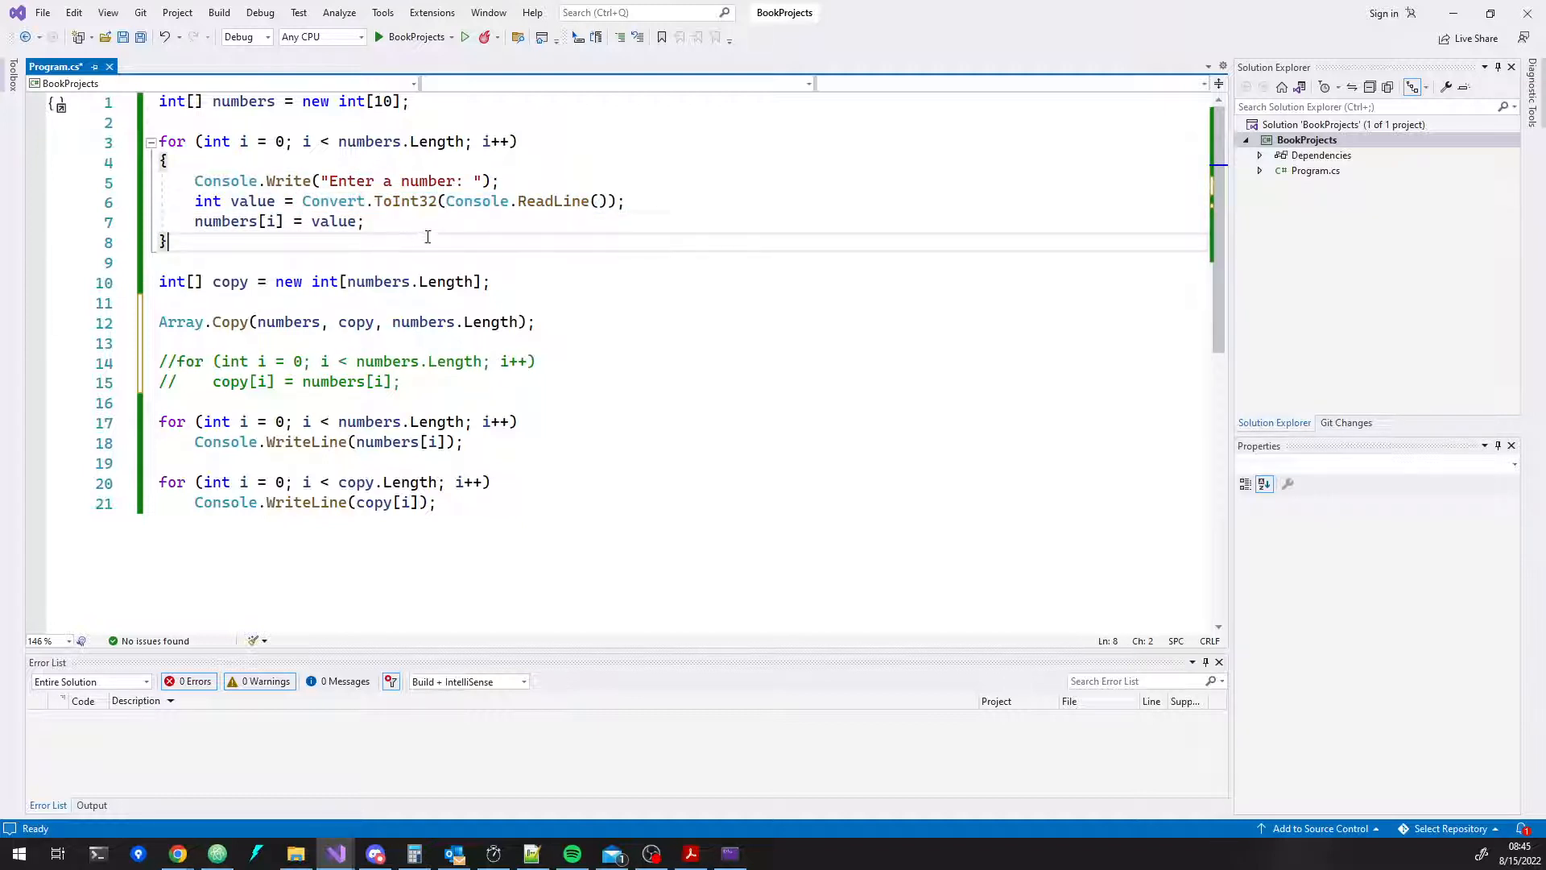
{"action": "double_click", "coordinate": [332, 201]}
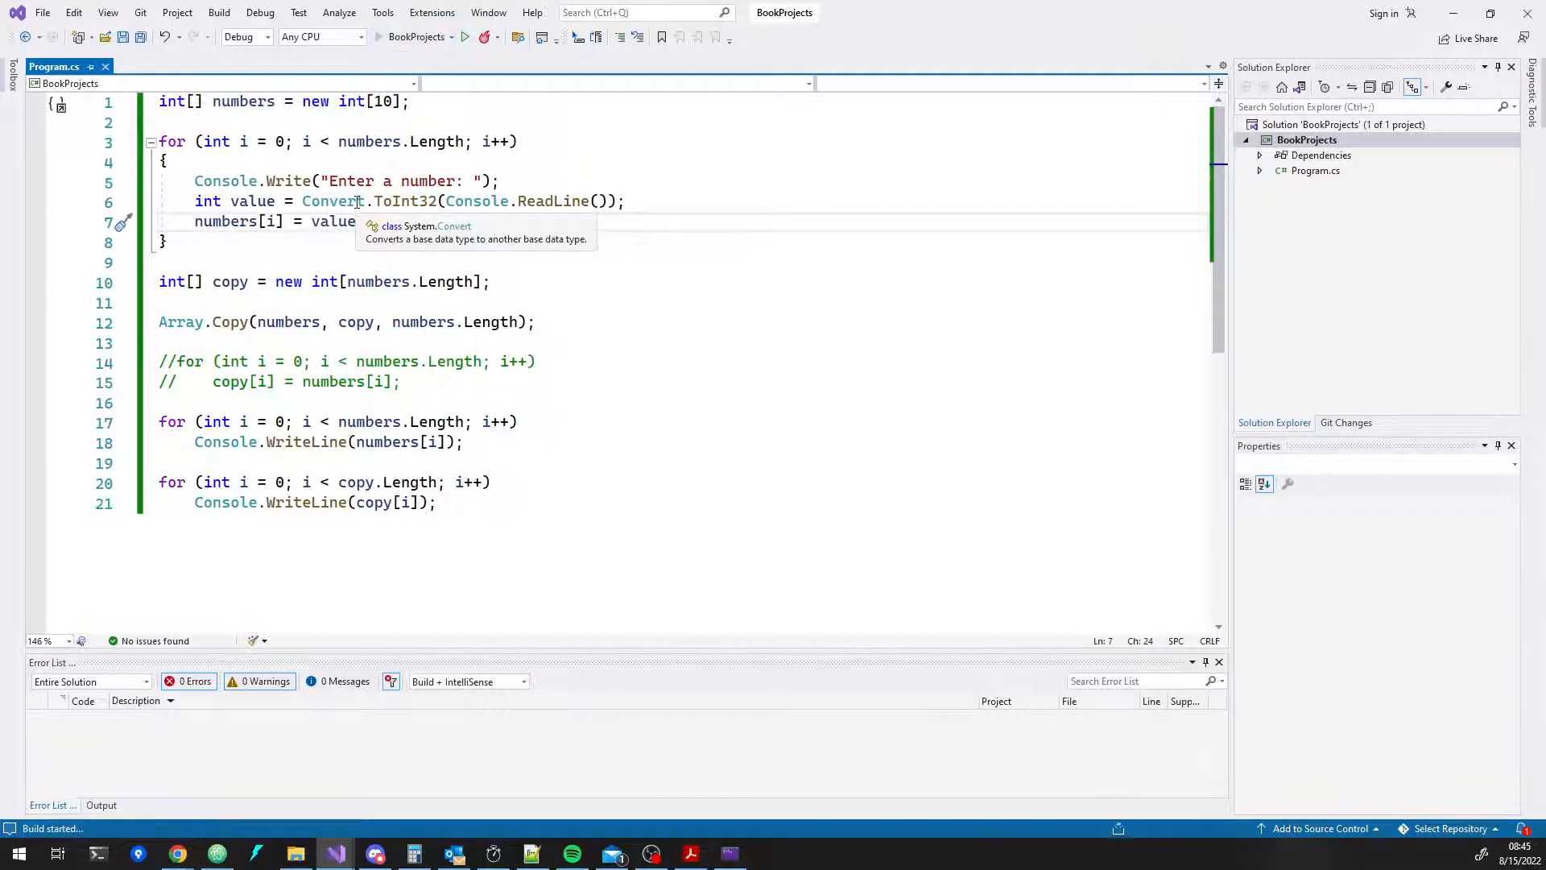
{"action": "left_click", "coordinate": [463, 37]}
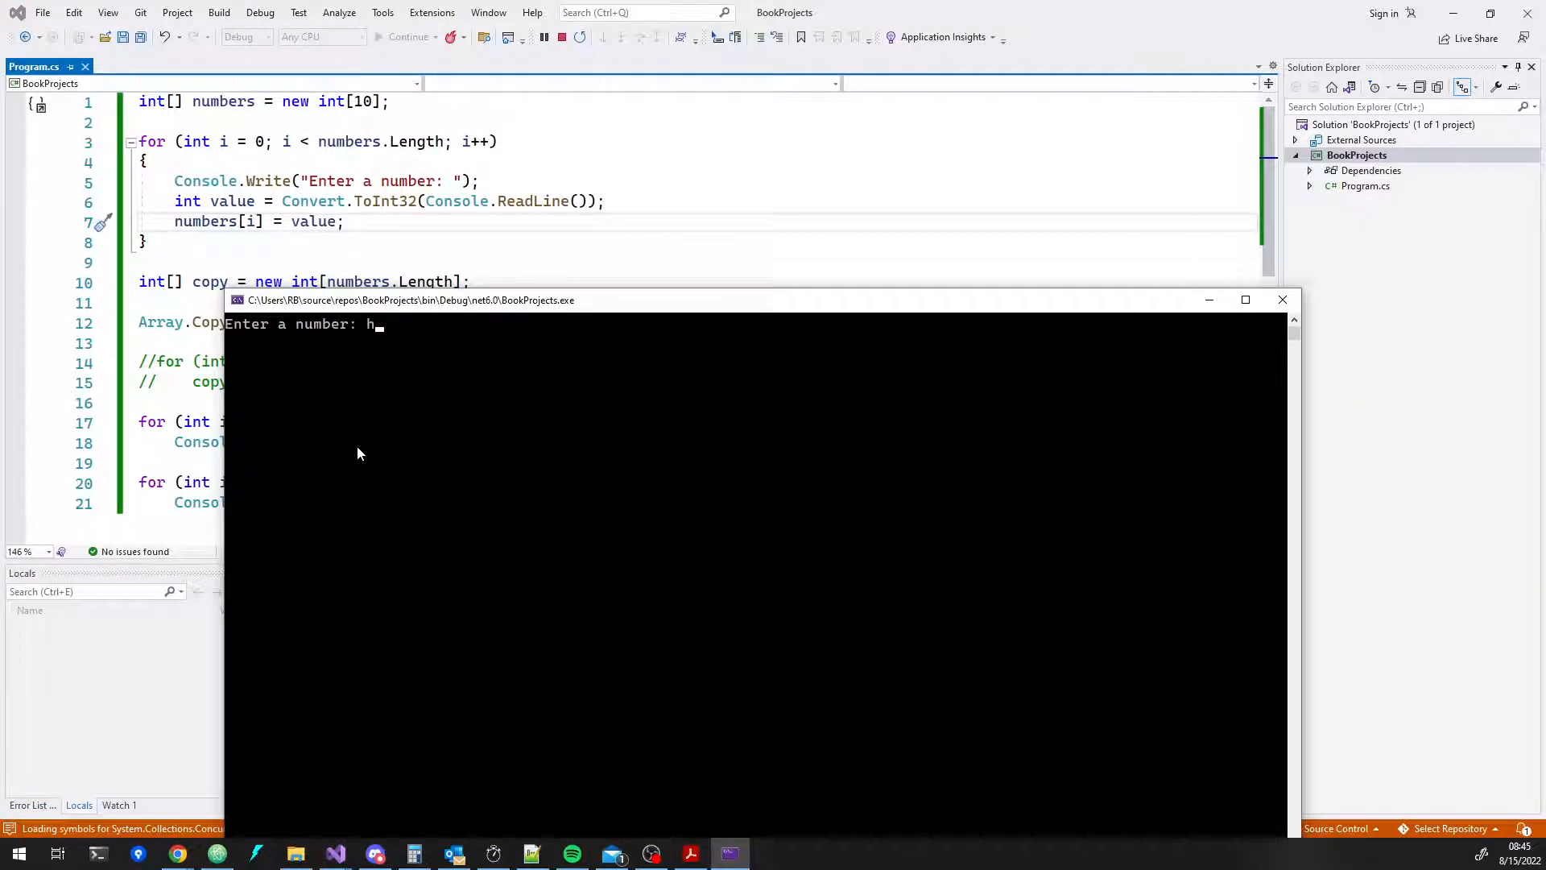
- Enter the letters "ambu" at the prompt, triggering an unhandled FormatException
{"action": "type", "text": "ambu"}
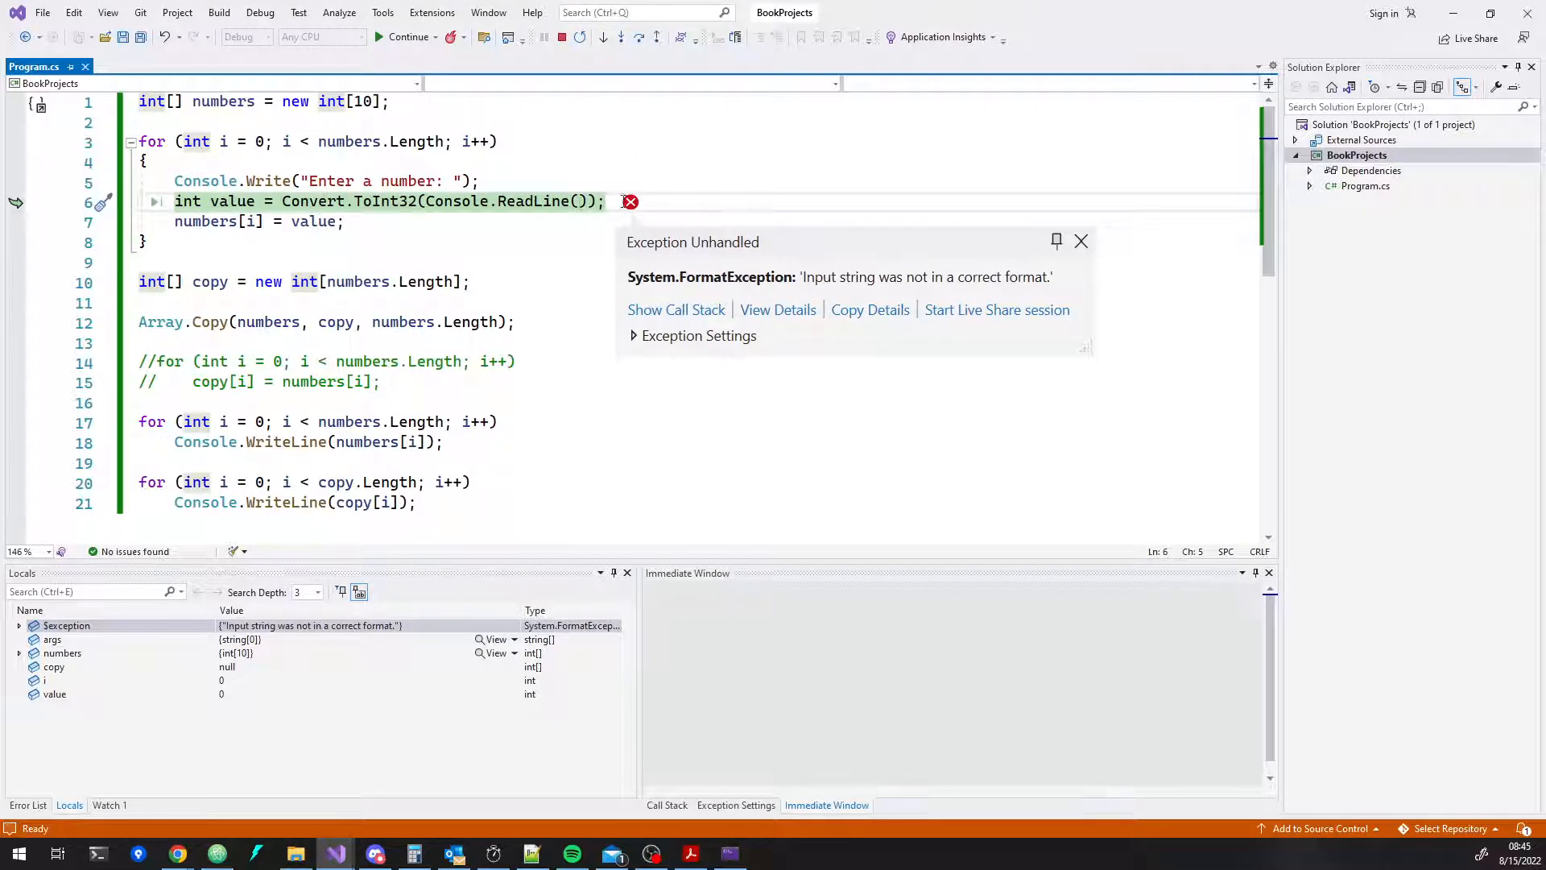
{"action": "mouse_move", "coordinate": [843, 293]}
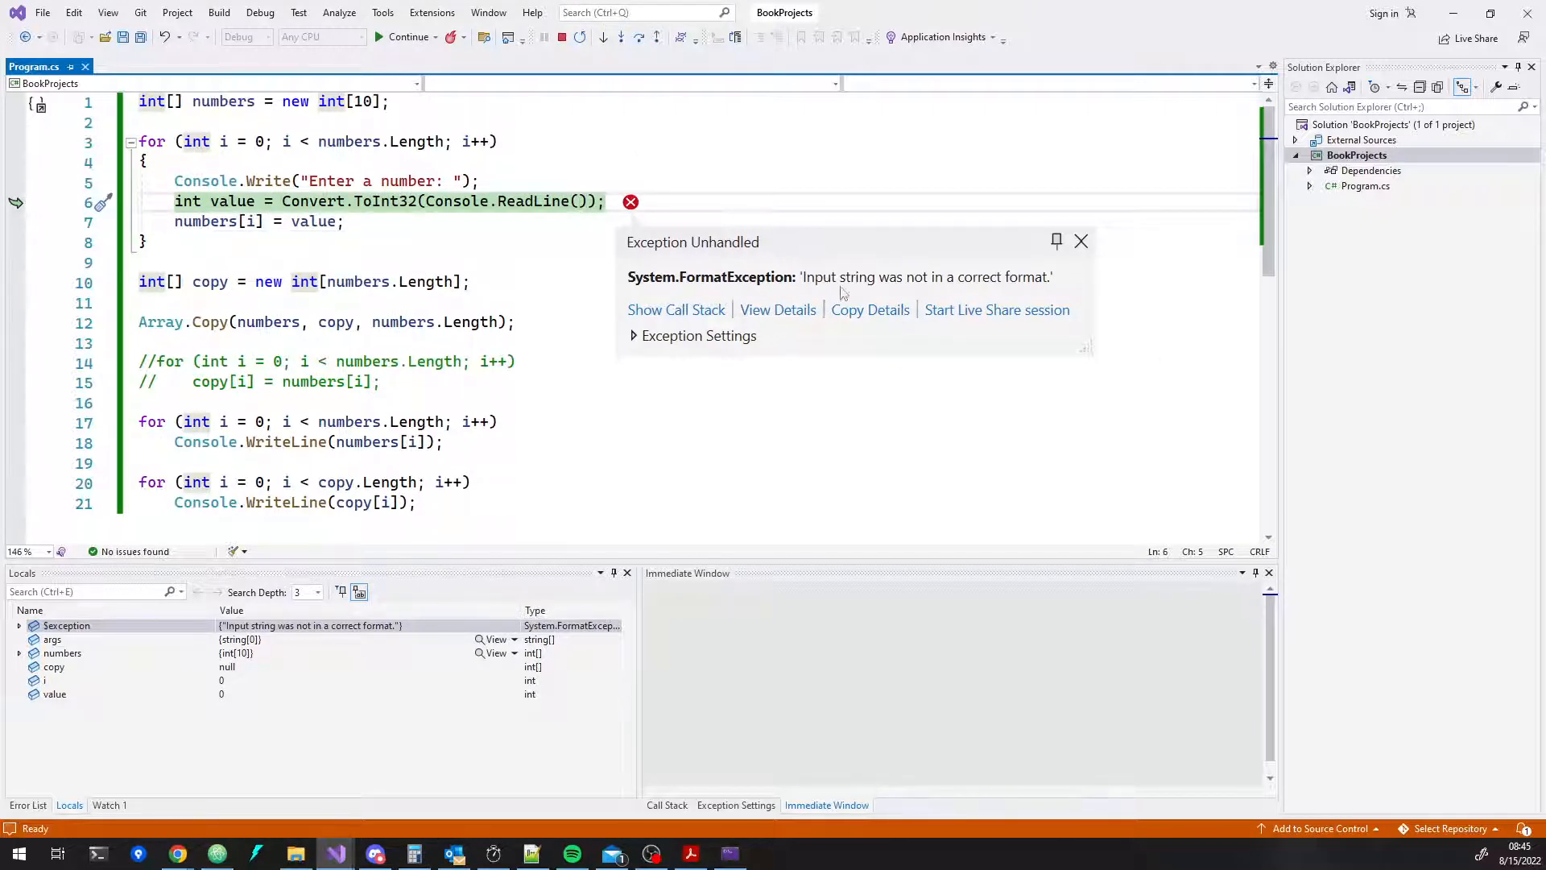
{"action": "double_click", "coordinate": [925, 275]}
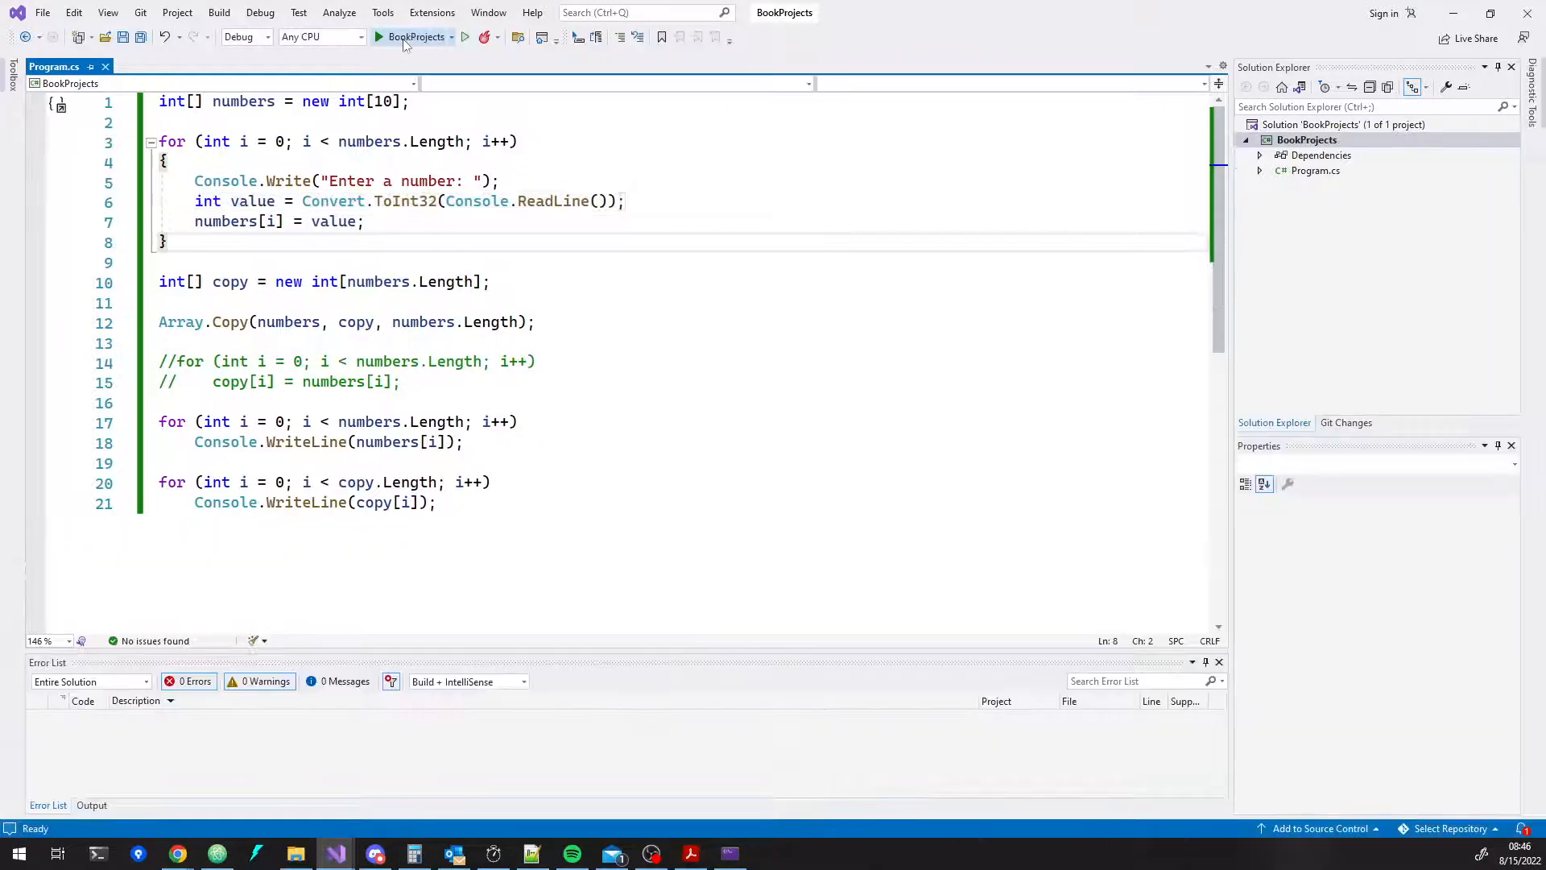
- Run the program again, then return the caret to the loop code
{"action": "left_click", "coordinate": [378, 37]}
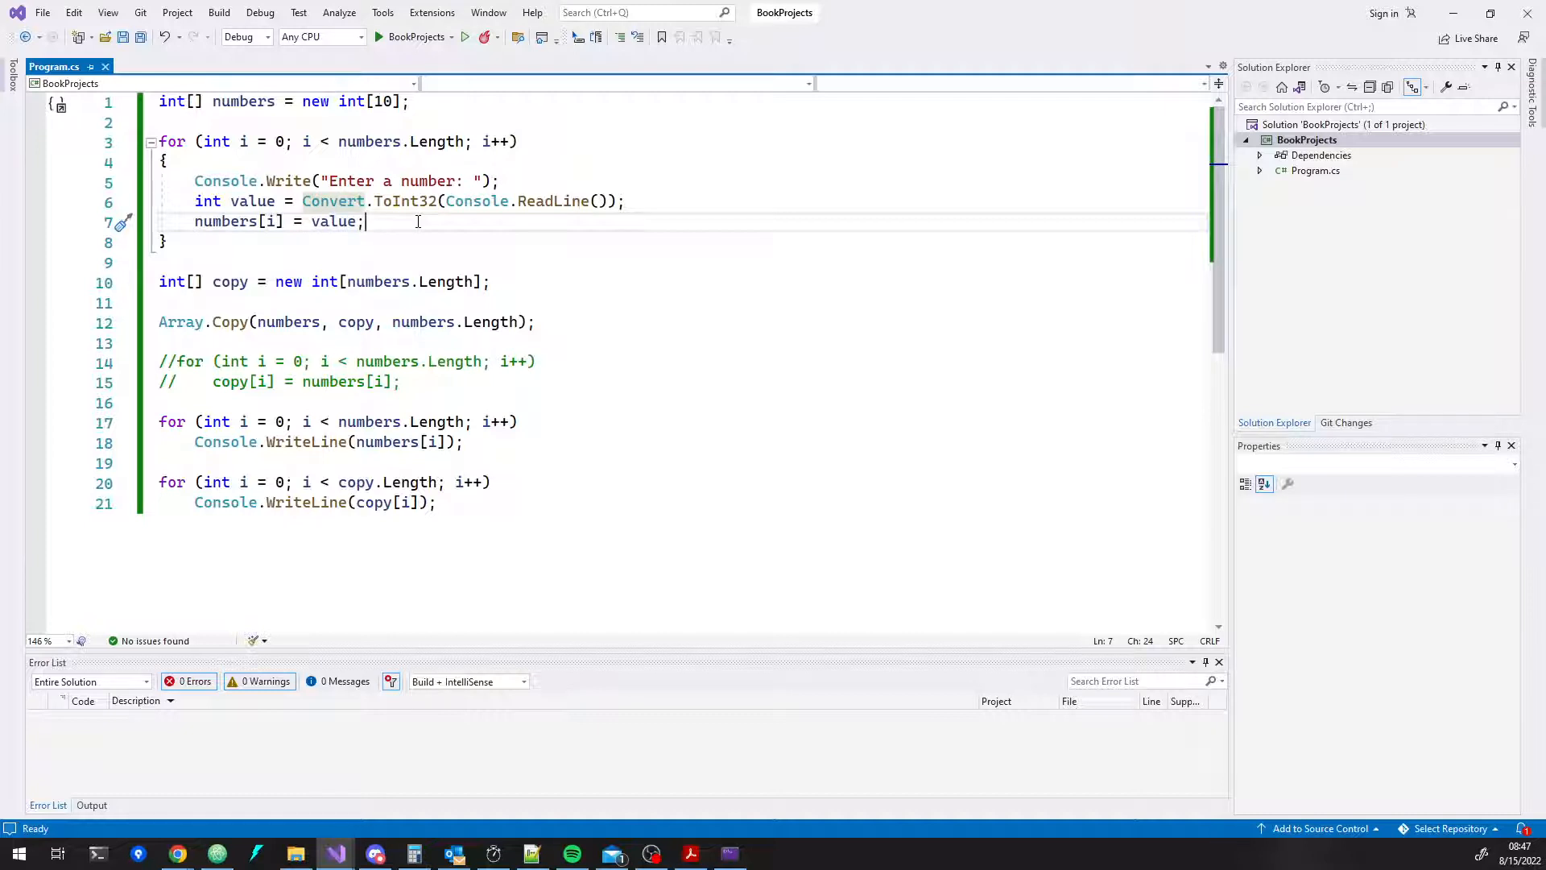
{"action": "mouse_move", "coordinate": [332, 201]}
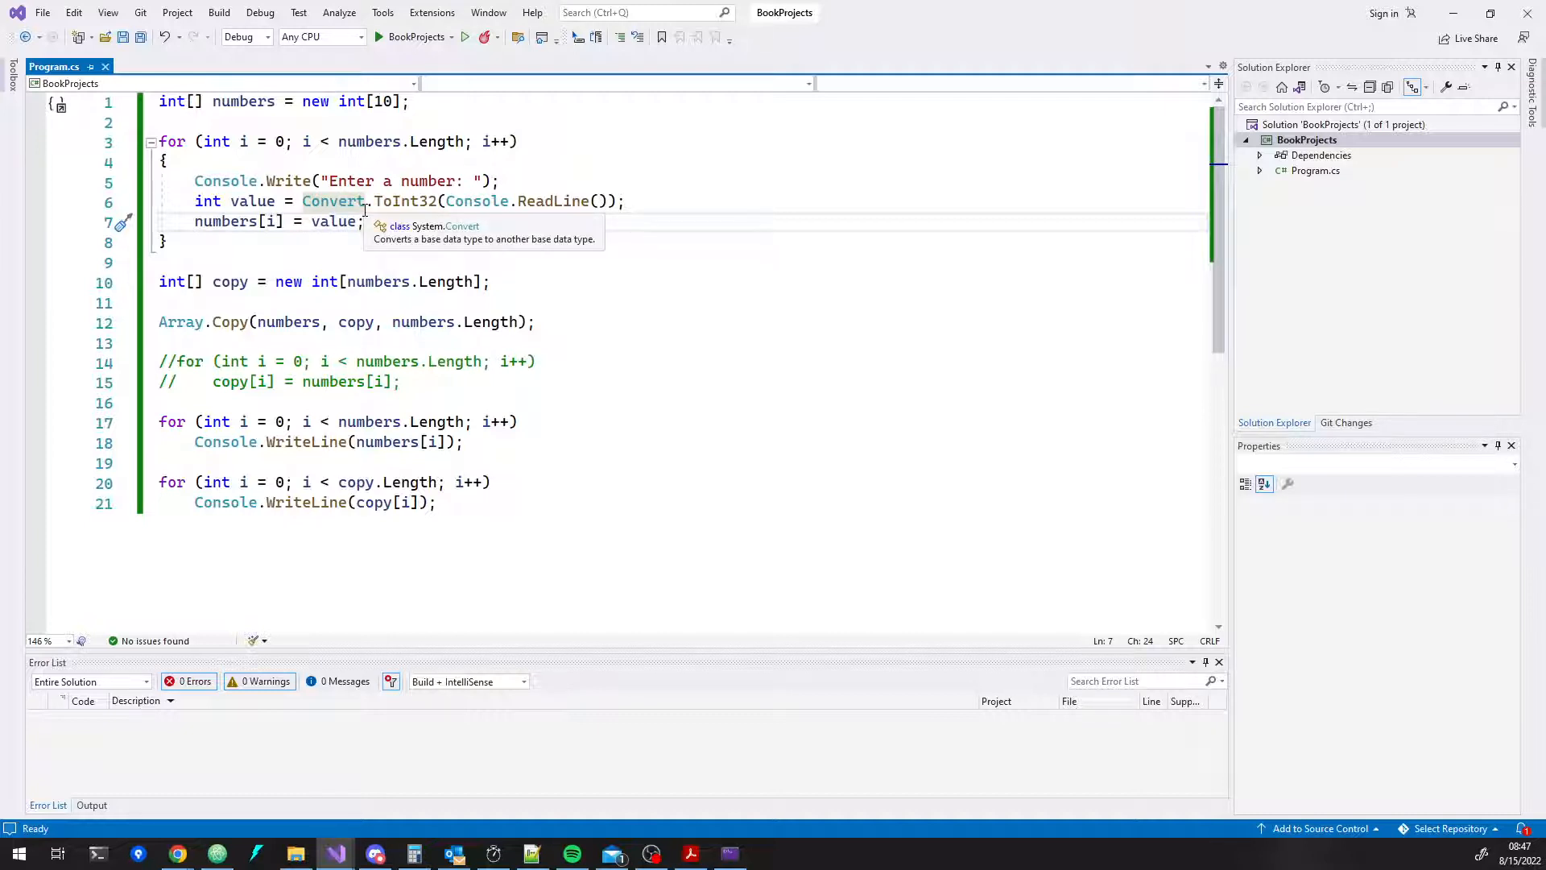
{"action": "mouse_move", "coordinate": [327, 269]}
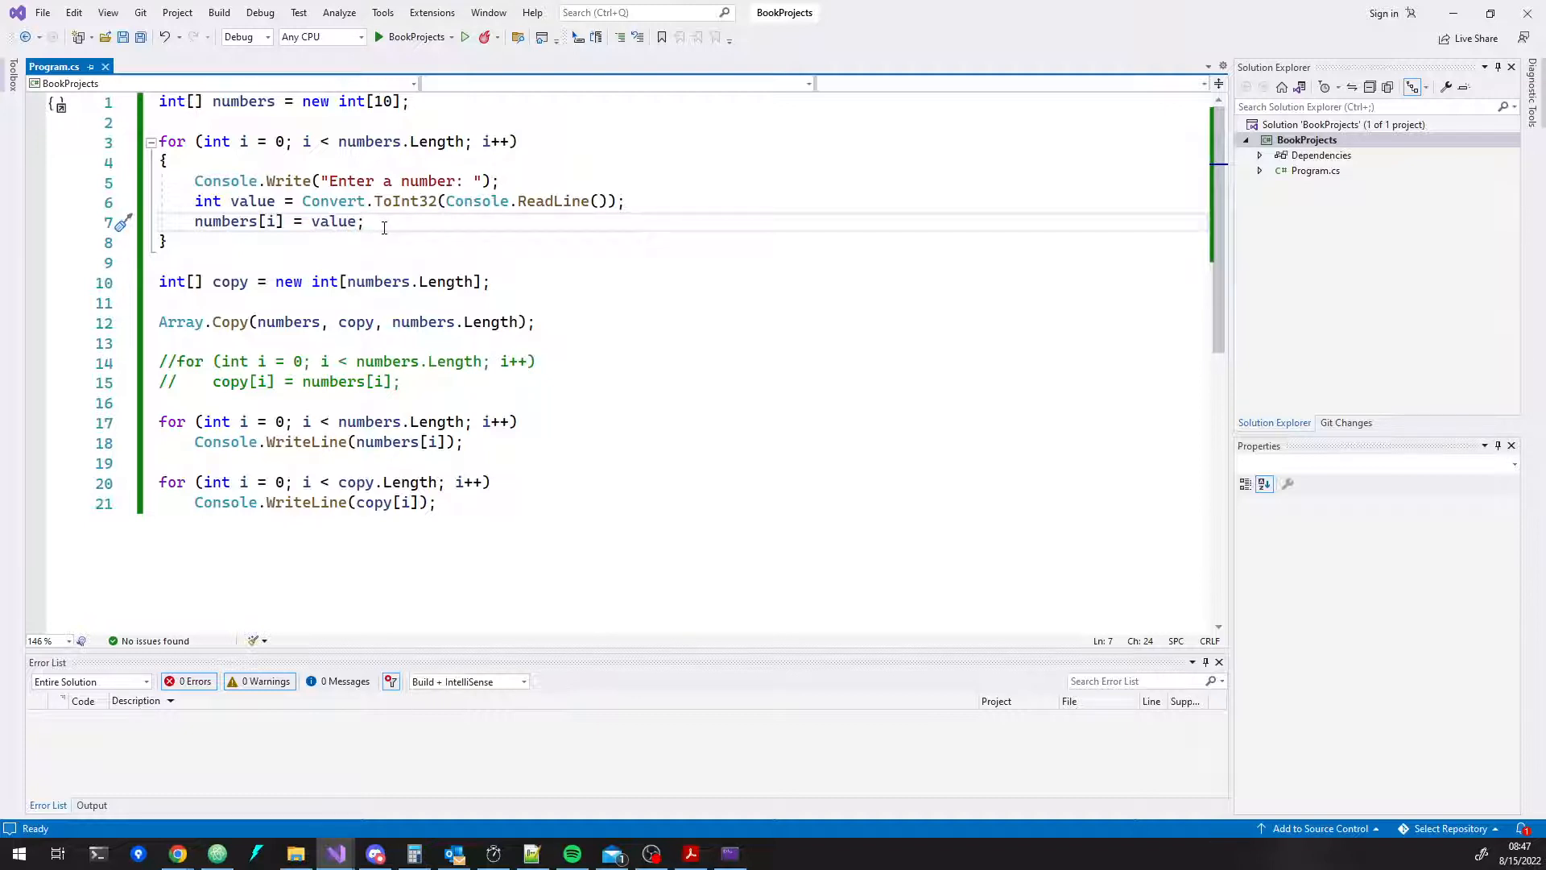
{"action": "left_click", "coordinate": [366, 221]}
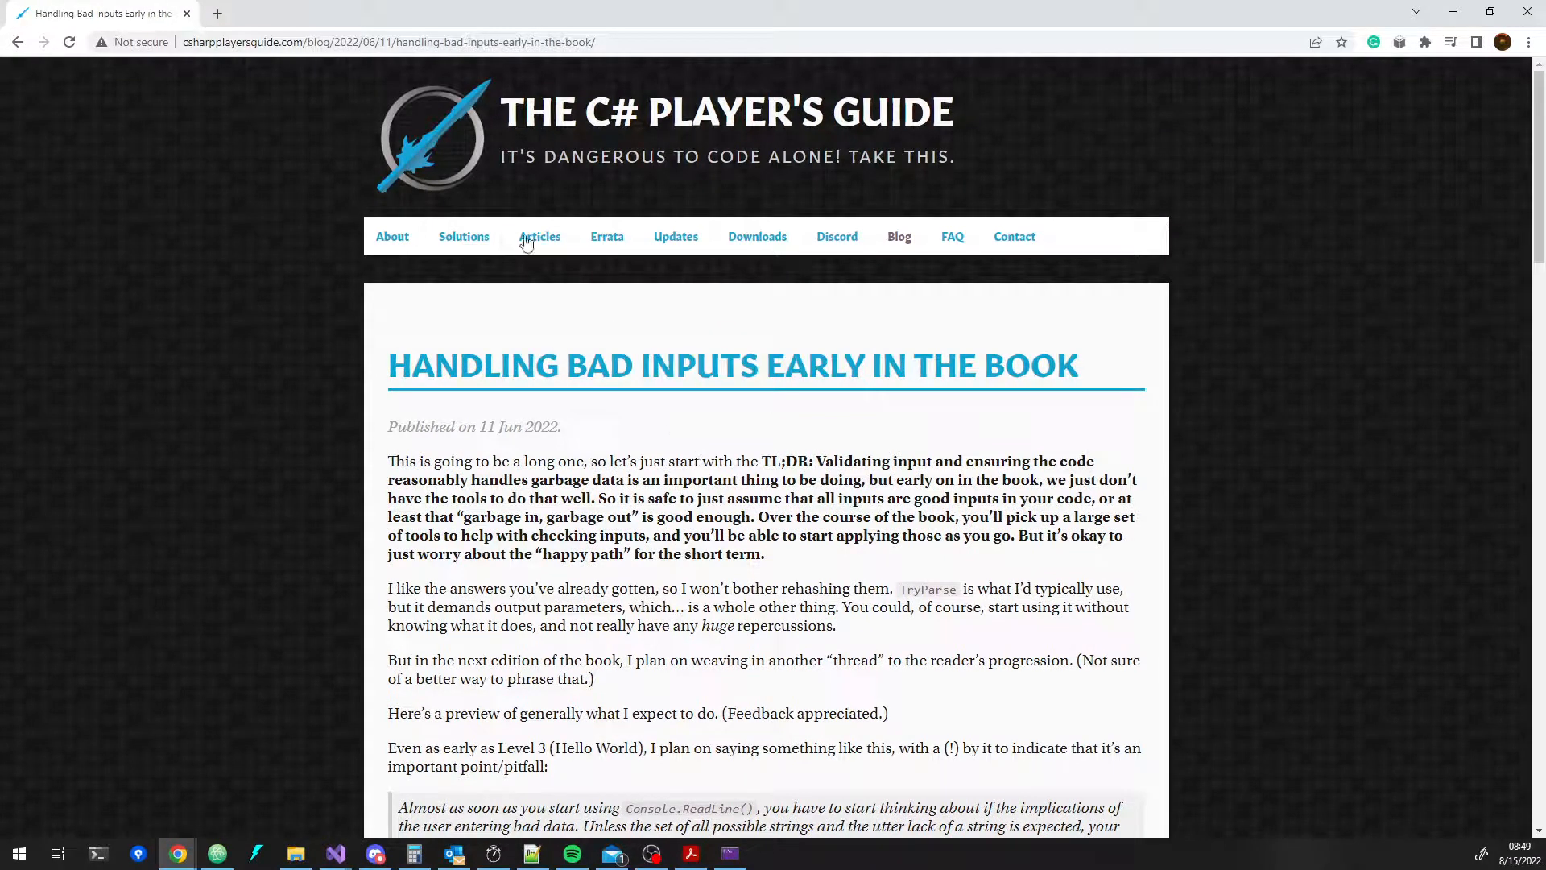
- Scroll through the Handling Bad Inputs article and return to Program.cs in Visual Studio
{"action": "left_click", "coordinate": [388, 42]}
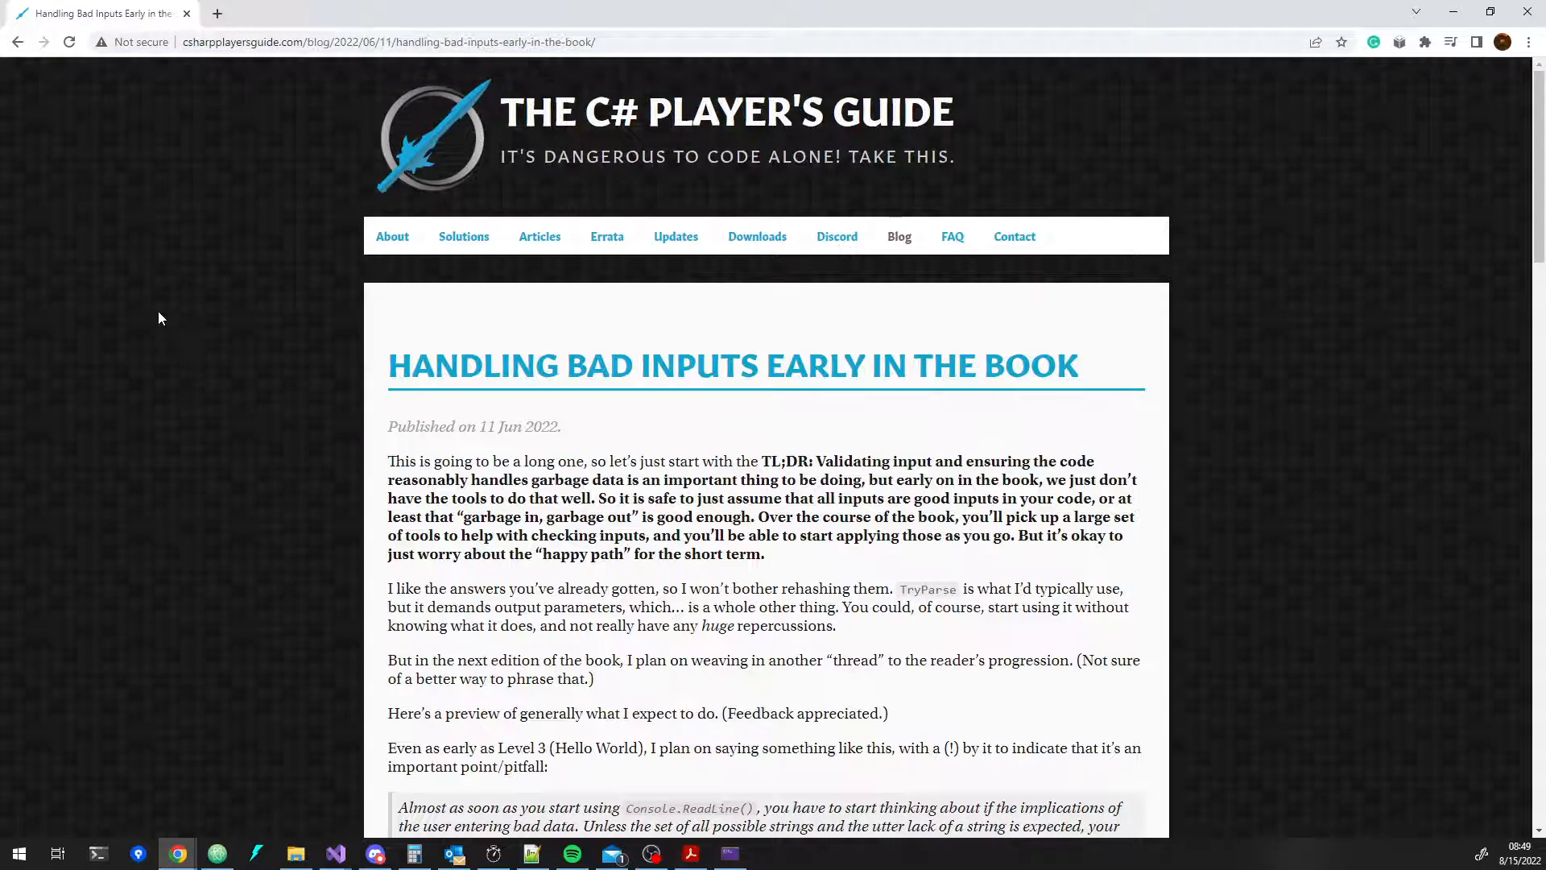
{"action": "mouse_move", "coordinate": [220, 316]}
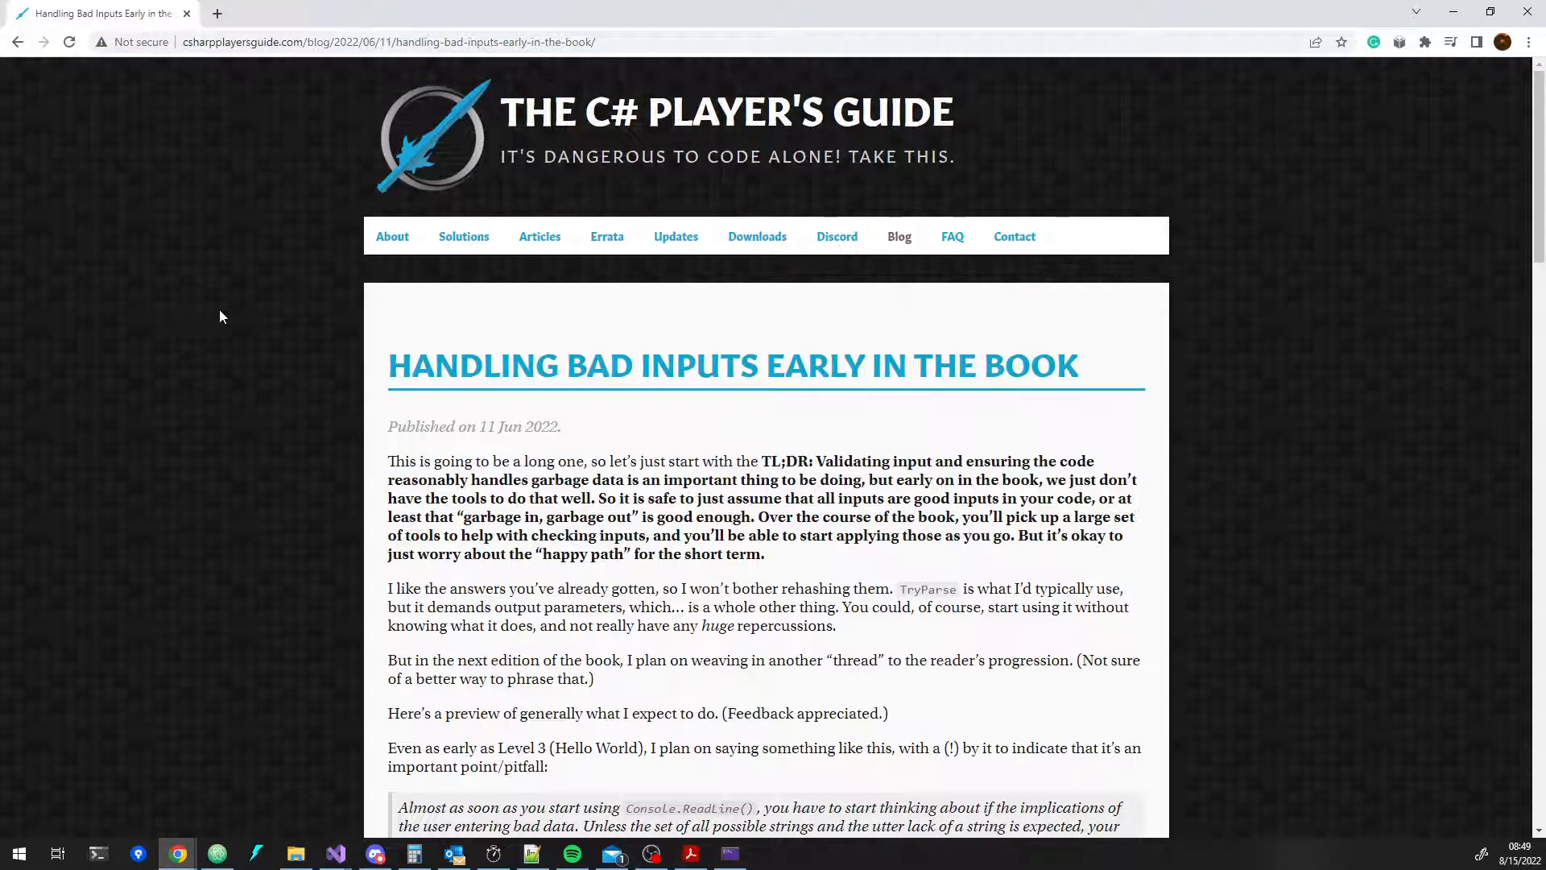
{"action": "scroll", "scroll_direction": "down", "scroll_amount": 3}
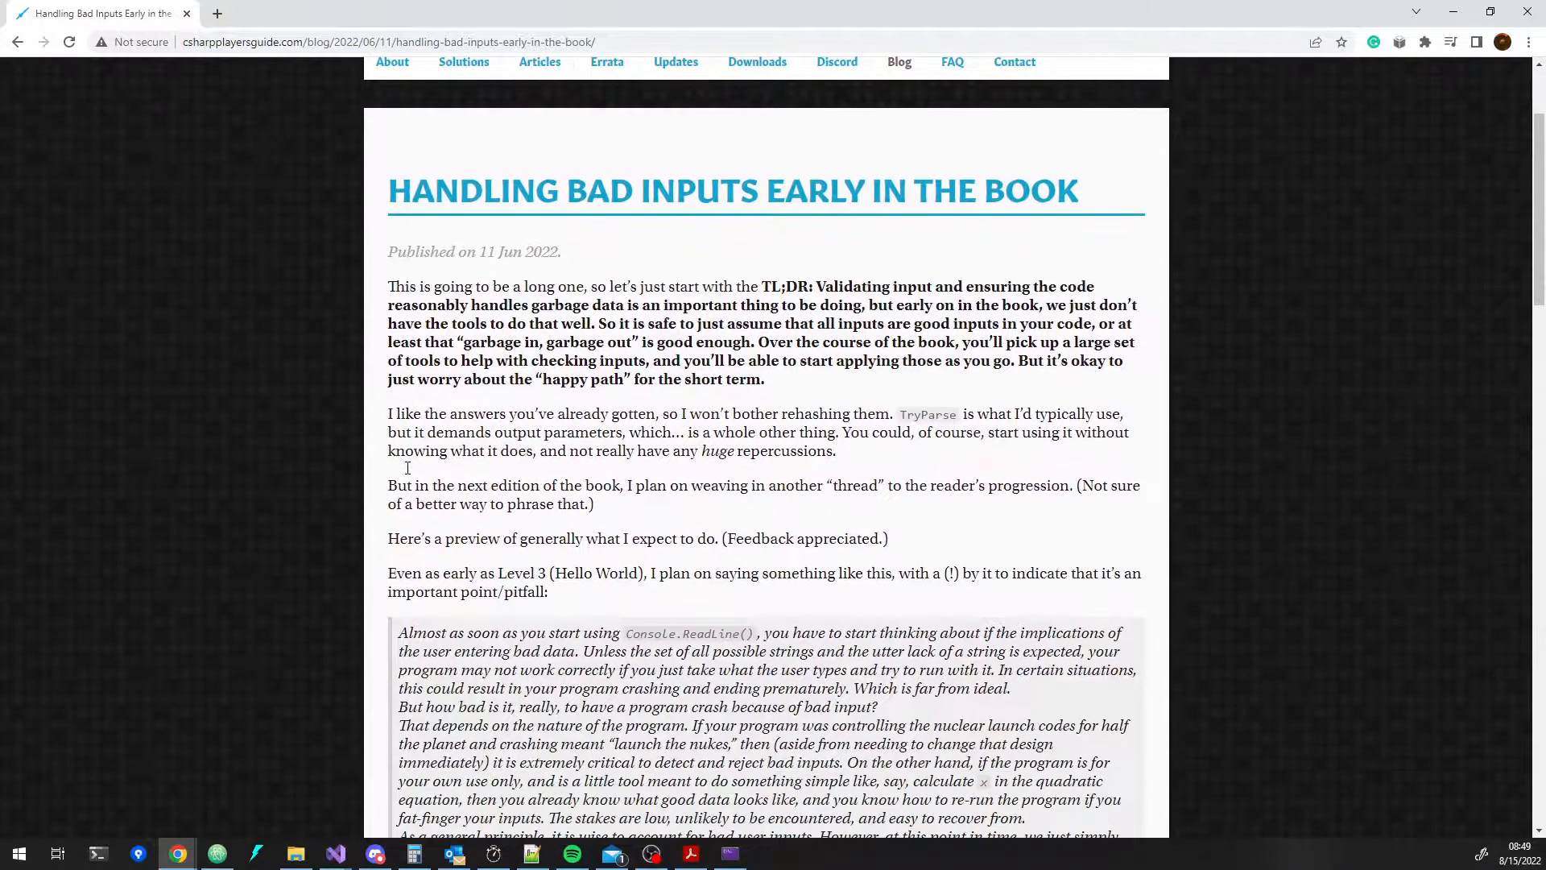
{"action": "scroll", "scroll_direction": "down", "scroll_amount": 3}
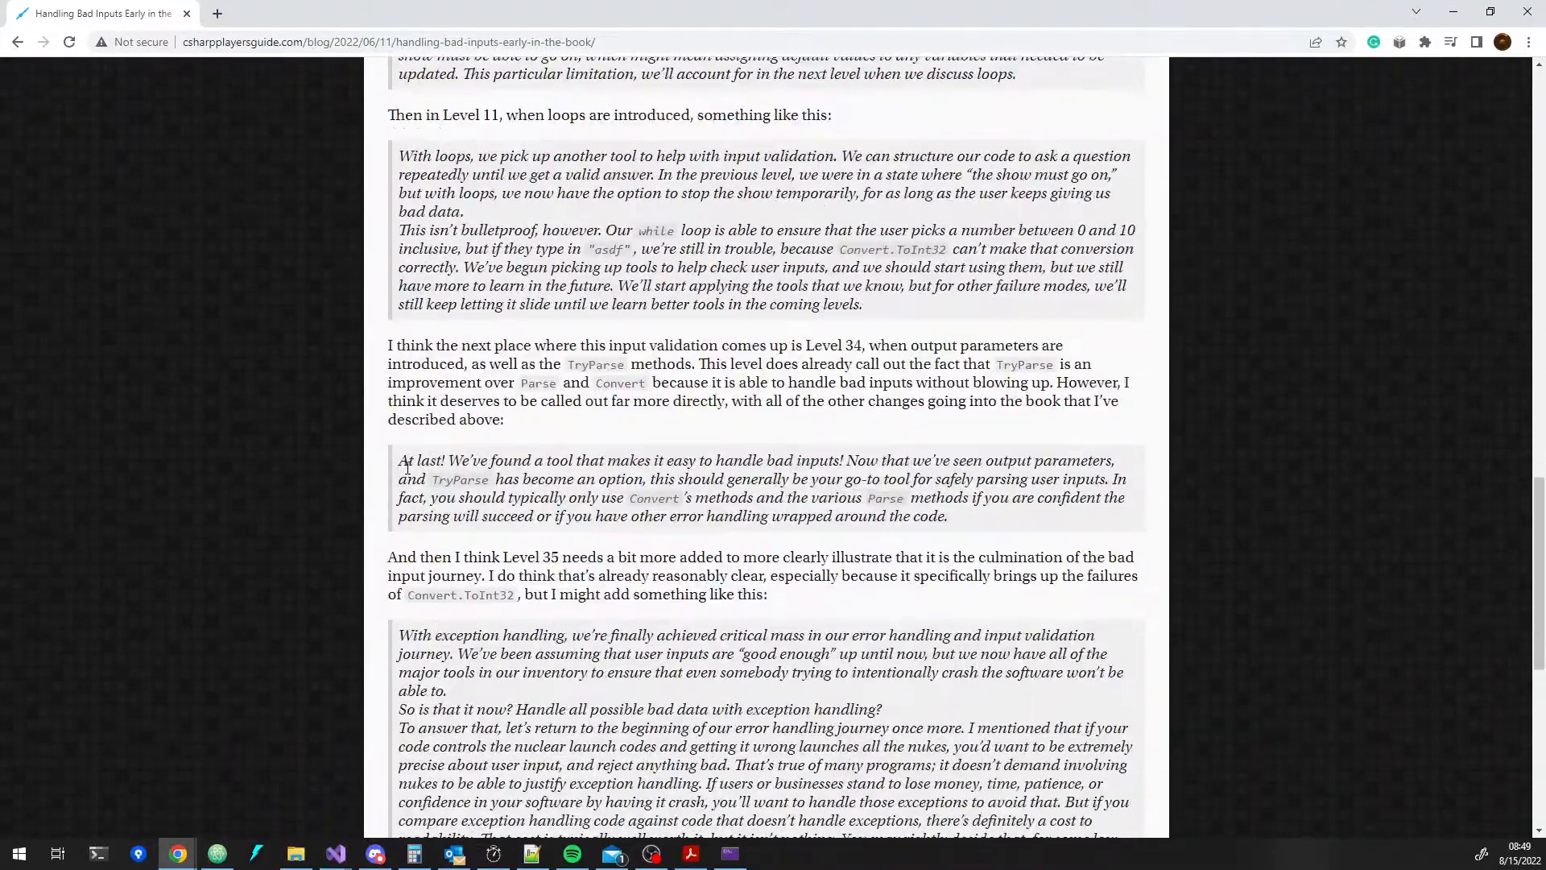
{"action": "scroll", "scroll_direction": "down", "scroll_amount": 3}
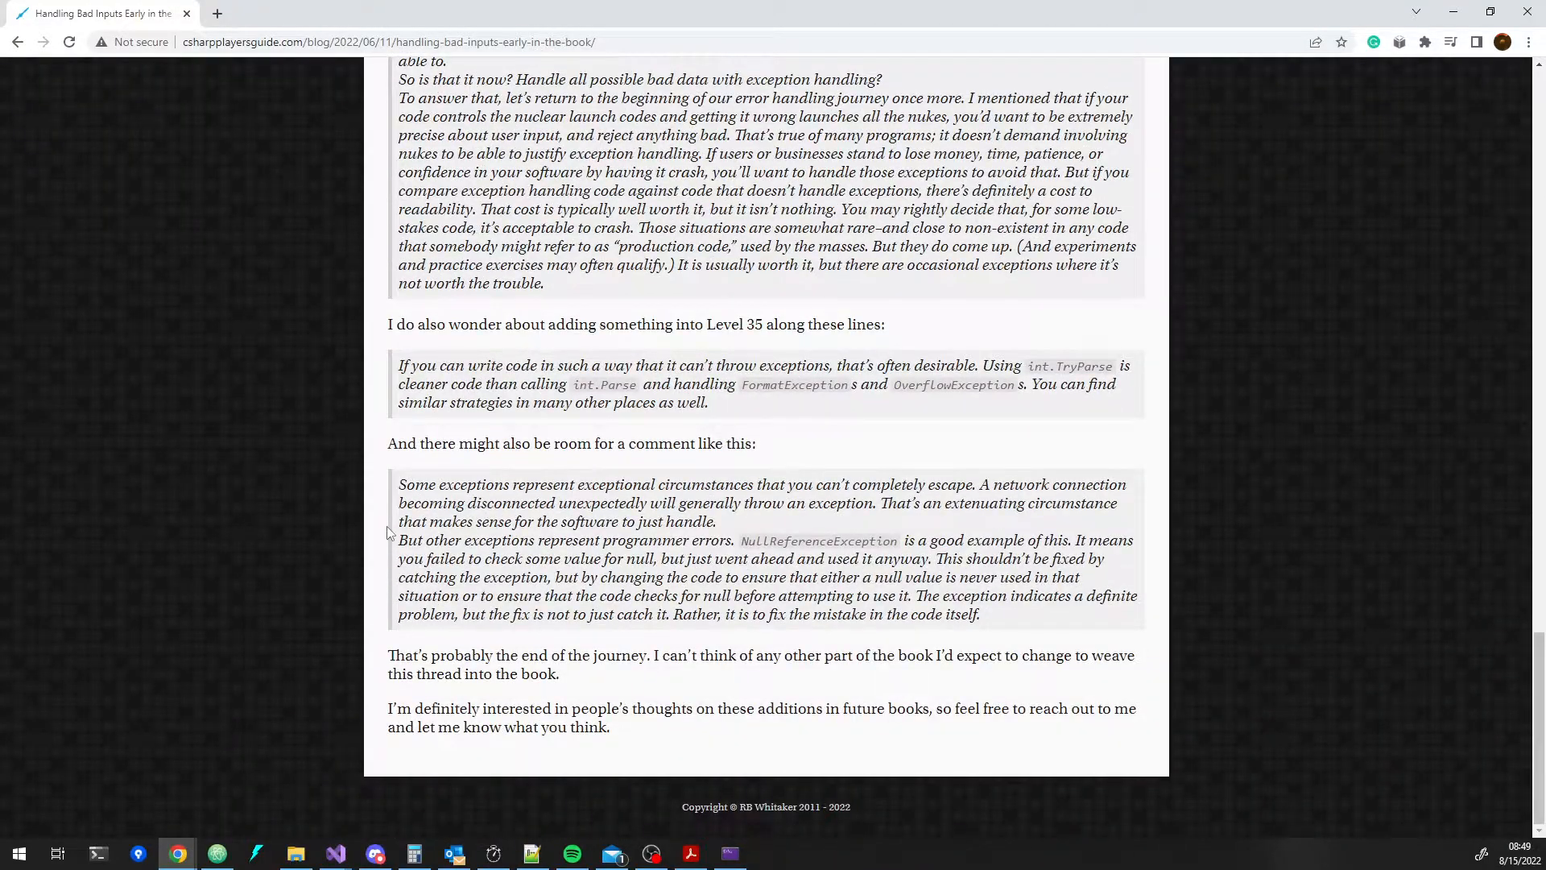
{"action": "scroll", "scroll_direction": "up", "scroll_amount": 3}
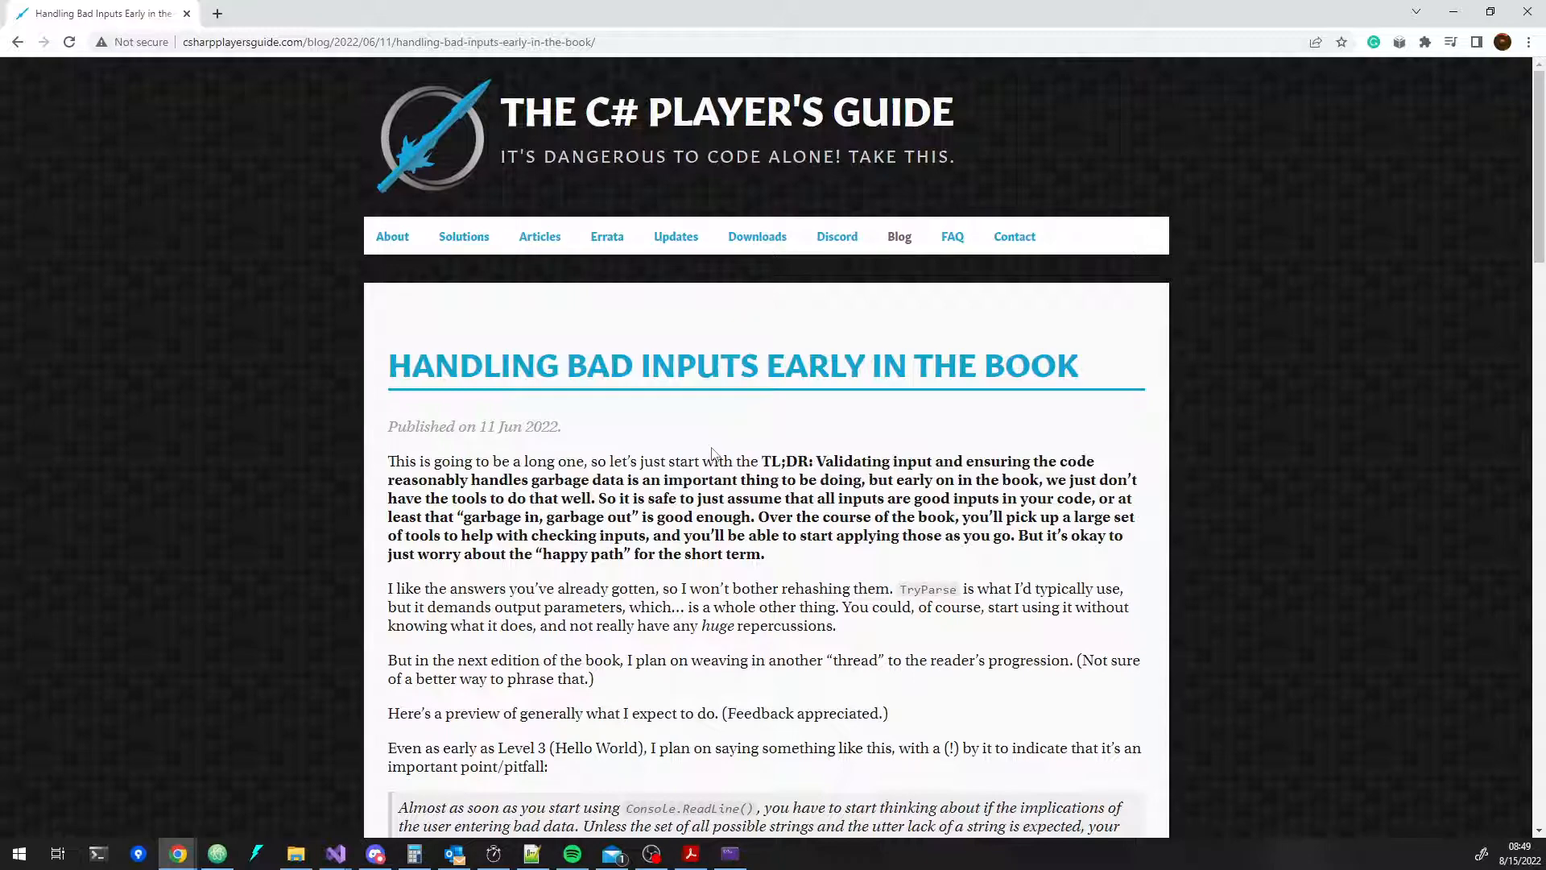
{"action": "scroll", "scroll_direction": "down", "scroll_amount": 3}
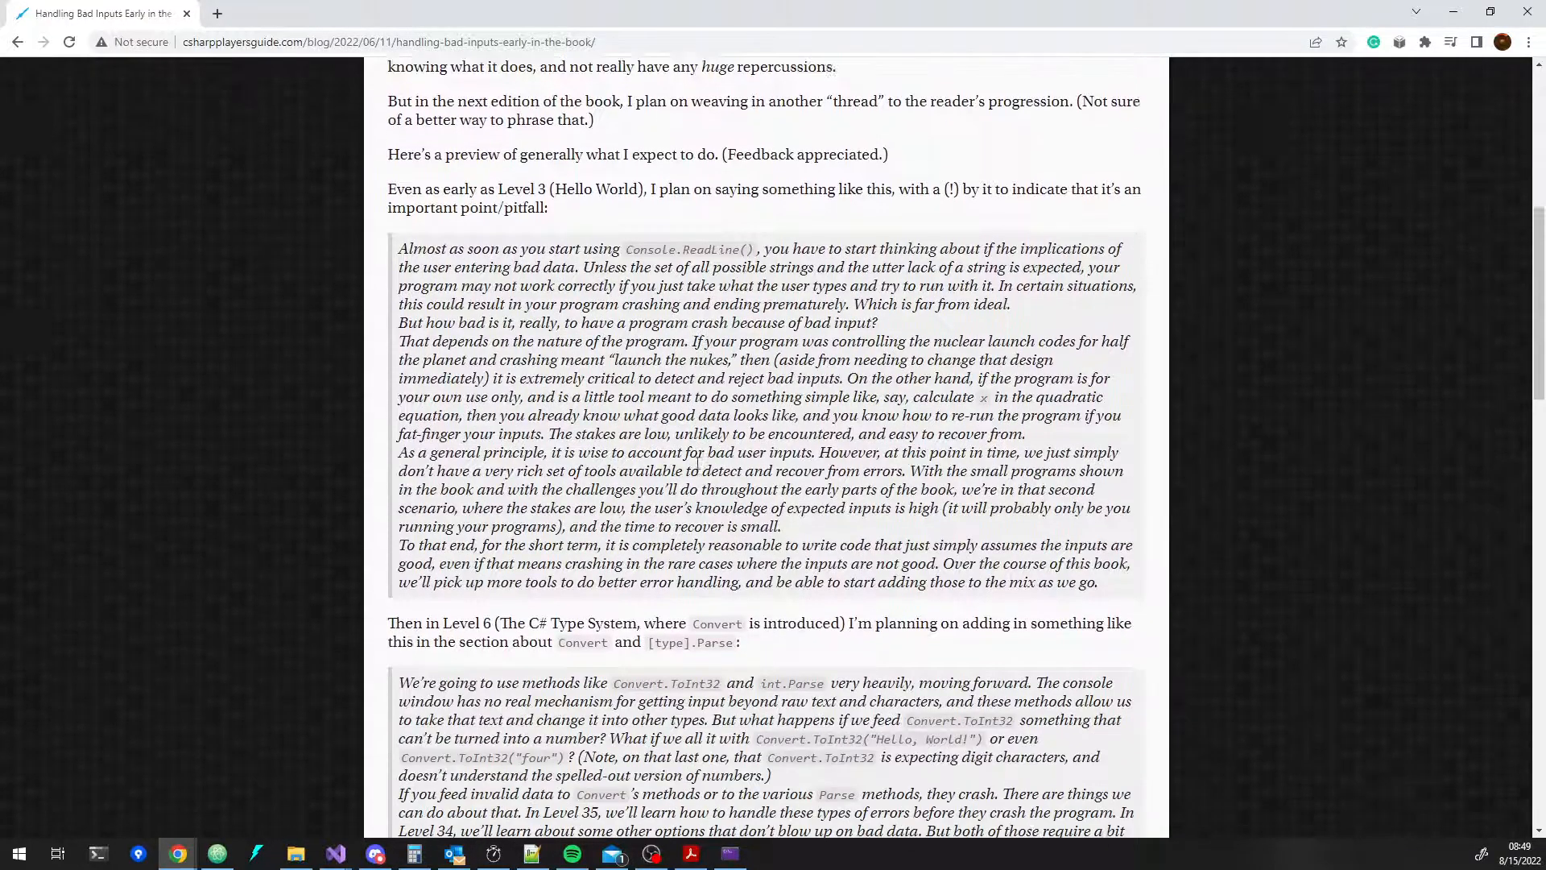
{"action": "scroll", "scroll_direction": "down", "scroll_amount": 3}
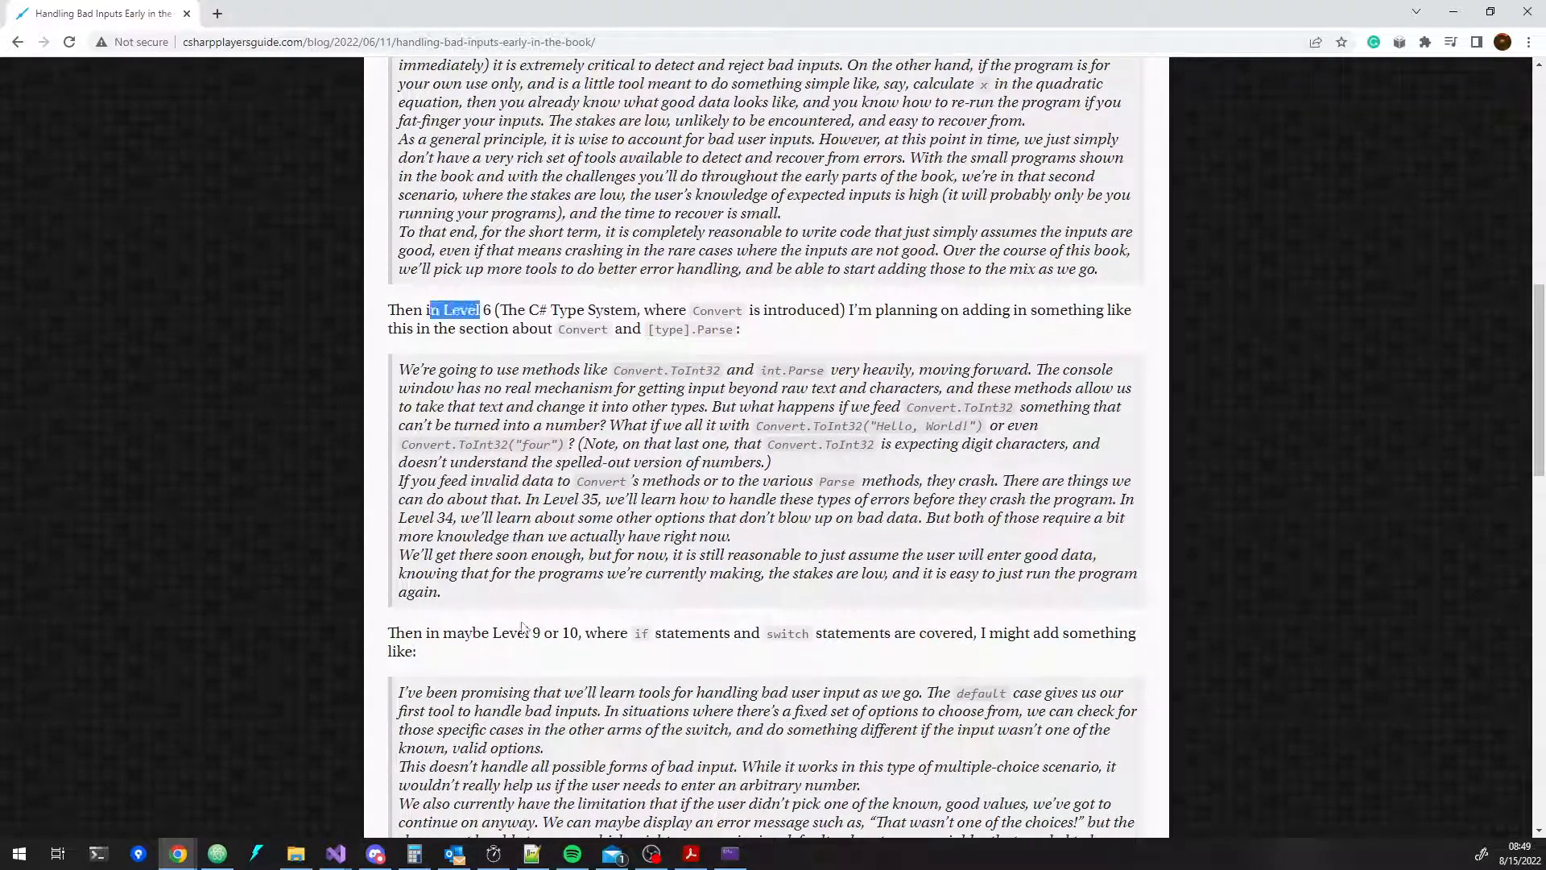
{"action": "scroll", "scroll_direction": "down", "scroll_amount": 3}
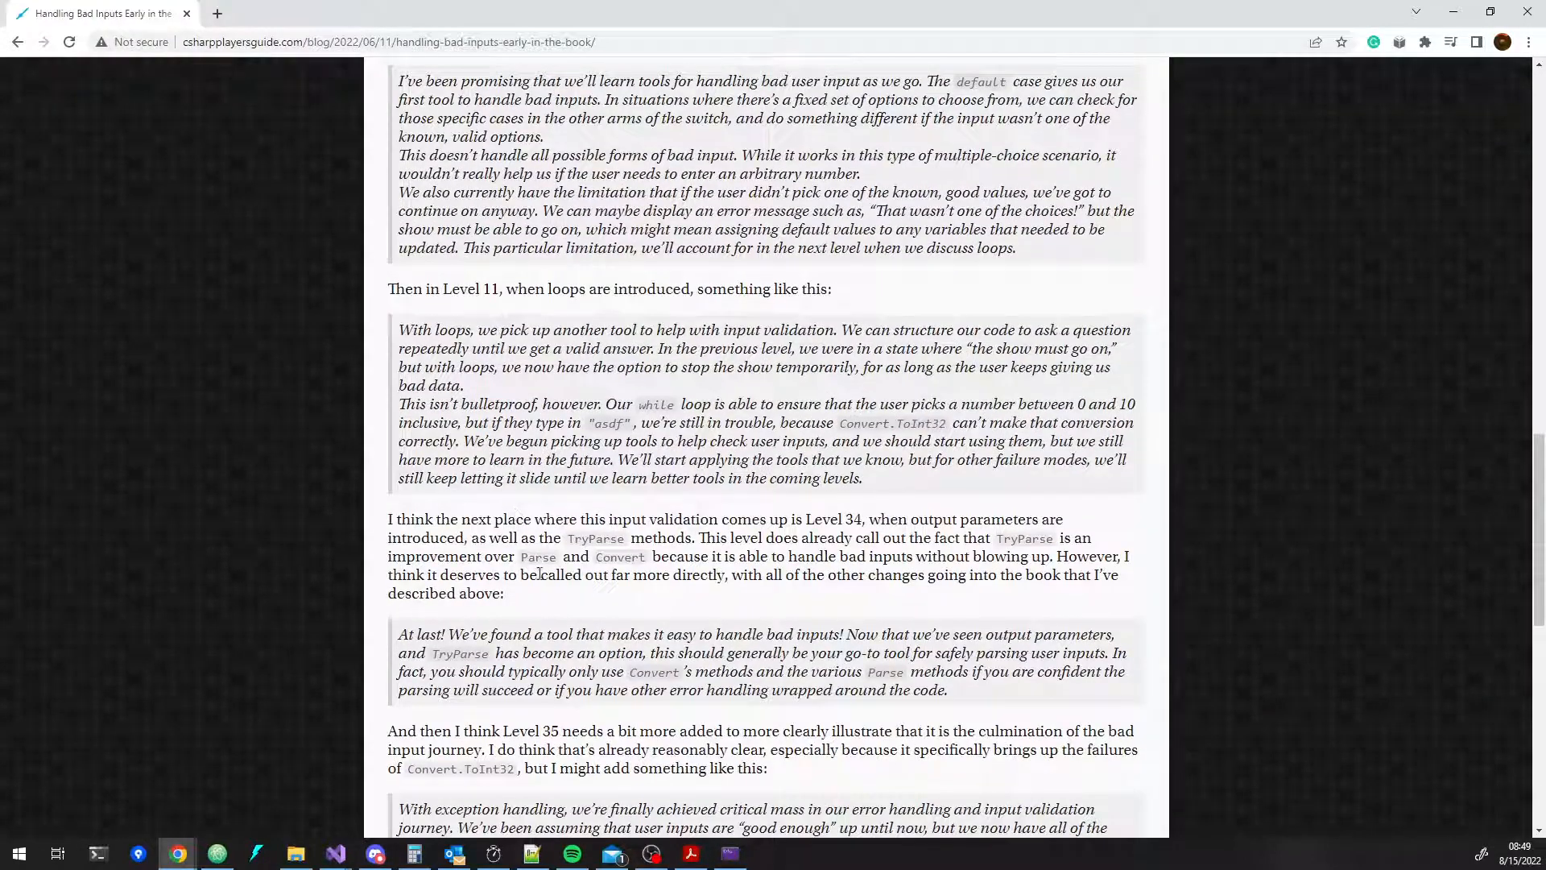
{"action": "scroll", "scroll_direction": "down", "scroll_amount": 3}
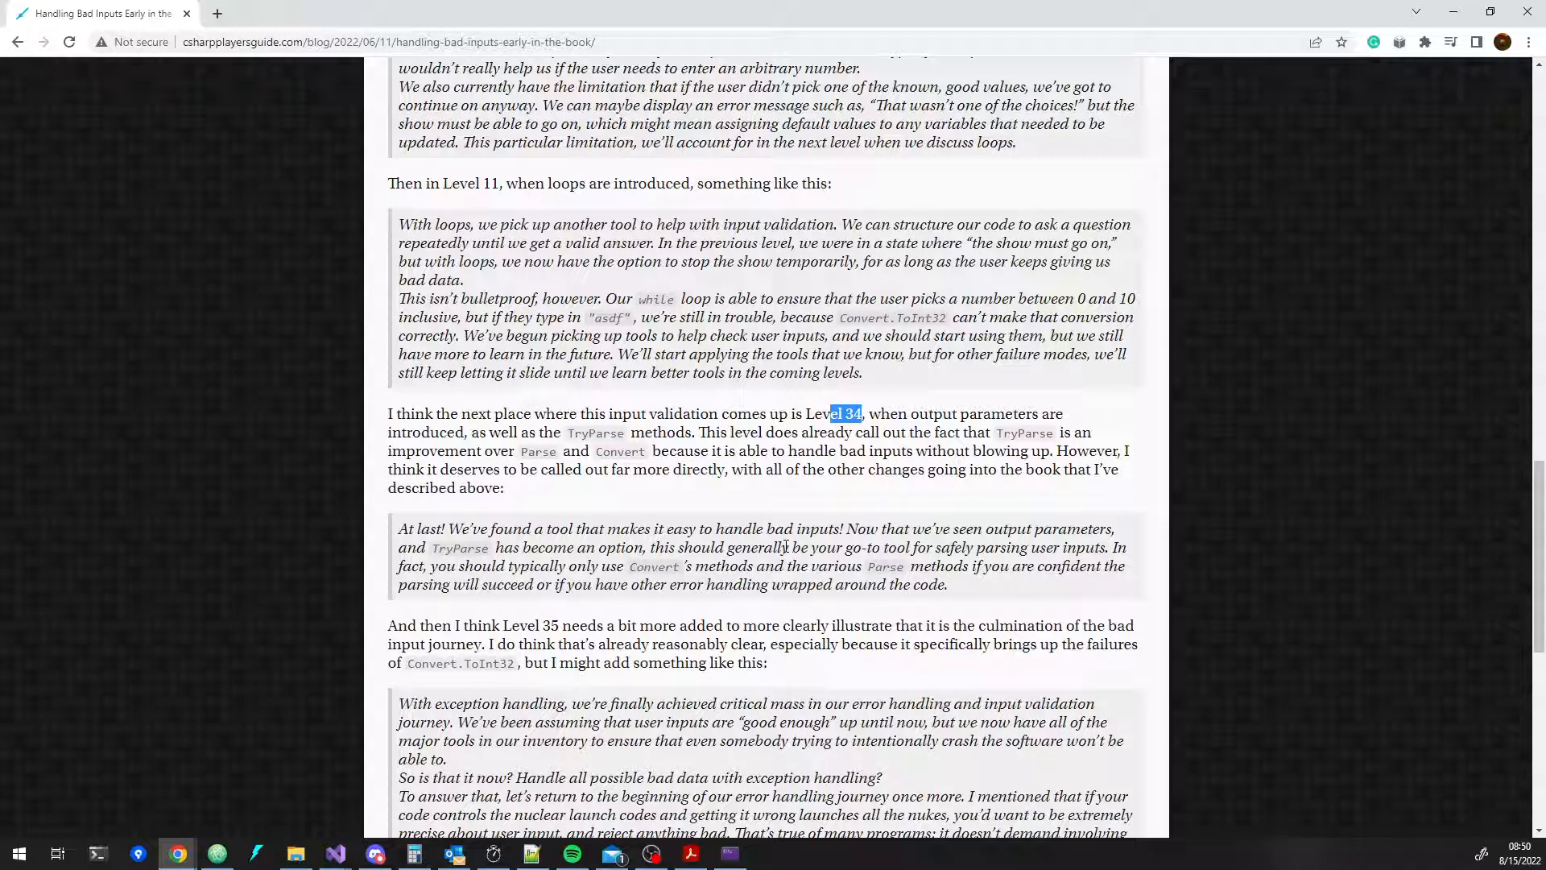
{"action": "scroll", "scroll_direction": "up", "scroll_amount": 3}
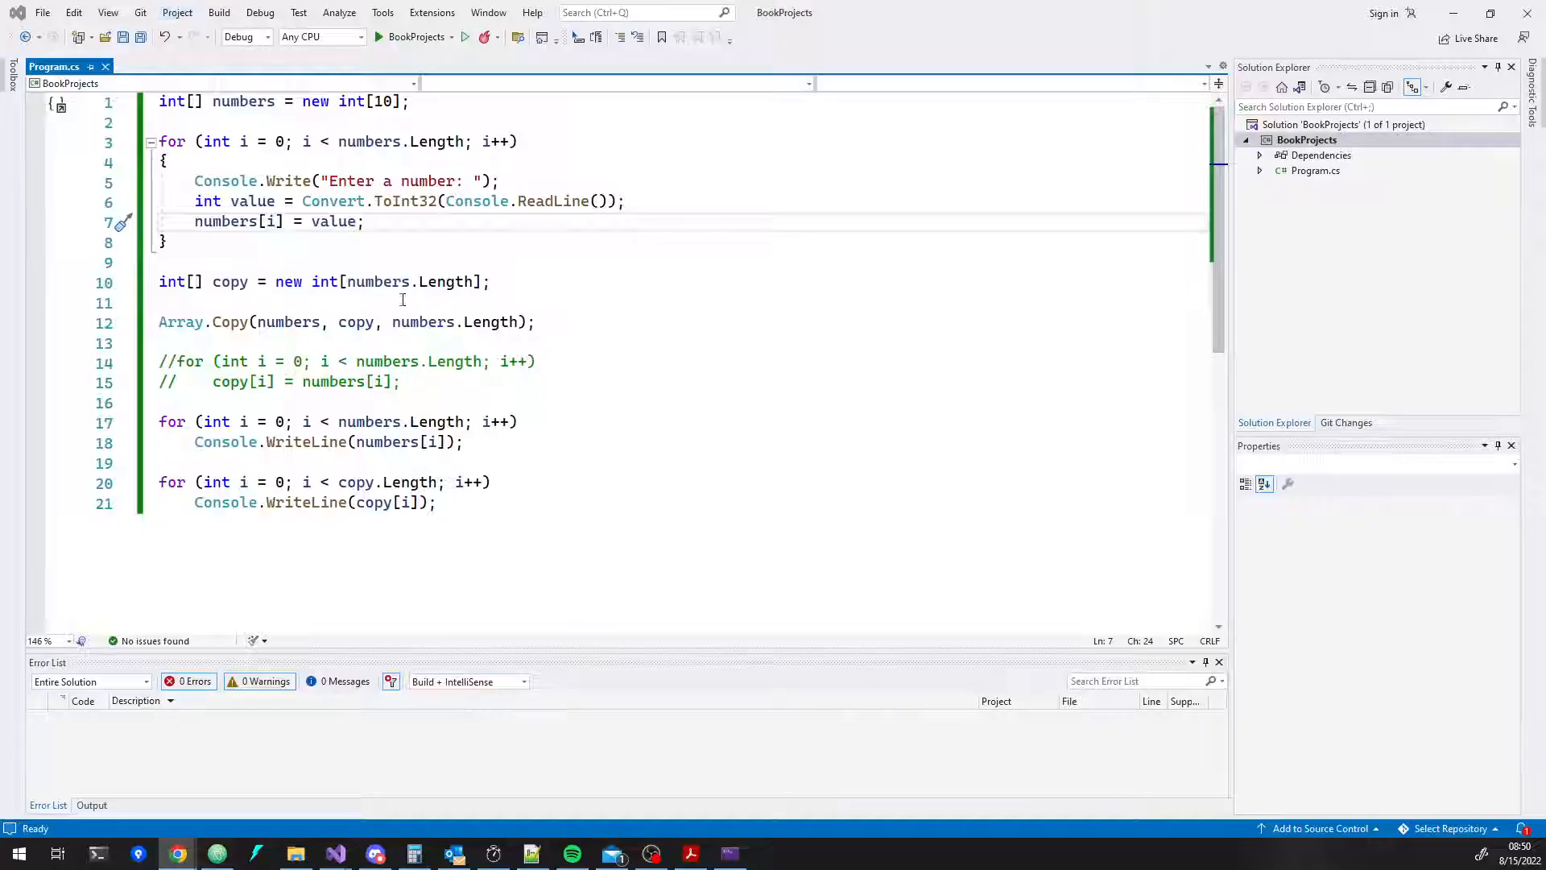
{"action": "left_click_drag", "start_coordinate": [303, 202], "coordinate": [625, 201]}
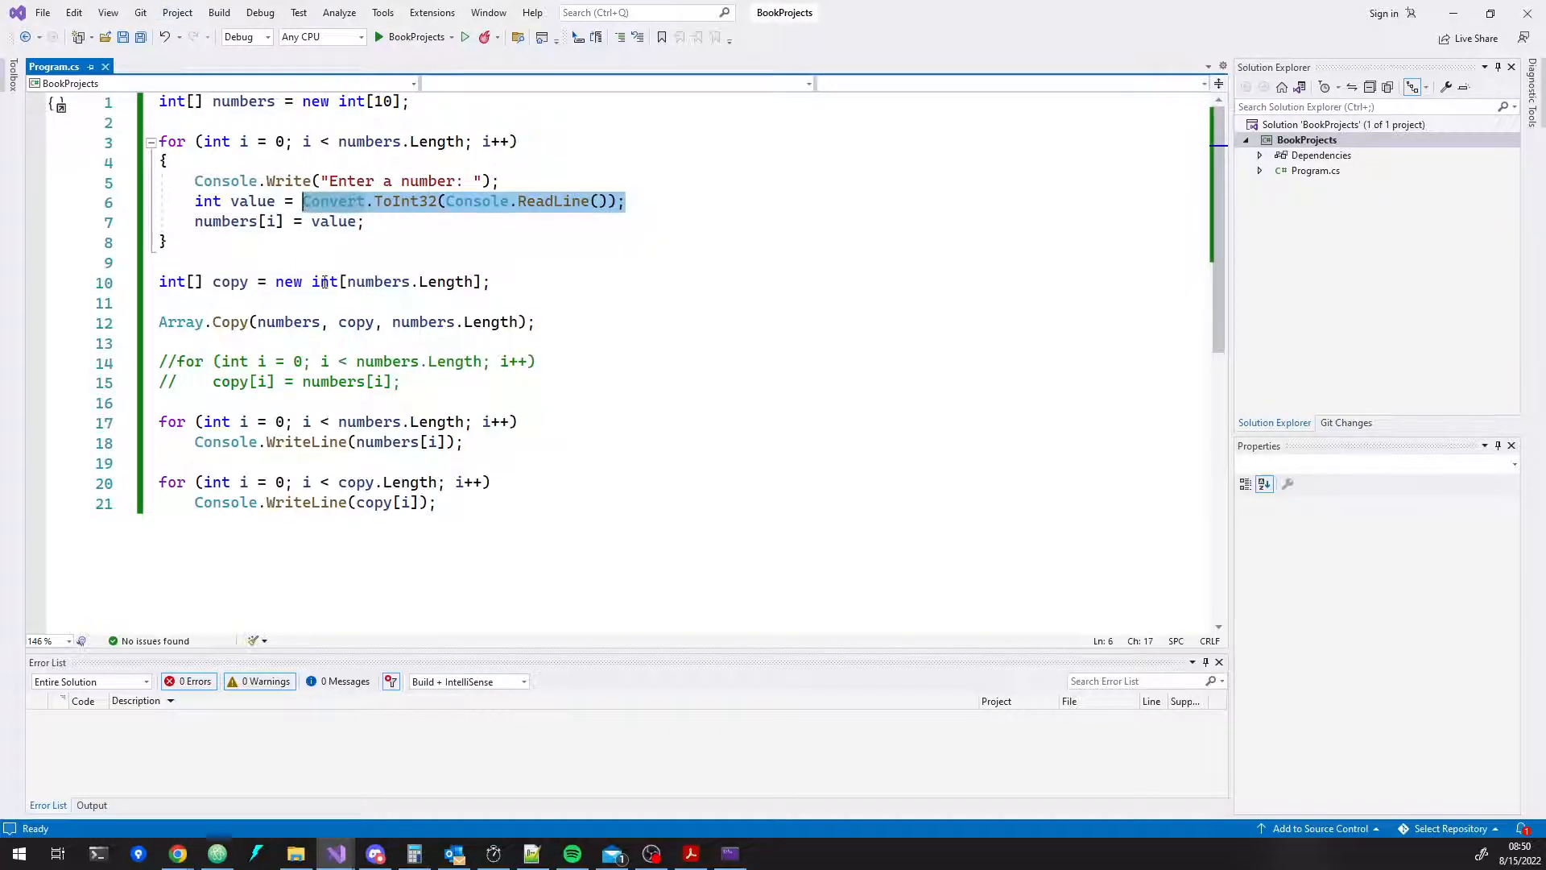
{"action": "left_click", "coordinate": [364, 221]}
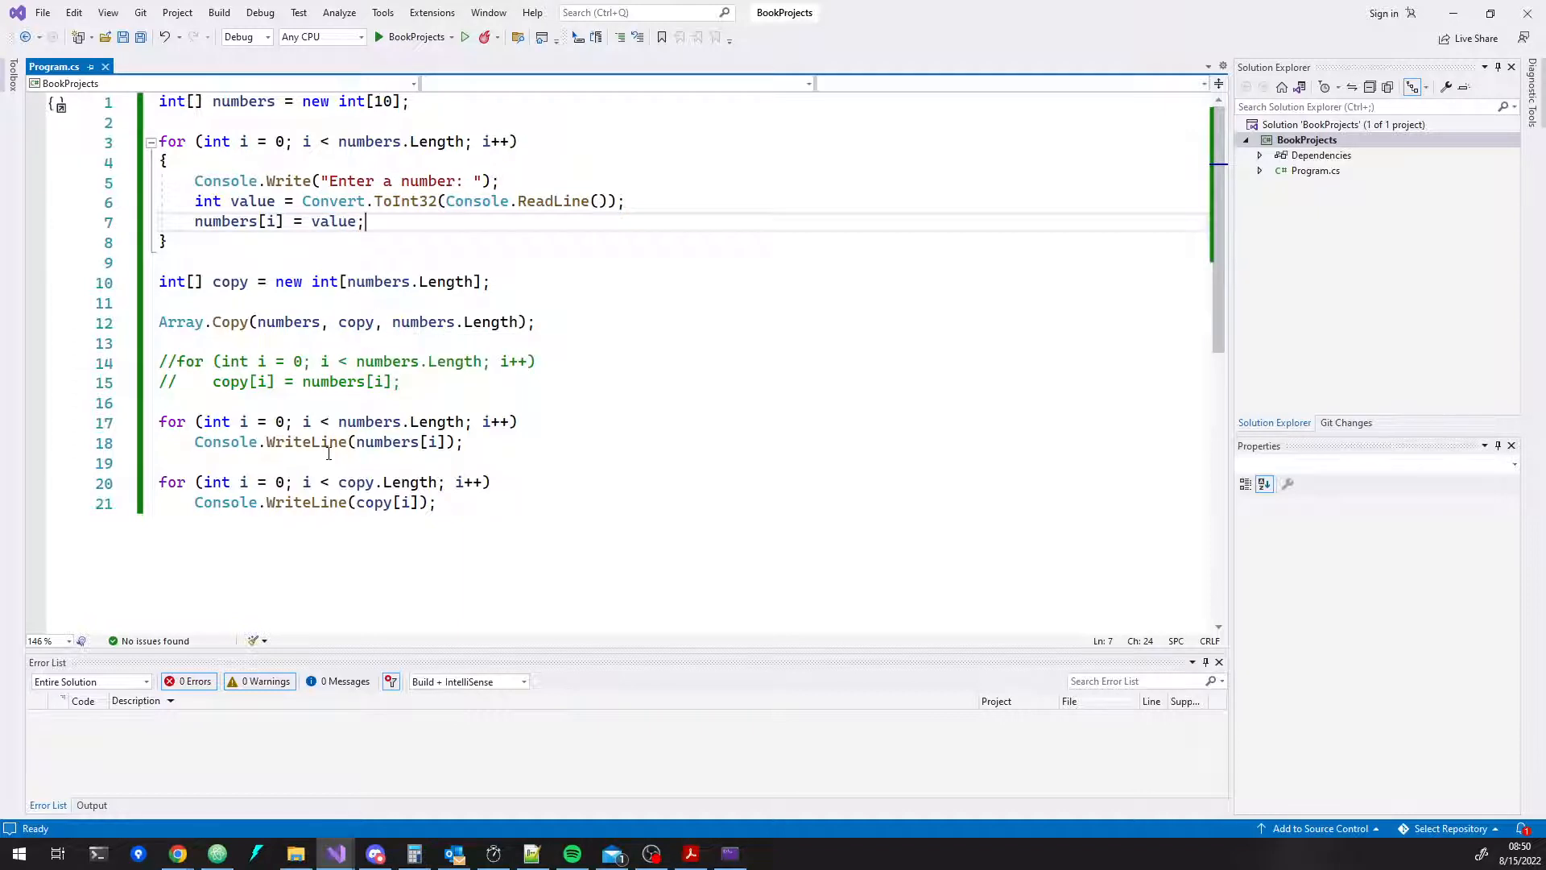